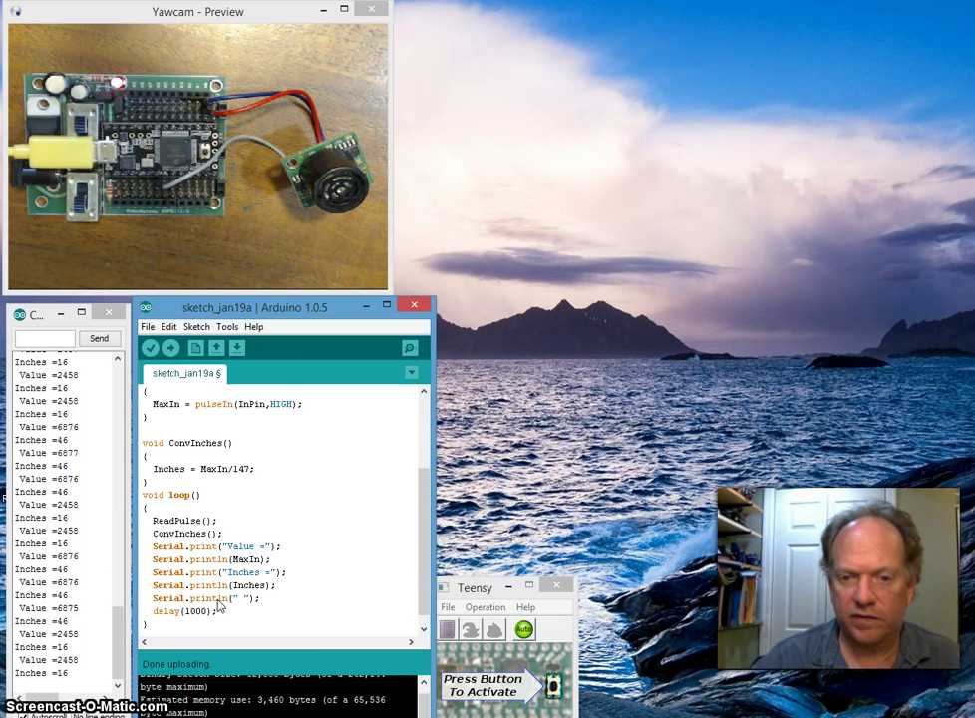
# Leave the sketch running and bring up File Explorer on the Windows (C:) drive
pyautogui.click(149, 347)
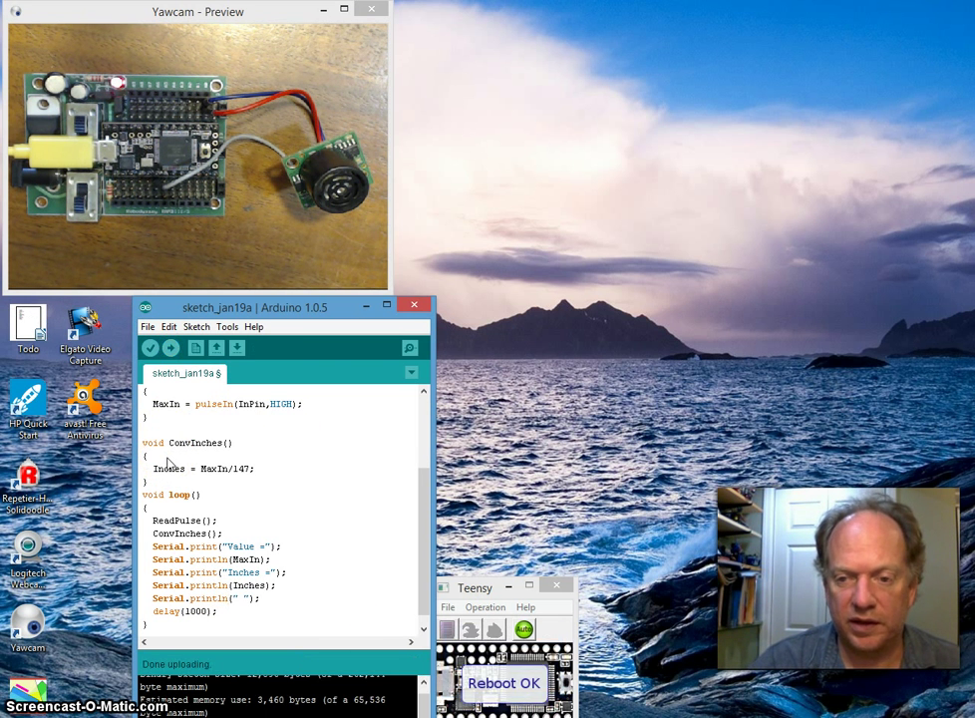
pyautogui.moveTo(225, 328)
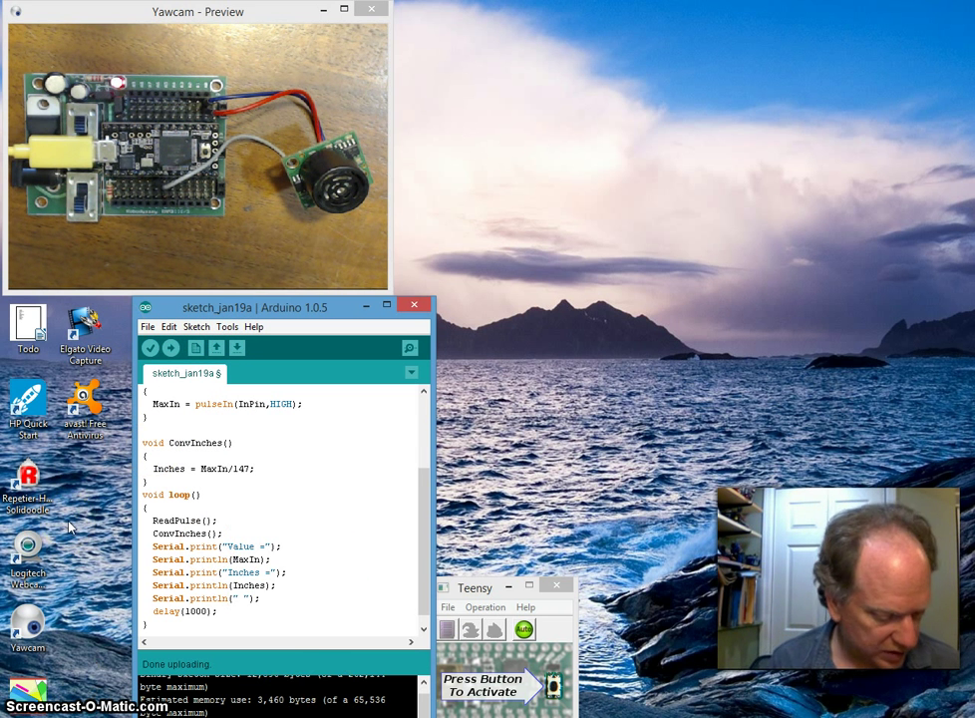
pyautogui.click(409, 347)
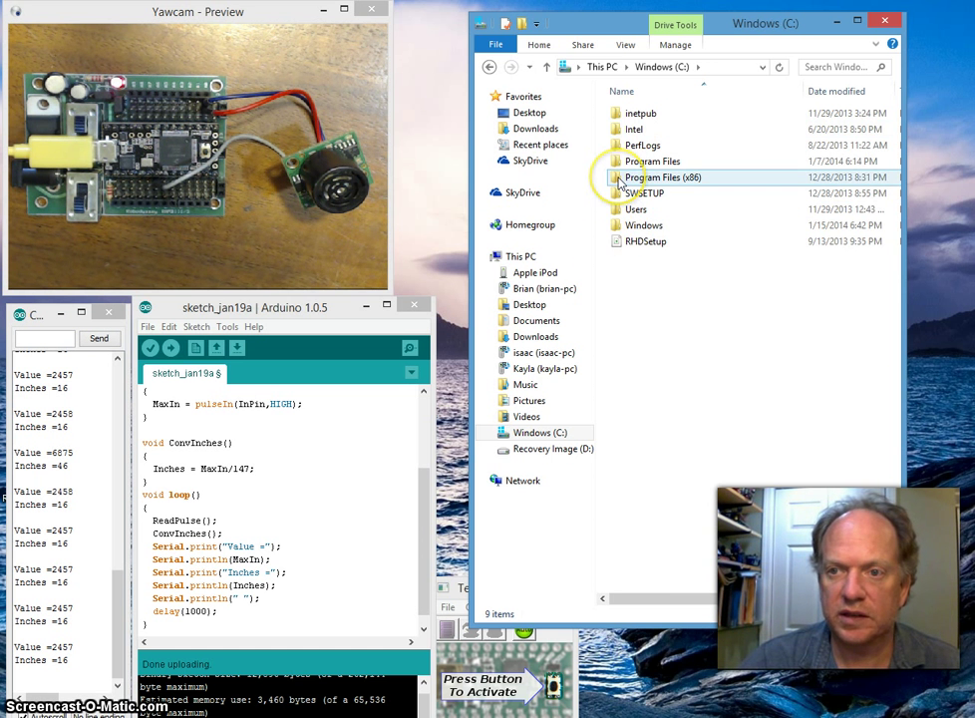
# Navigate into Program Files (x86) > Arduino > libraries
pyautogui.doubleClick(662, 176)
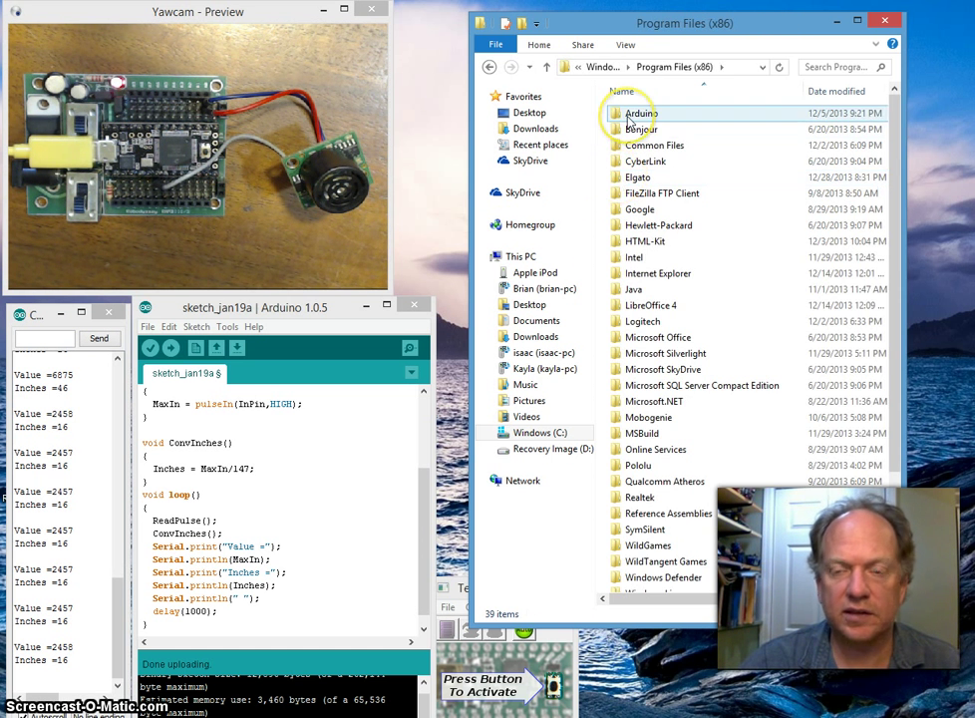
pyautogui.doubleClick(642, 112)
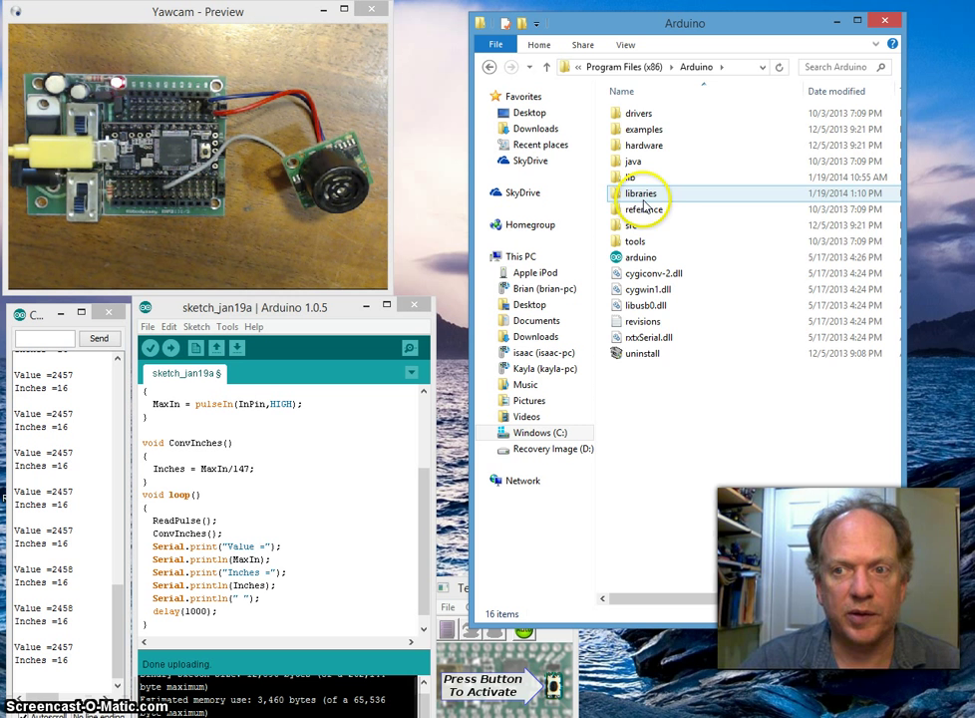
pyautogui.doubleClick(640, 191)
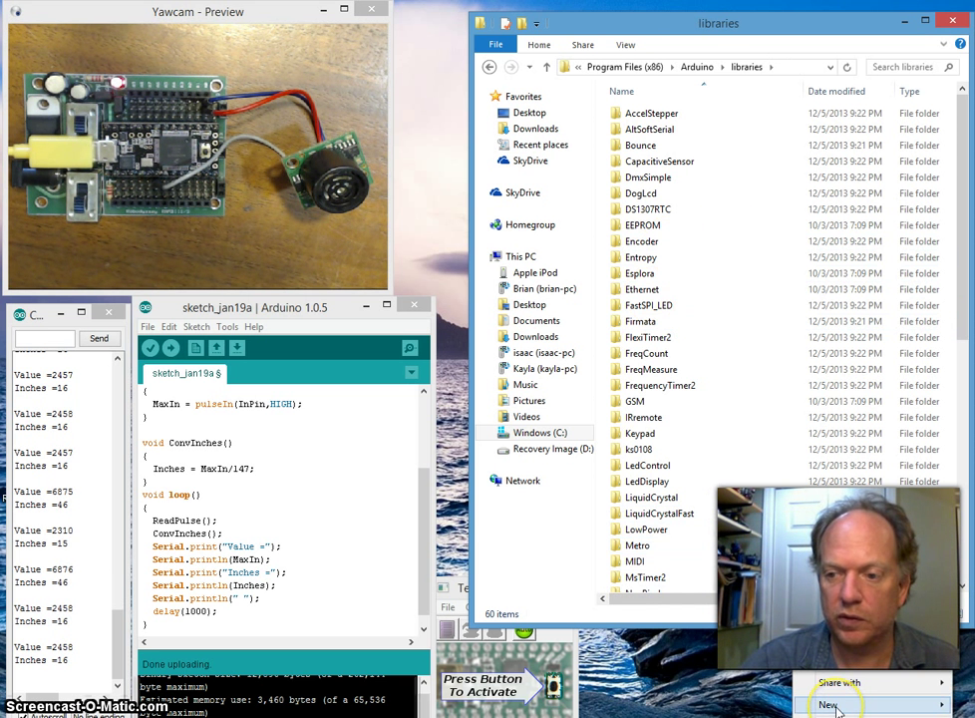
# Create a new folder named MaxSonarPW in libraries and close Explorer
pyautogui.click(830, 706)
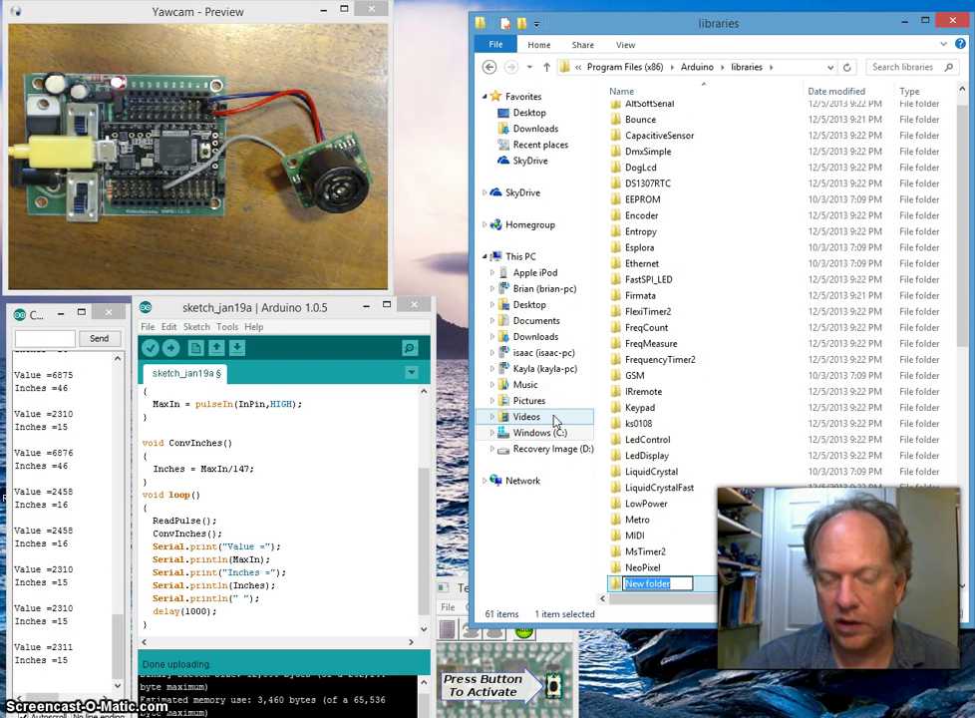
pyautogui.write('M')
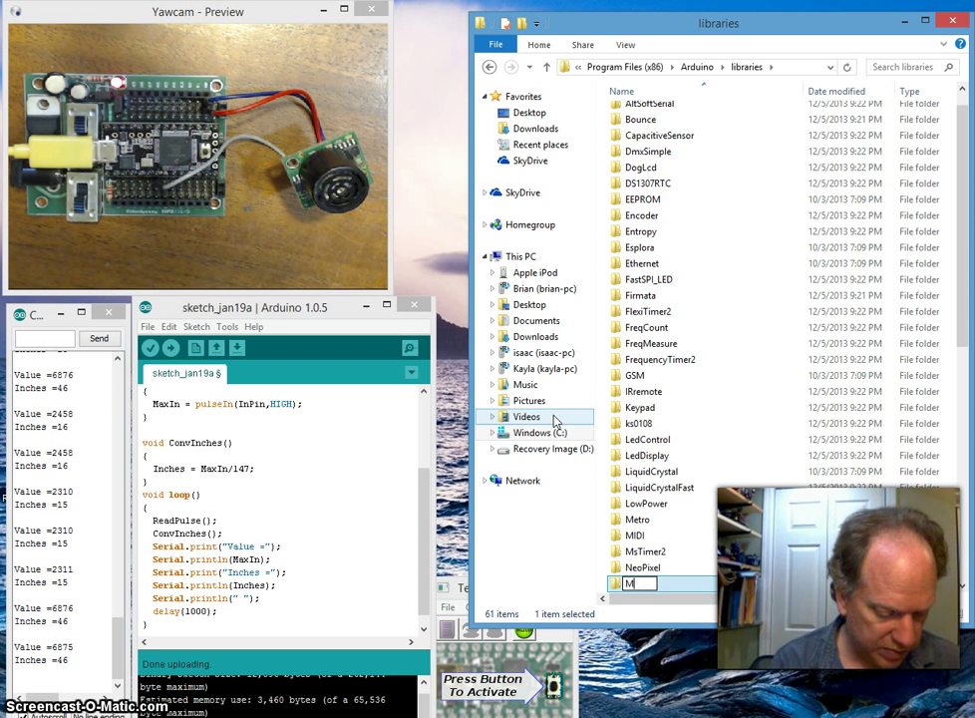
pyautogui.write('axSonar')
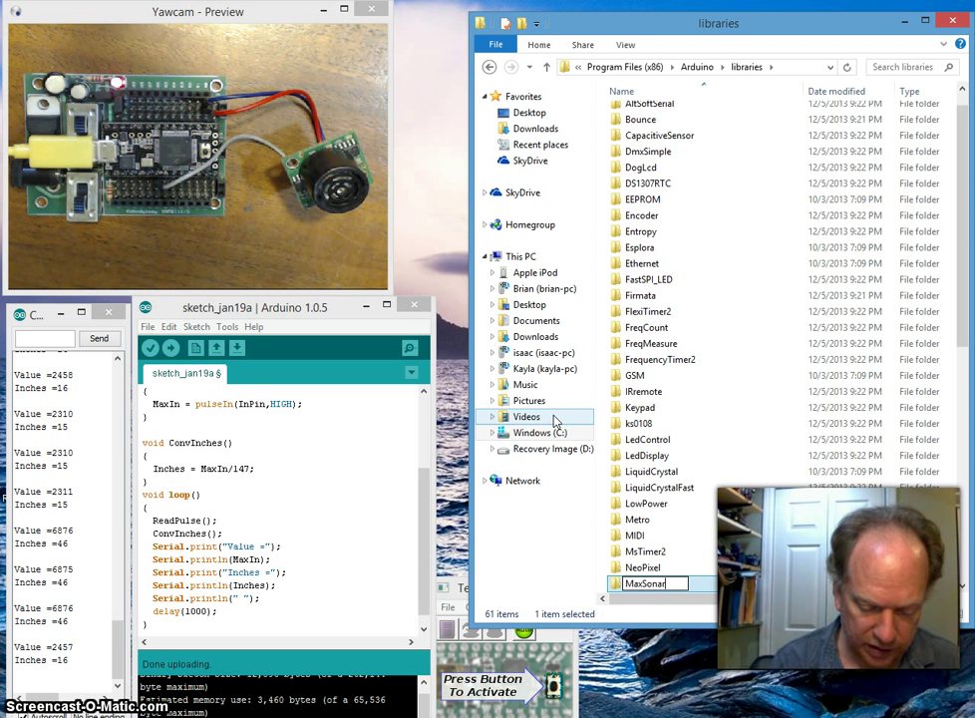
pyautogui.write('PW')
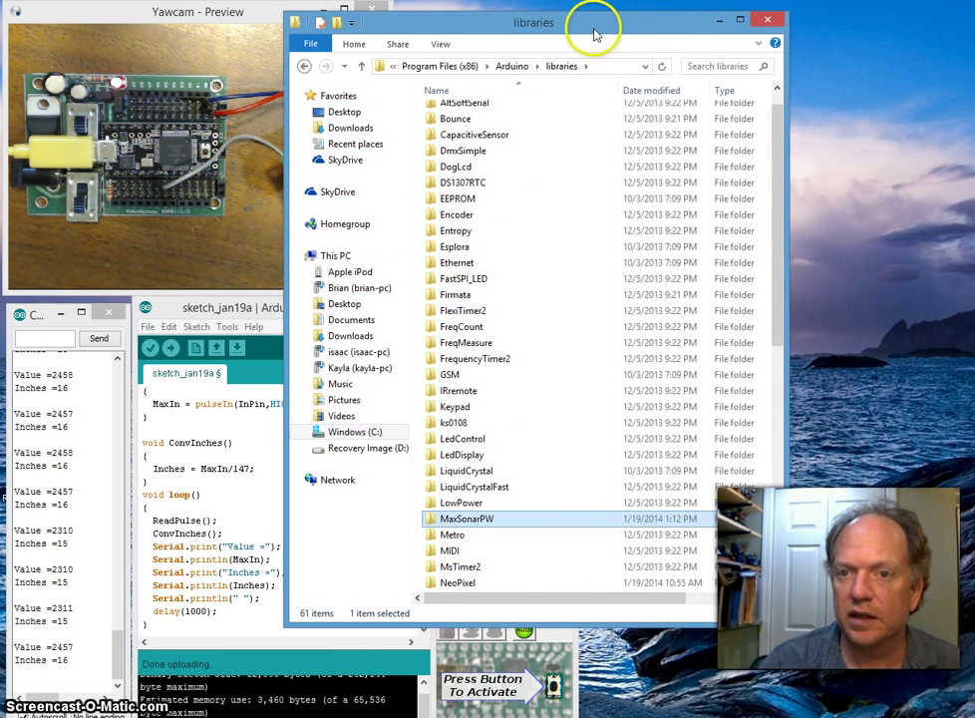
pyautogui.click(766, 20)
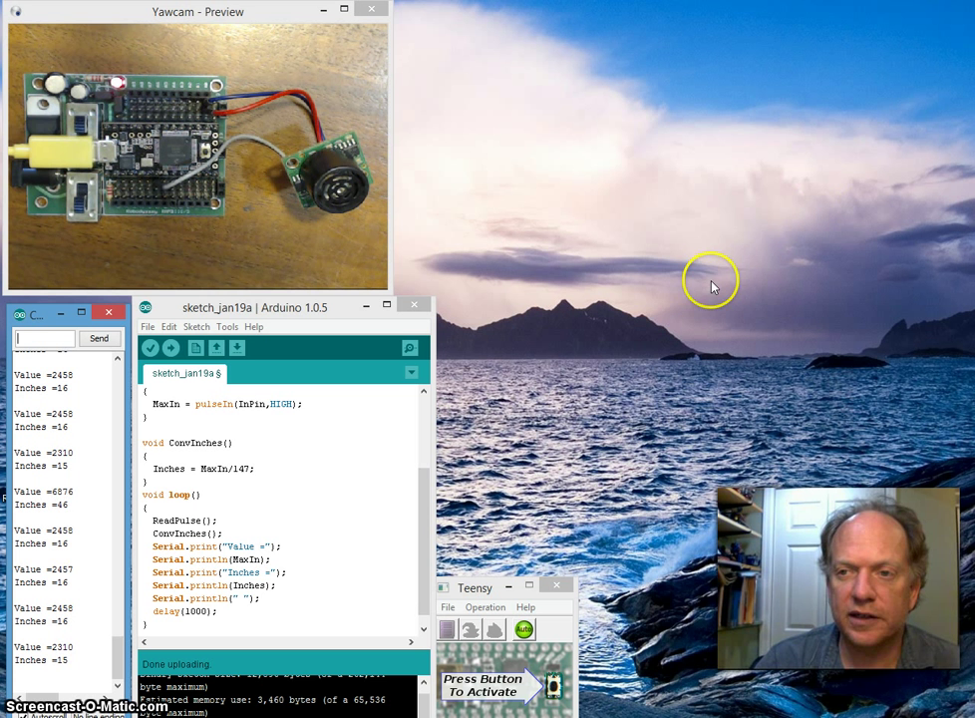
pyautogui.moveTo(595, 201)
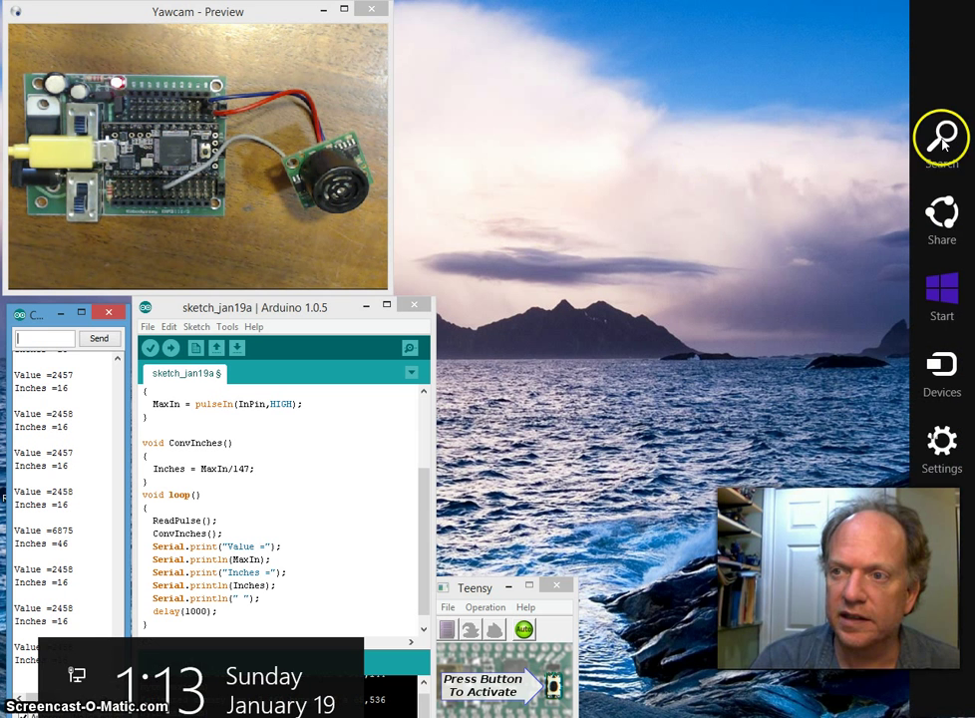
# Search for notepad from the Charms bar and launch Notepad
pyautogui.click(941, 138)
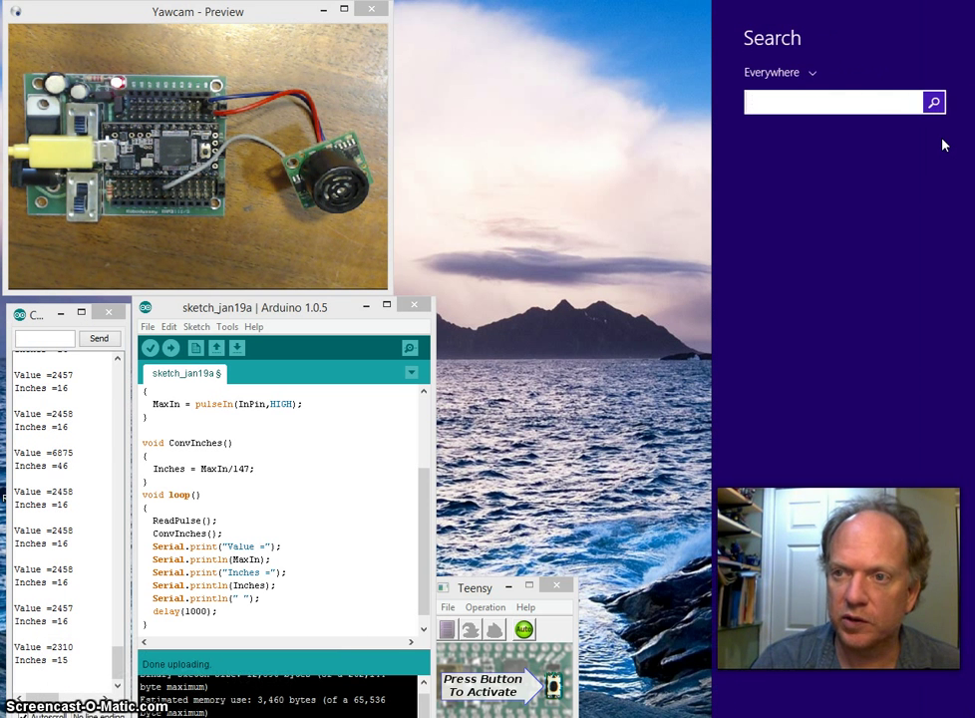
pyautogui.write('notepad')
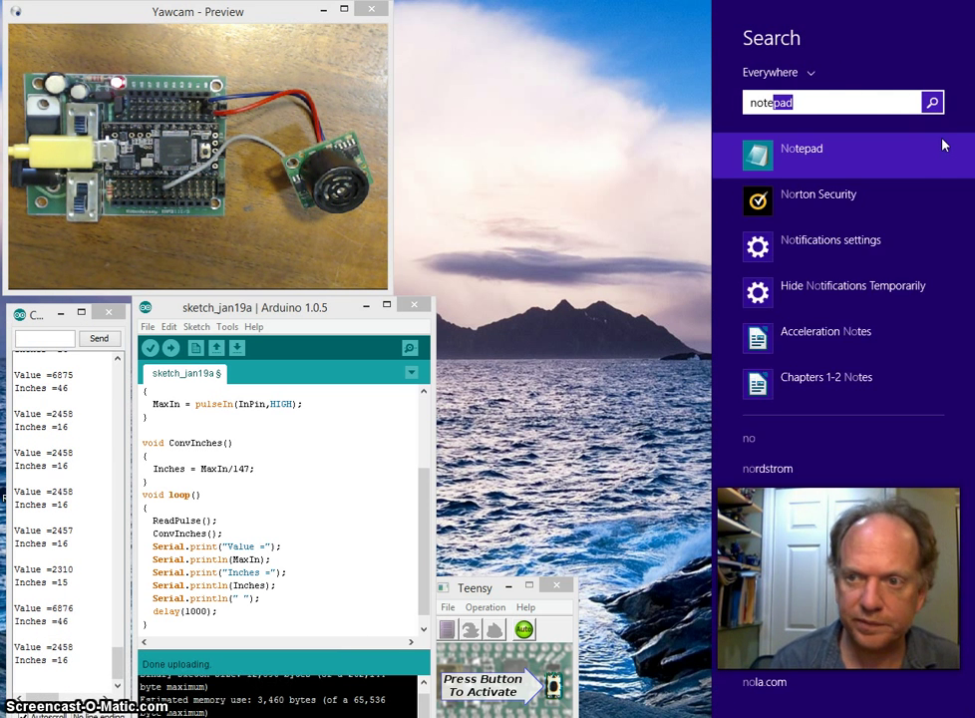
pyautogui.click(801, 156)
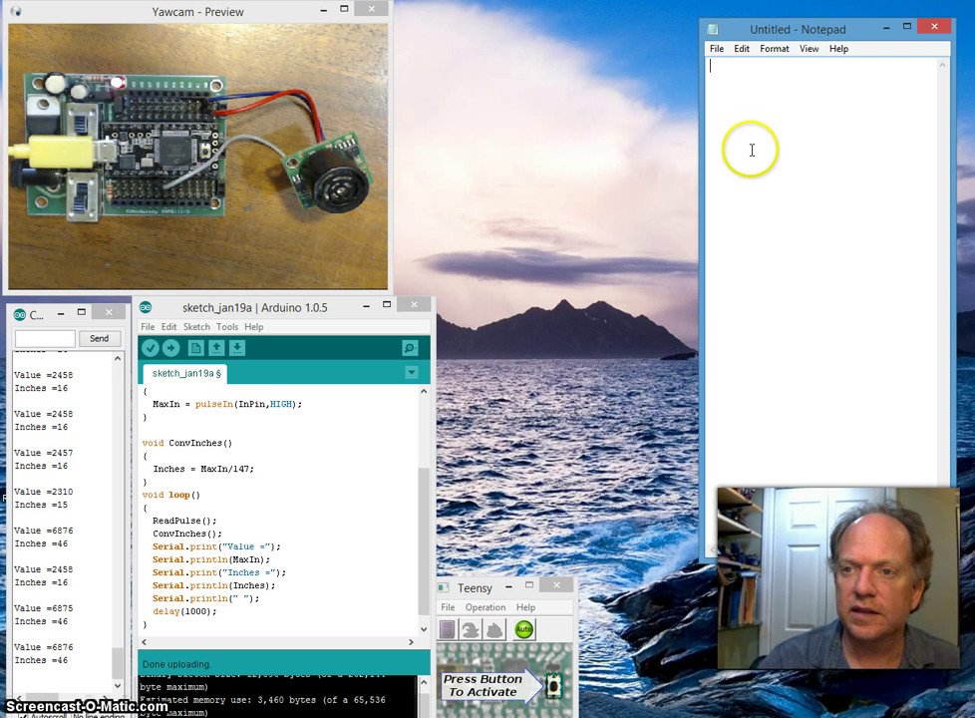
# Widen Notepad and write a comment block naming MaxSonarPW.h
pyautogui.moveTo(798, 28); pyautogui.dragTo(543, 7)
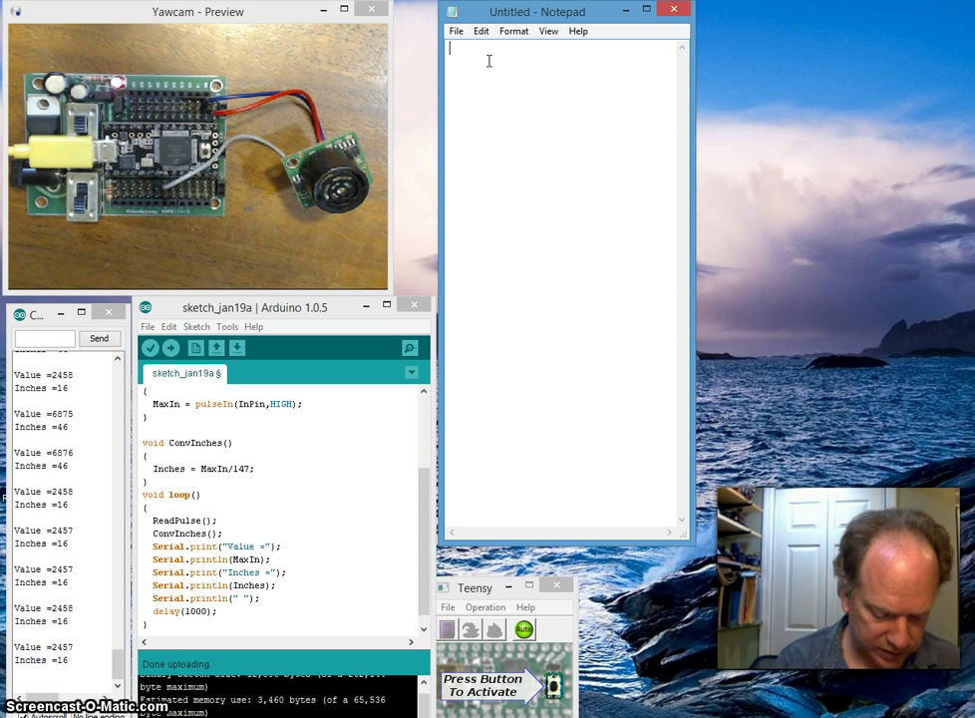
pyautogui.write('MaxSon')
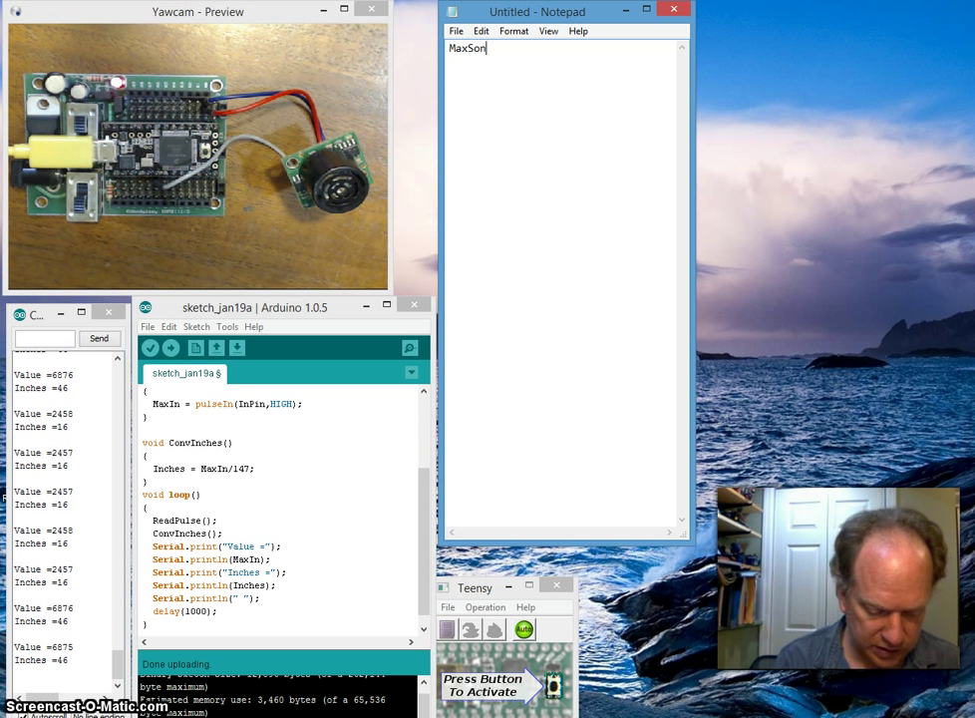
pyautogui.write('arPW.h')
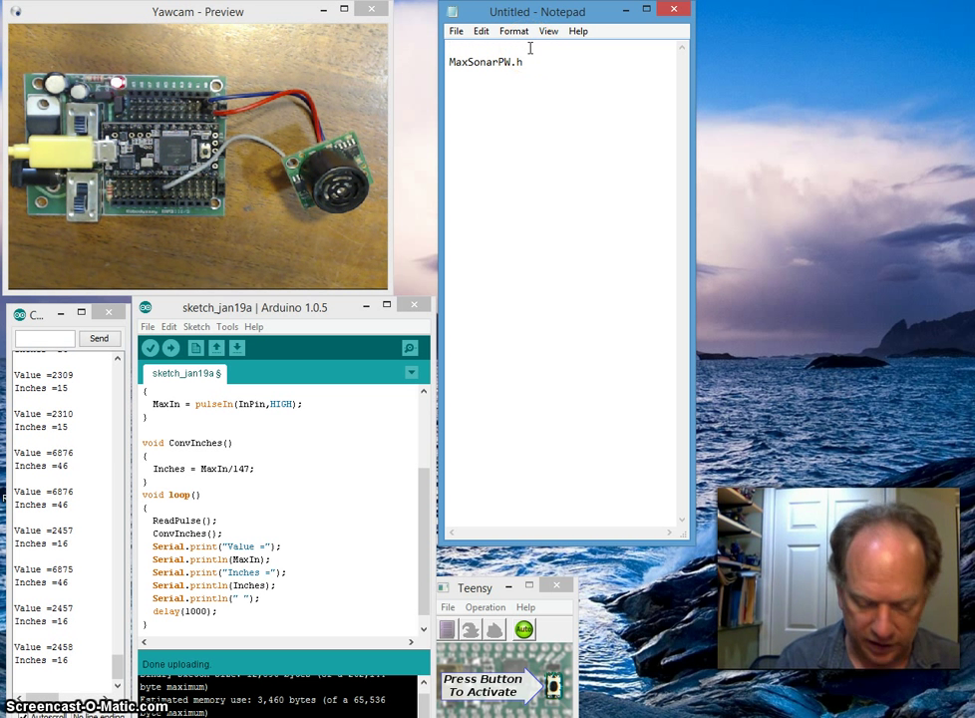
pyautogui.write('/*')
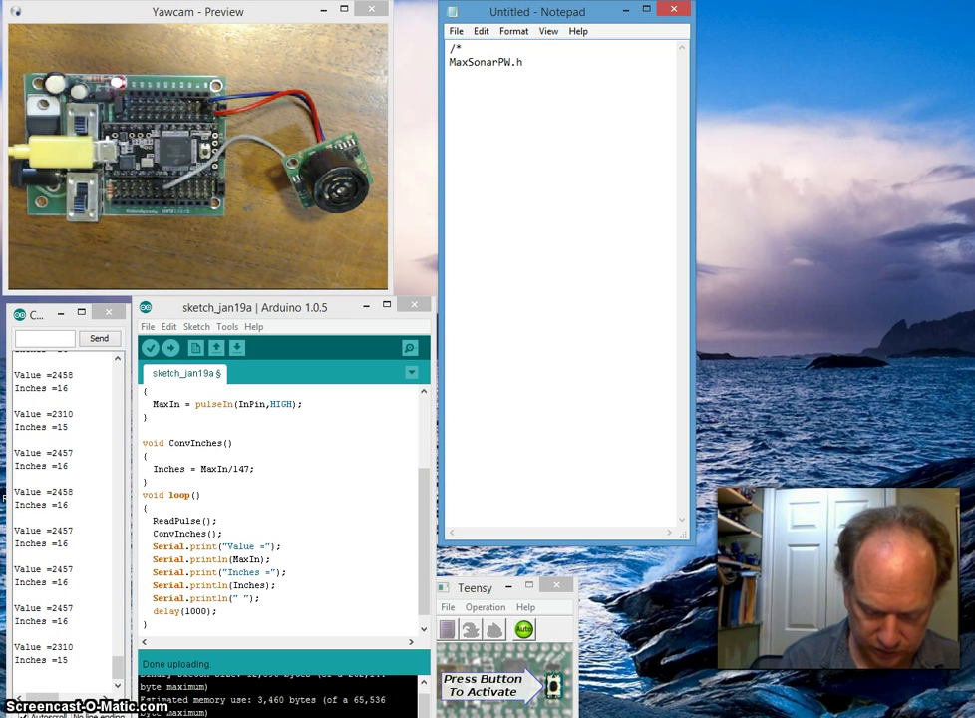
pyautogui.write('8?')
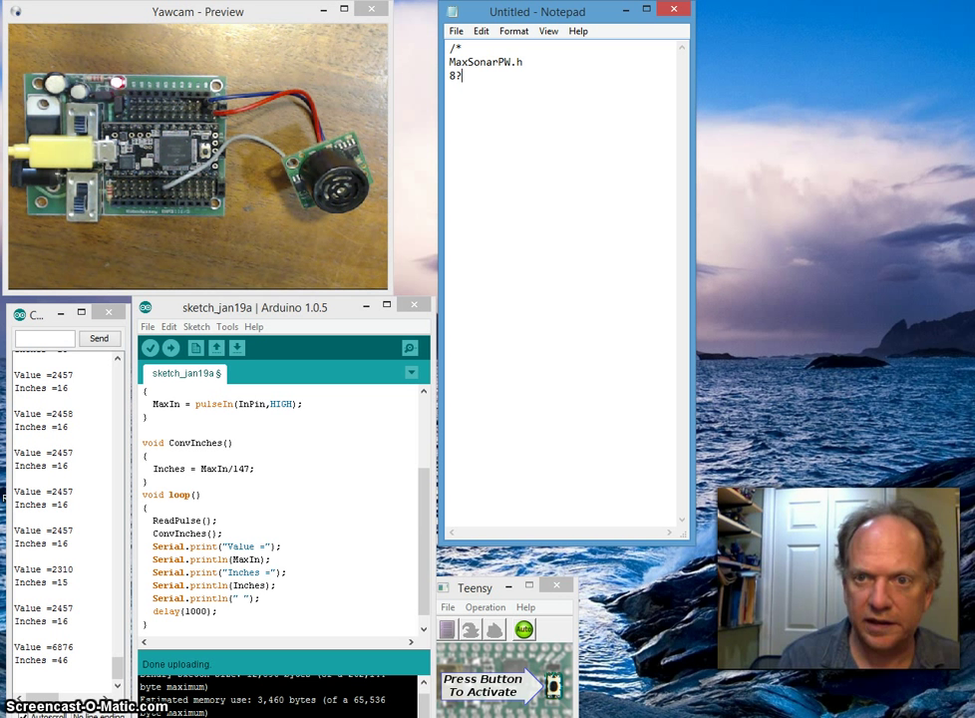
pyautogui.press('Backspace')
pyautogui.write('*/')
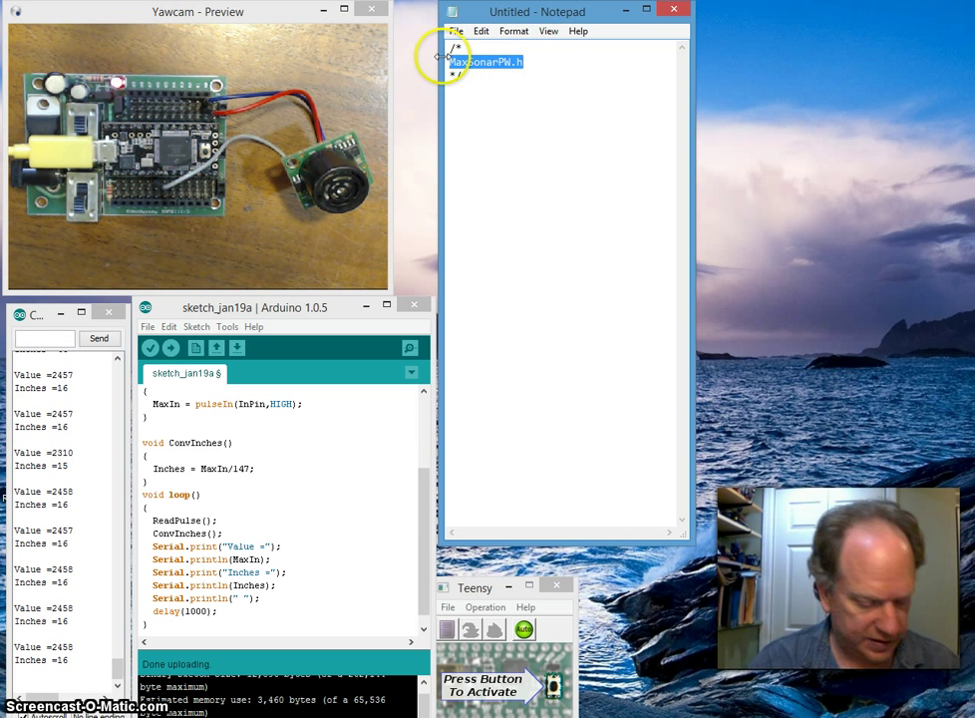
pyautogui.click(456, 32)
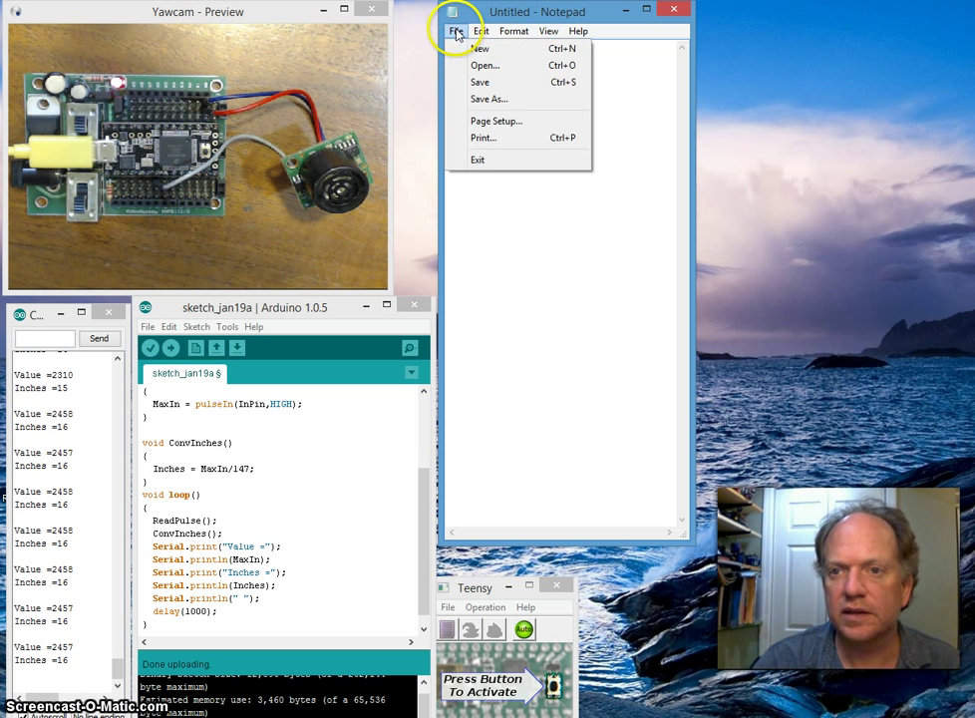
# Save the document as MaxSonarPW.h in Documents
pyautogui.click(489, 100)
pyautogui.write('MaxSonarPW.h')
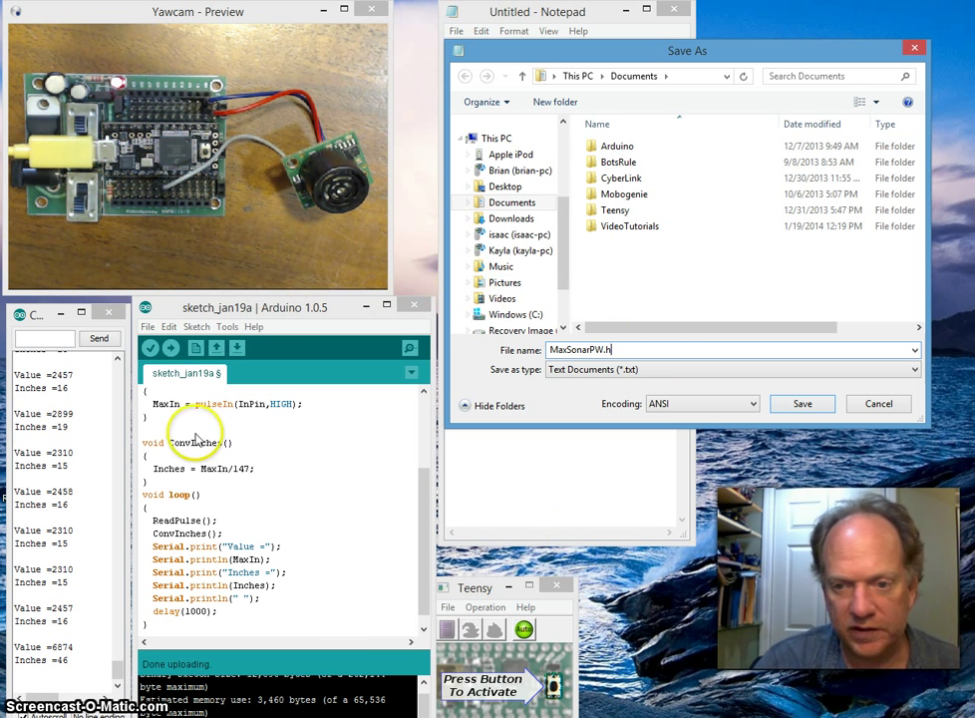
pyautogui.moveTo(742, 303)
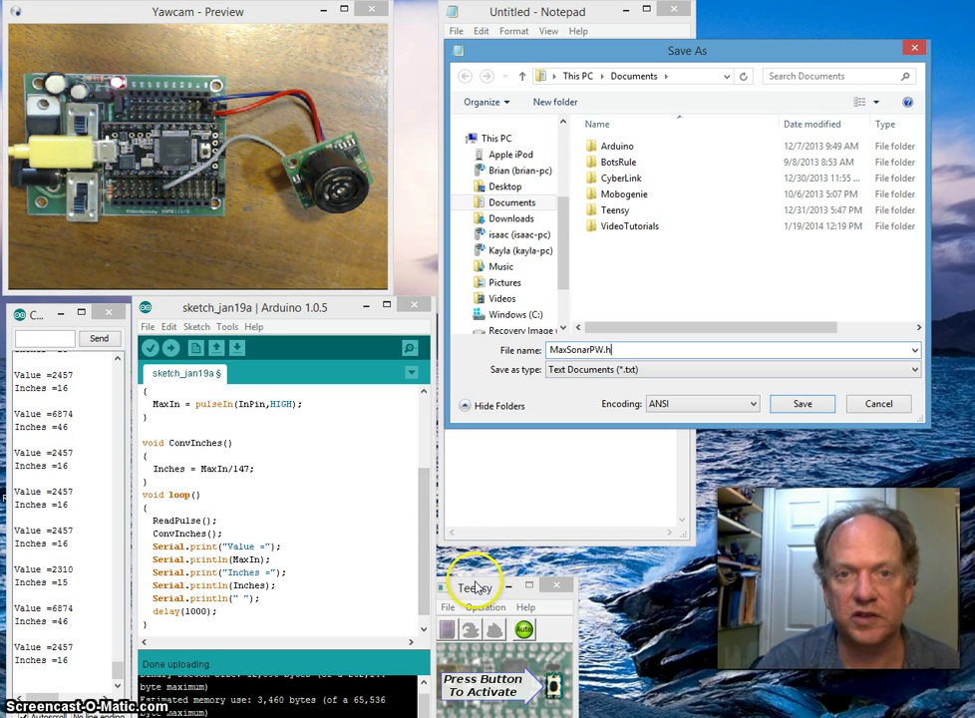
pyautogui.moveTo(676, 608)
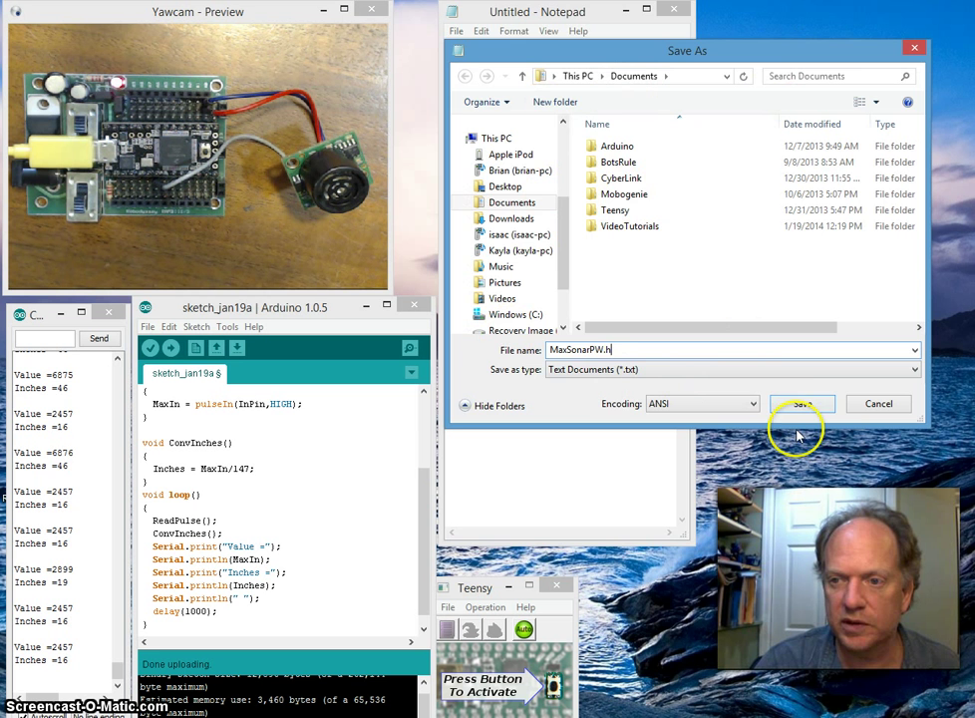
pyautogui.click(802, 402)
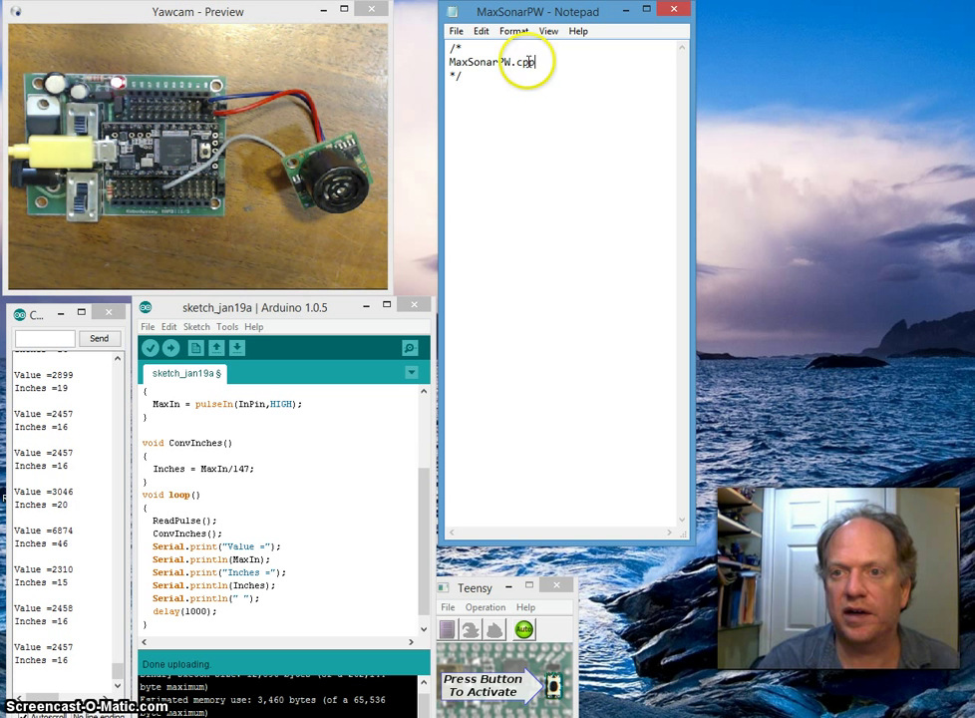
# Save a copy as MaxSonarPW.cpp in Documents and close Notepad
pyautogui.doubleClick(491, 62)
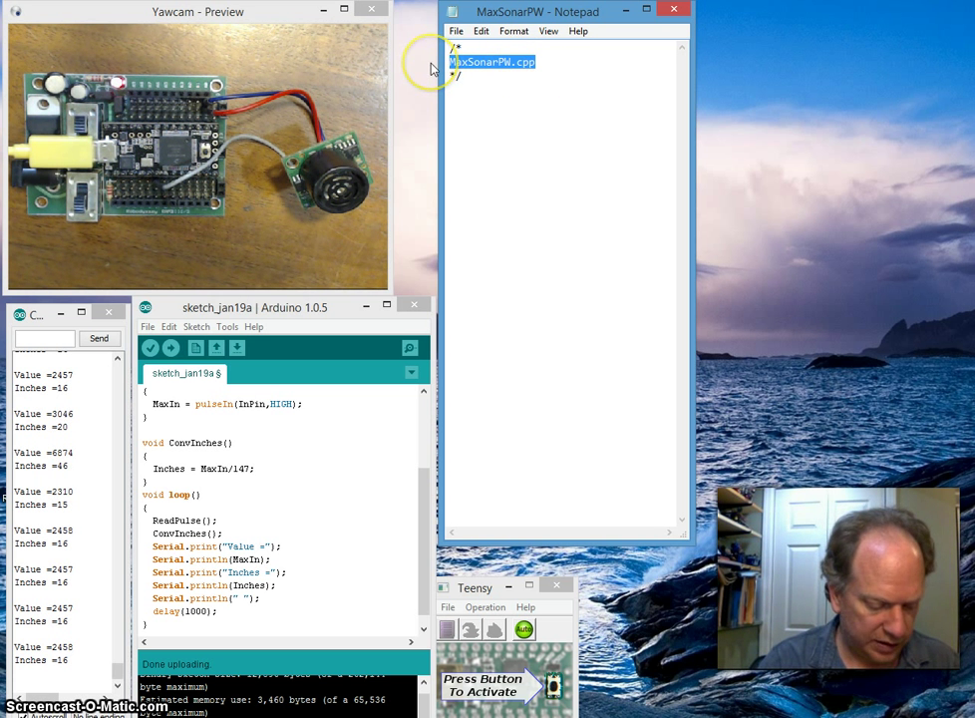
pyautogui.click(455, 32)
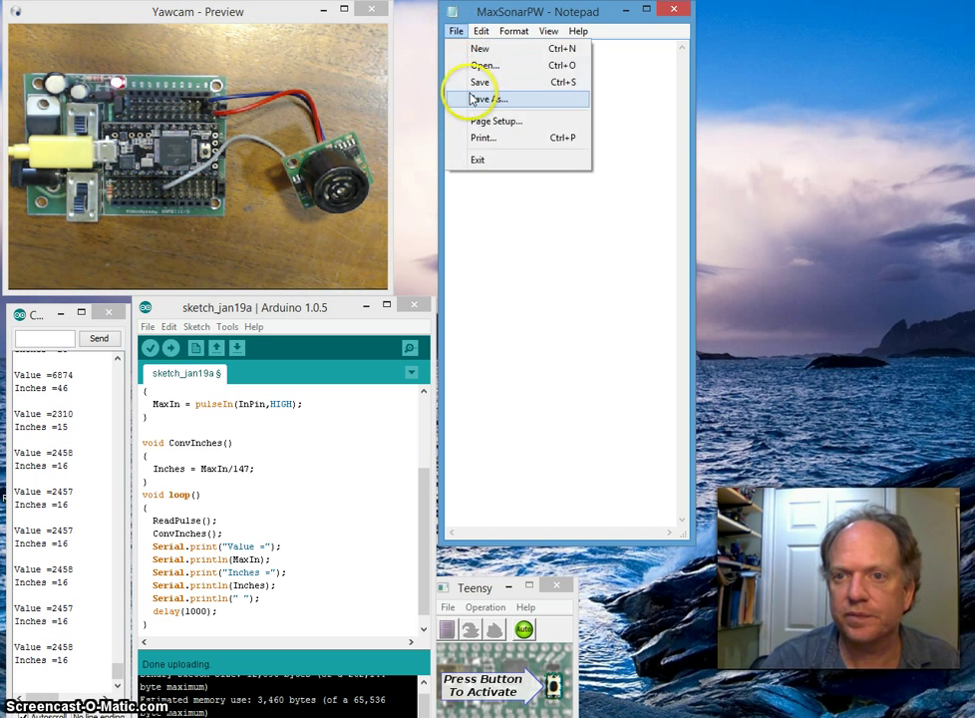
pyautogui.click(483, 99)
pyautogui.write('MaxSonarPW.cpp')
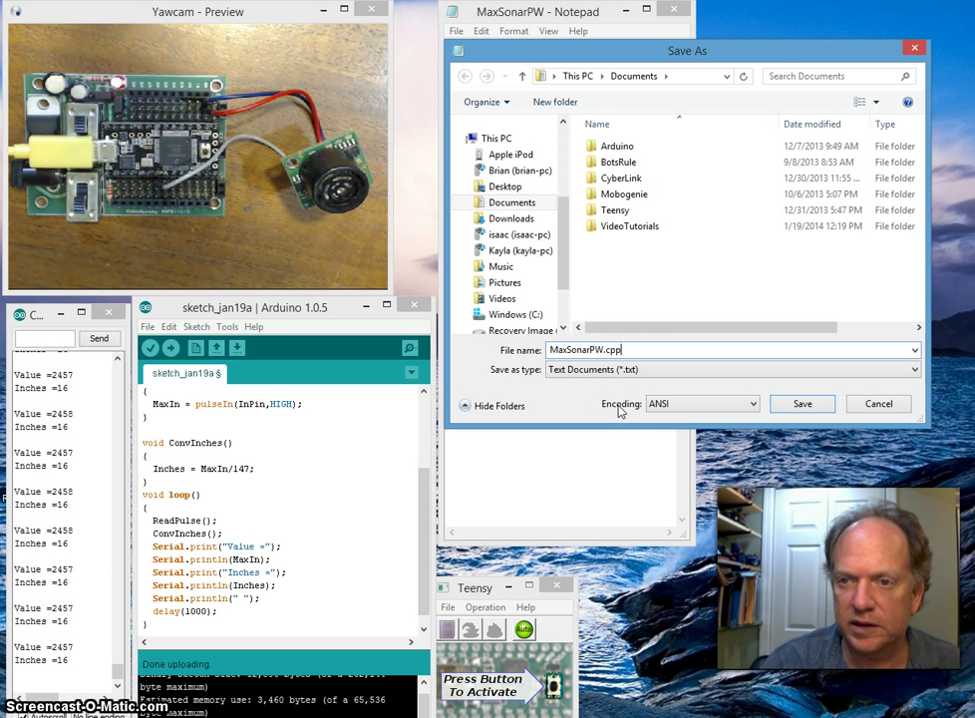
pyautogui.click(802, 403)
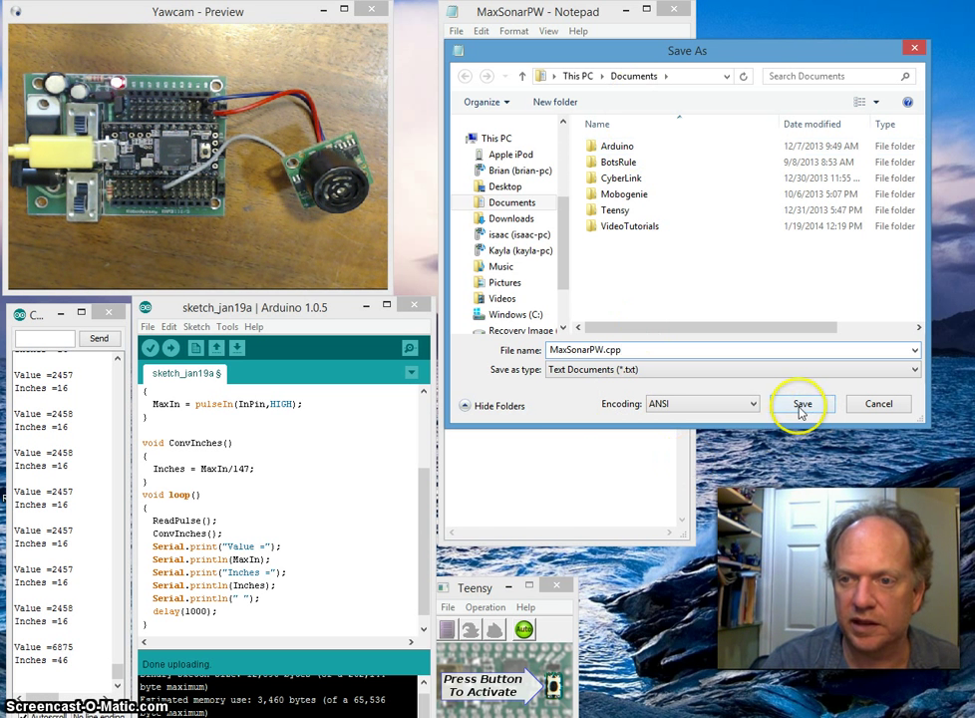
pyautogui.click(801, 403)
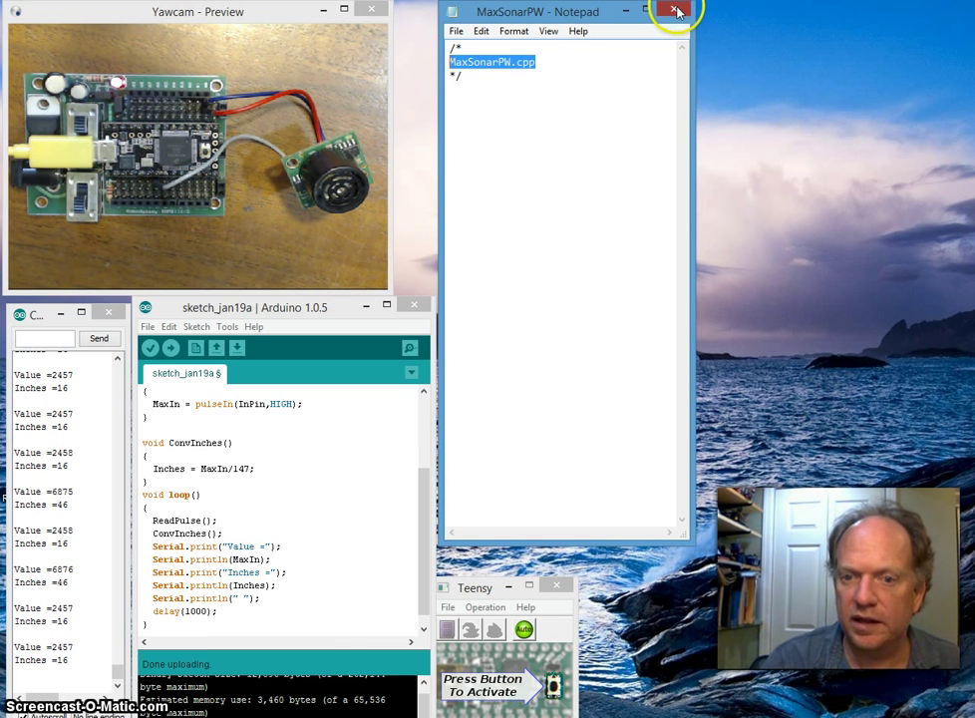
pyautogui.click(674, 12)
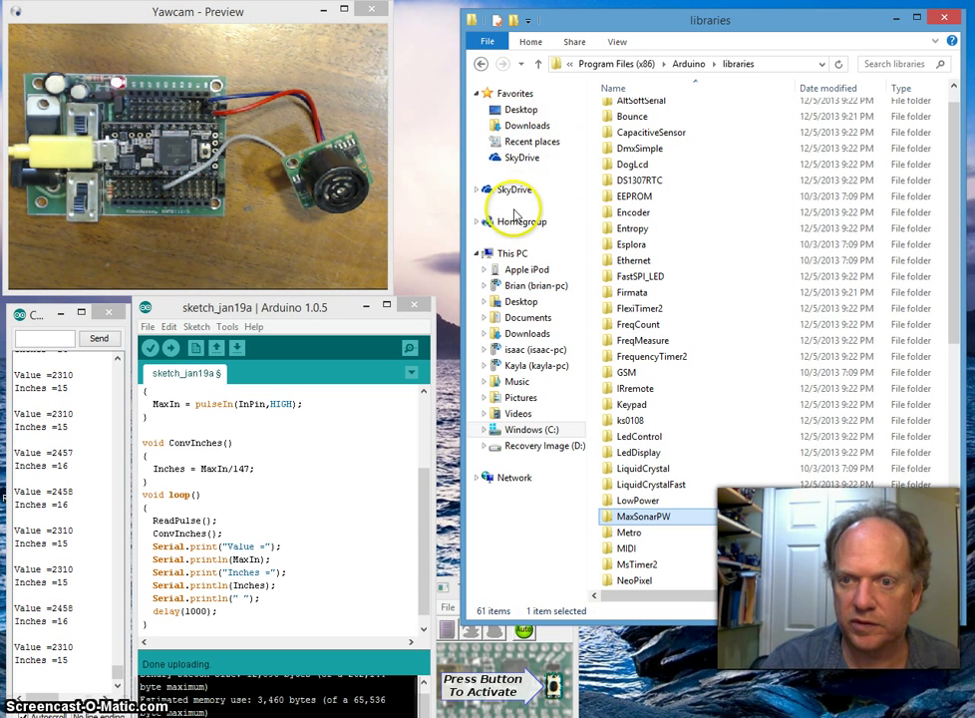
# Show Documents with the new files and start a second Explorer window
pyautogui.click(521, 317)
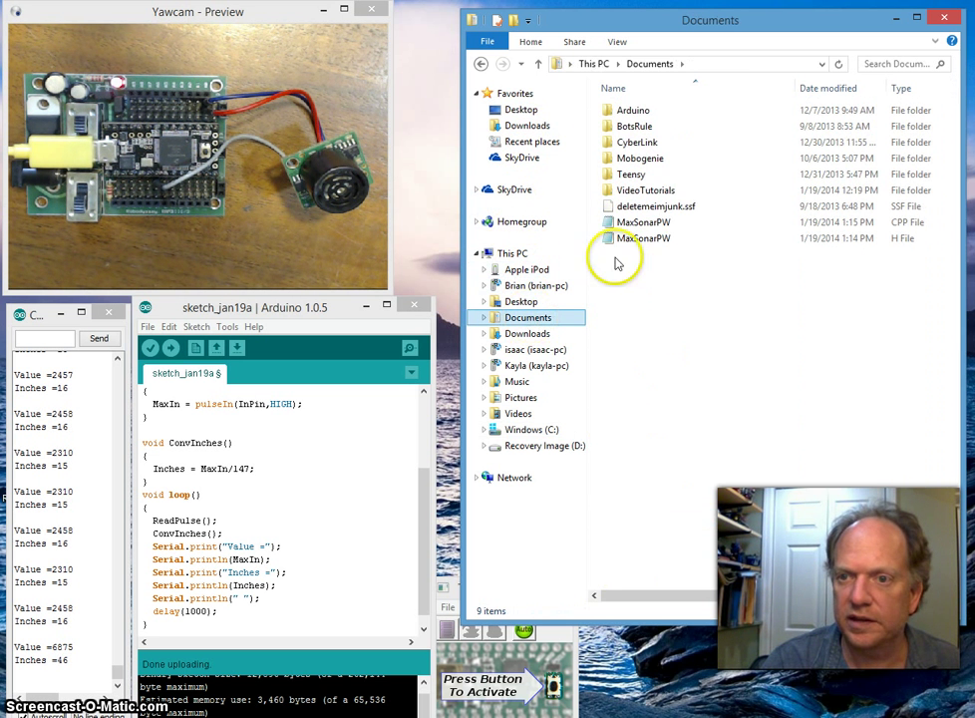
pyautogui.click(643, 239)
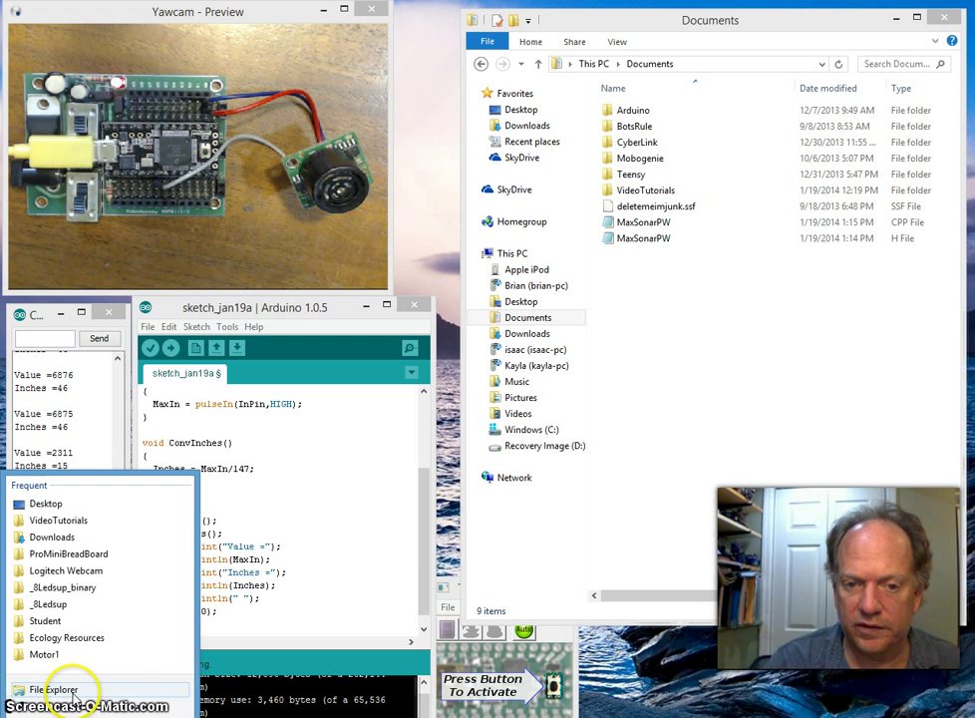
pyautogui.click(56, 690)
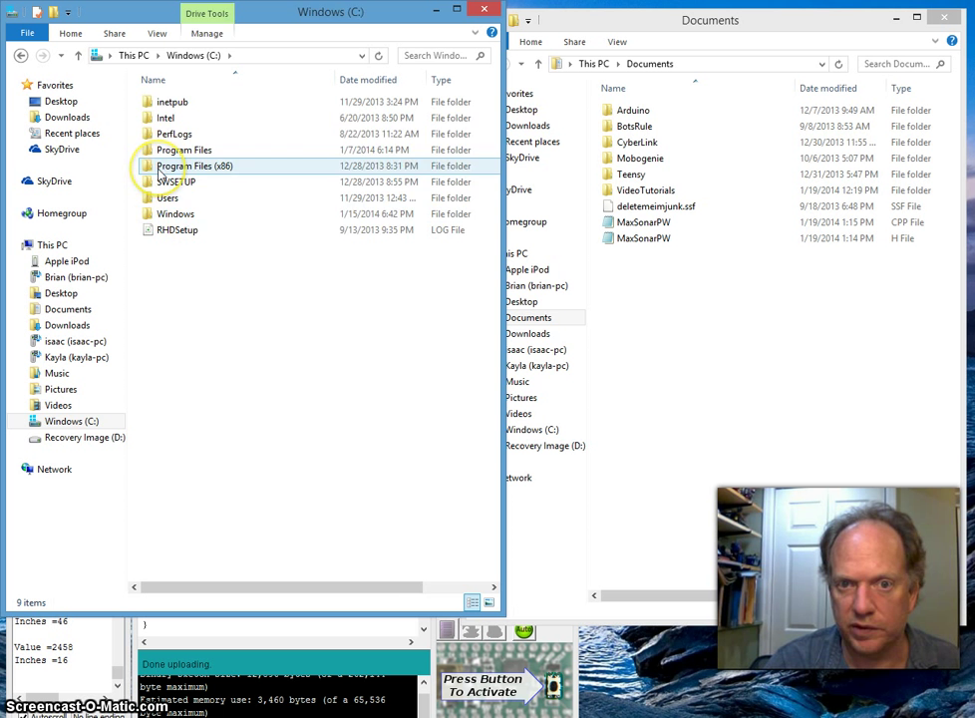
# Navigate the second window to libraries > MaxSonarPW and select both files in Documents
pyautogui.doubleClick(188, 165)
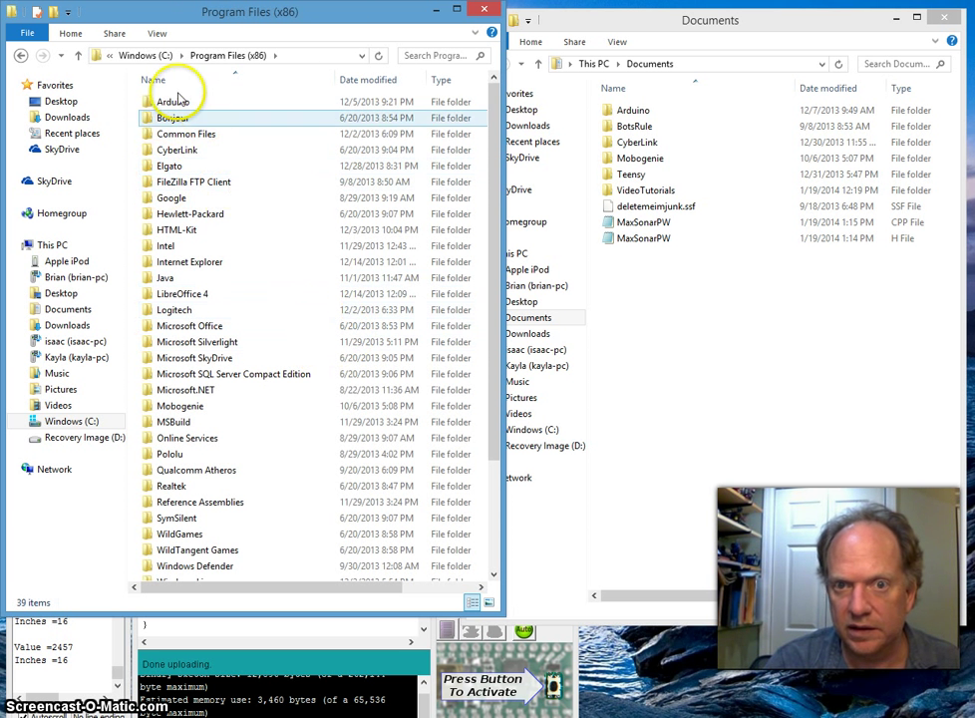
pyautogui.doubleClick(171, 100)
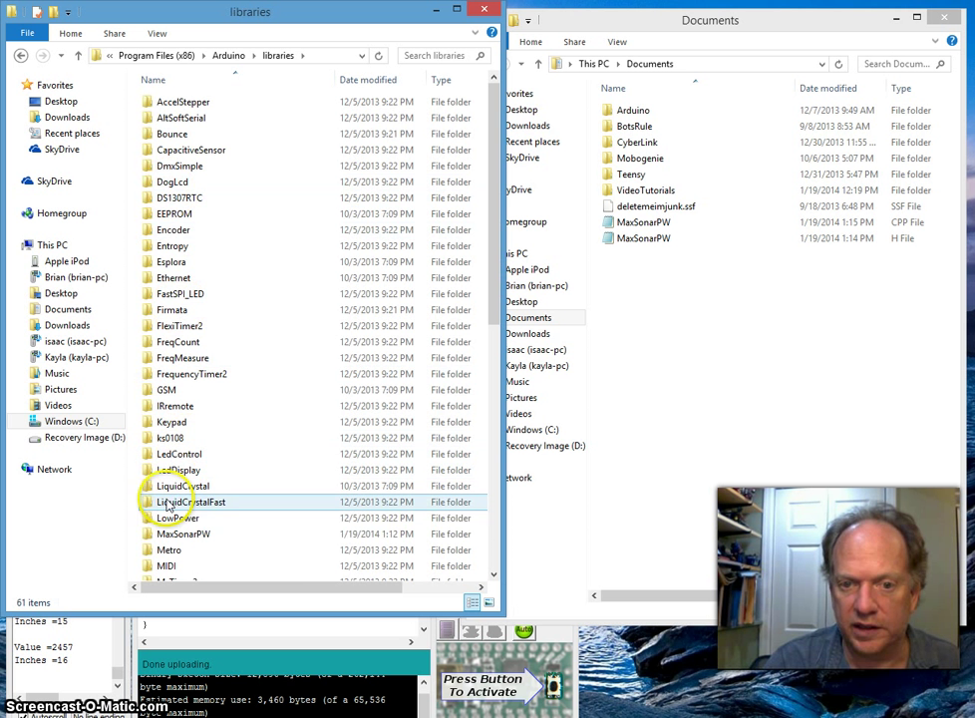
pyautogui.doubleClick(183, 535)
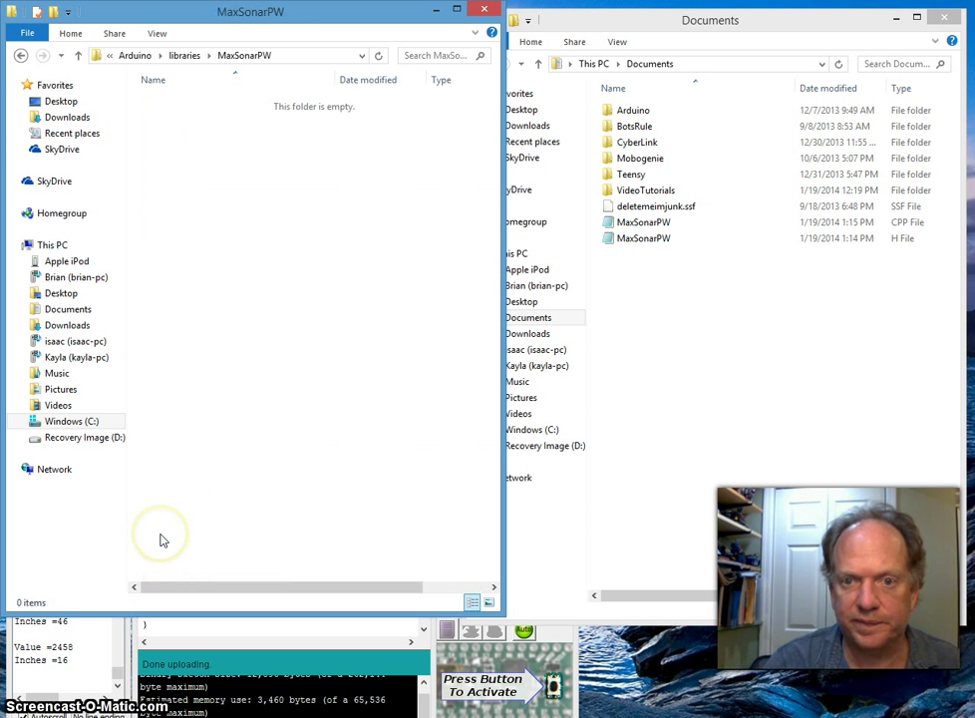
pyautogui.click(642, 221)
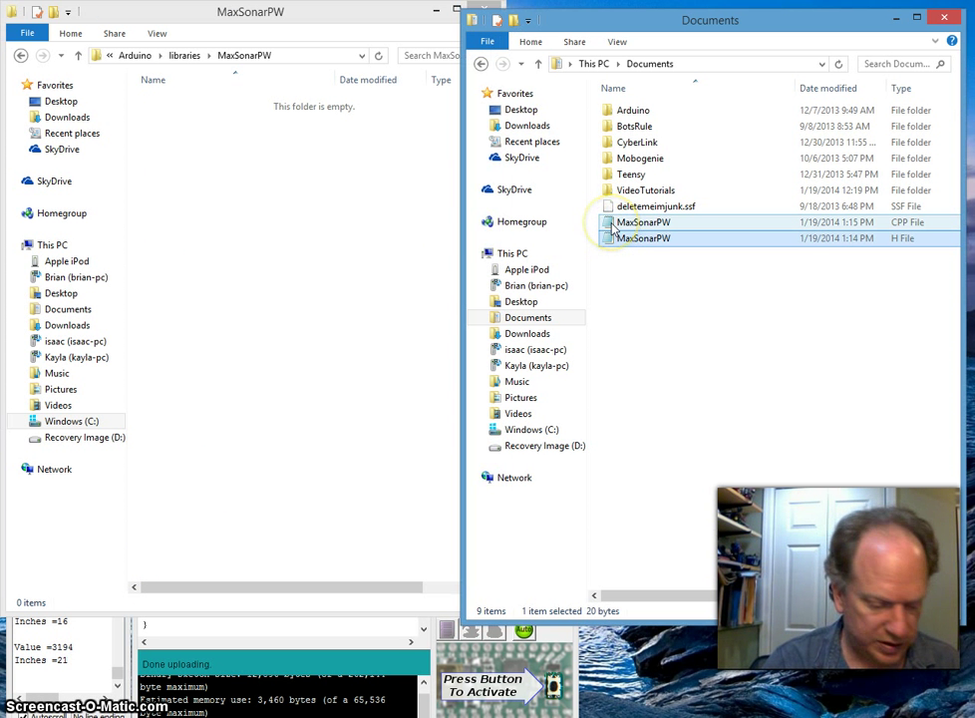
# Move MaxSonarPW.cpp and .h into the library folder, granting administrator permission
pyautogui.click(645, 221)
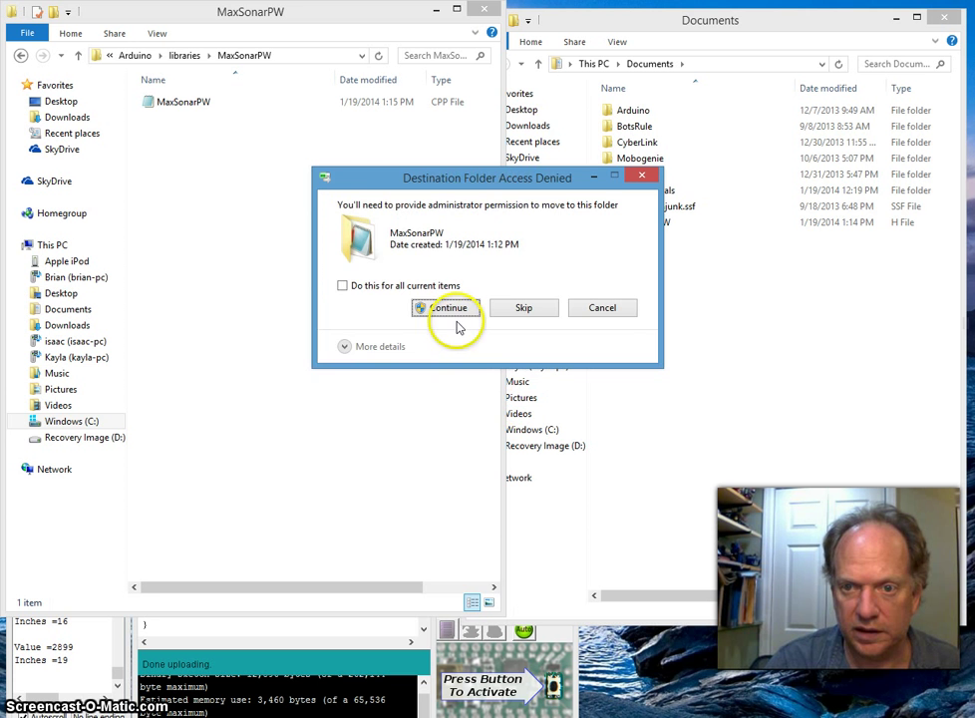
pyautogui.click(447, 307)
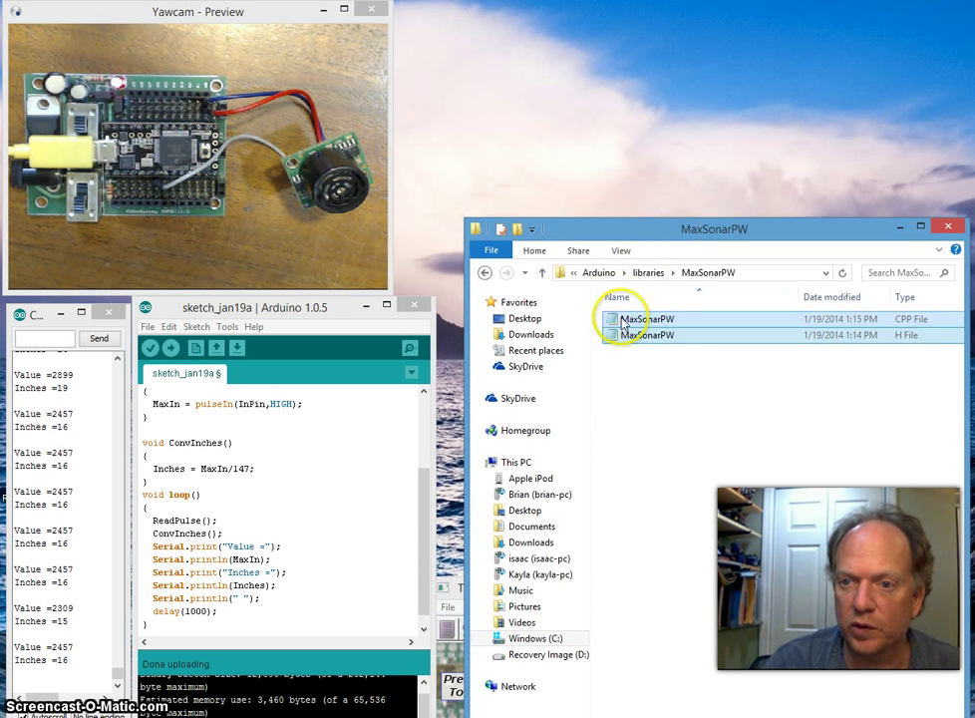
pyautogui.doubleClick(648, 319)
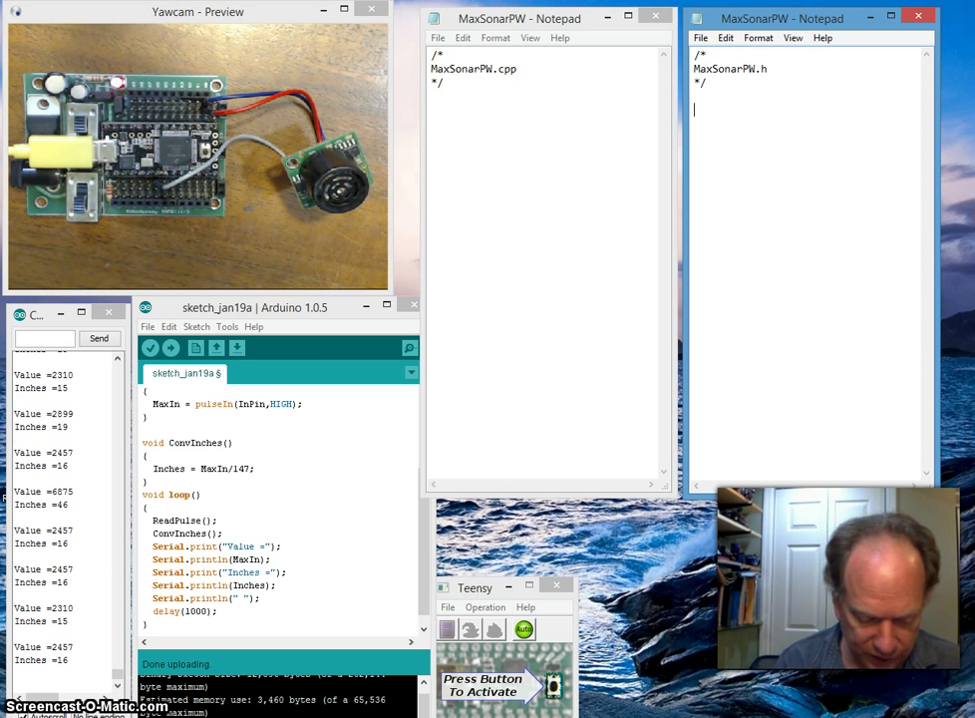
# Write #include "Arduino.h" below the comment in MaxSonarPW.h
pyautogui.write('#')
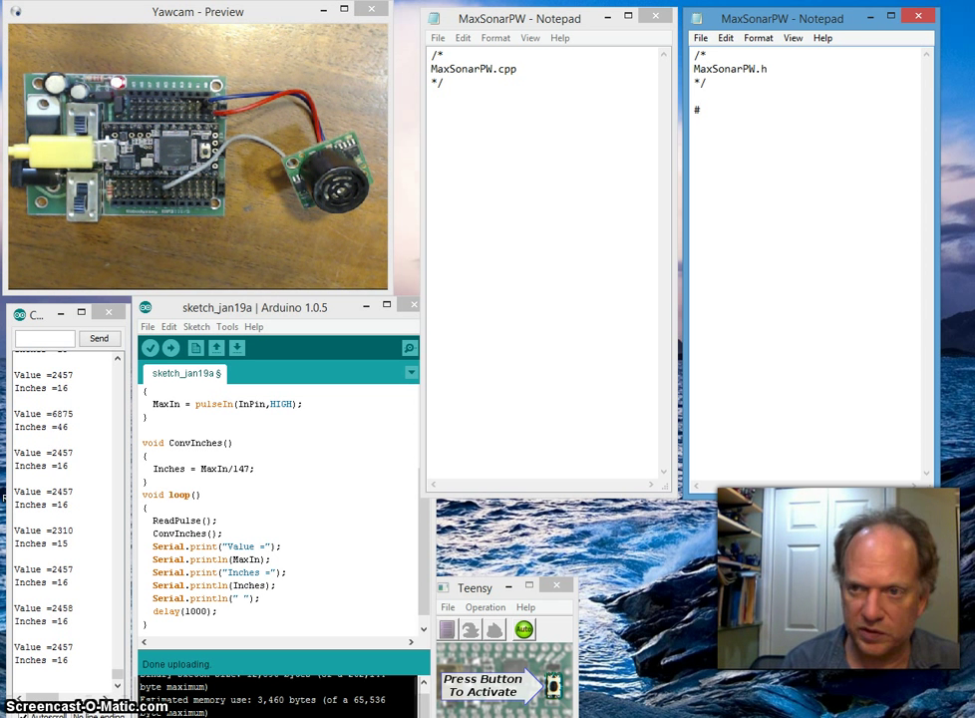
pyautogui.write('incl')
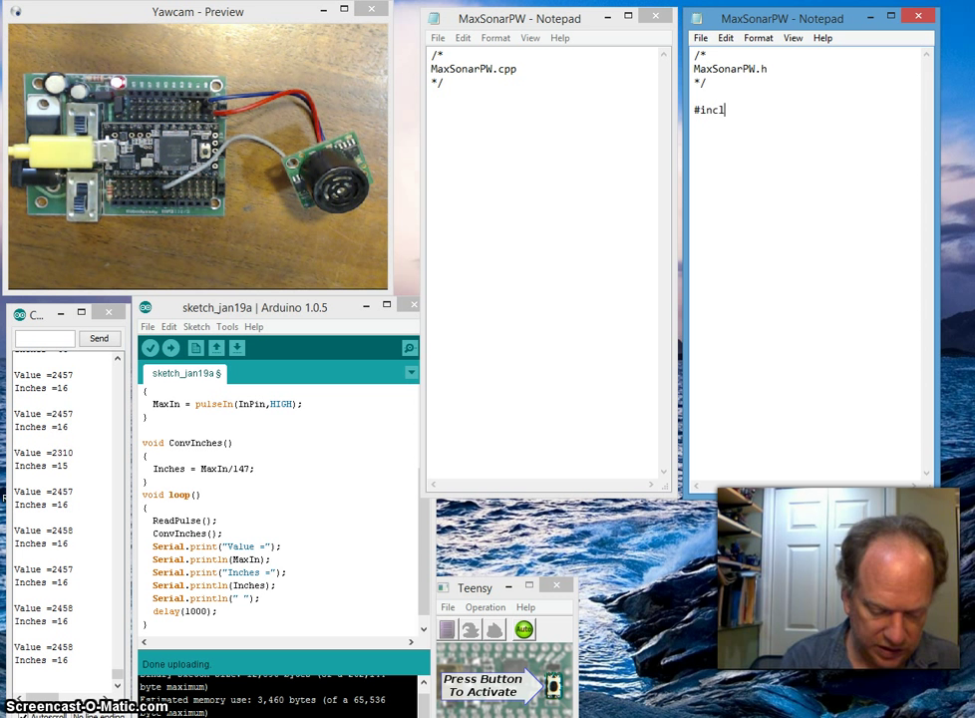
pyautogui.write('ude')
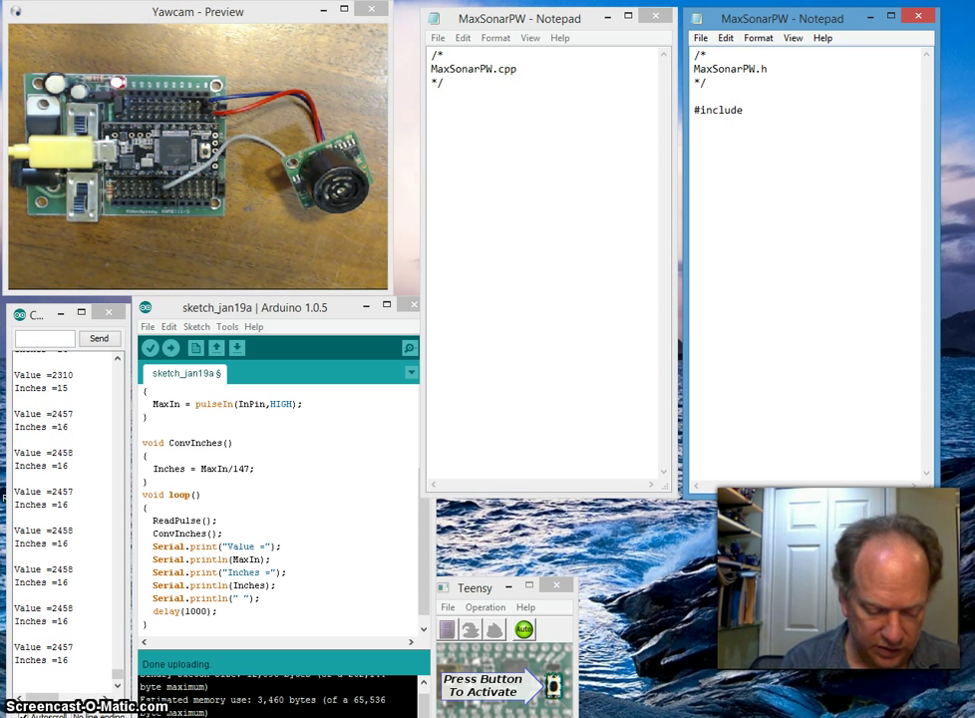
pyautogui.write('Ardui')
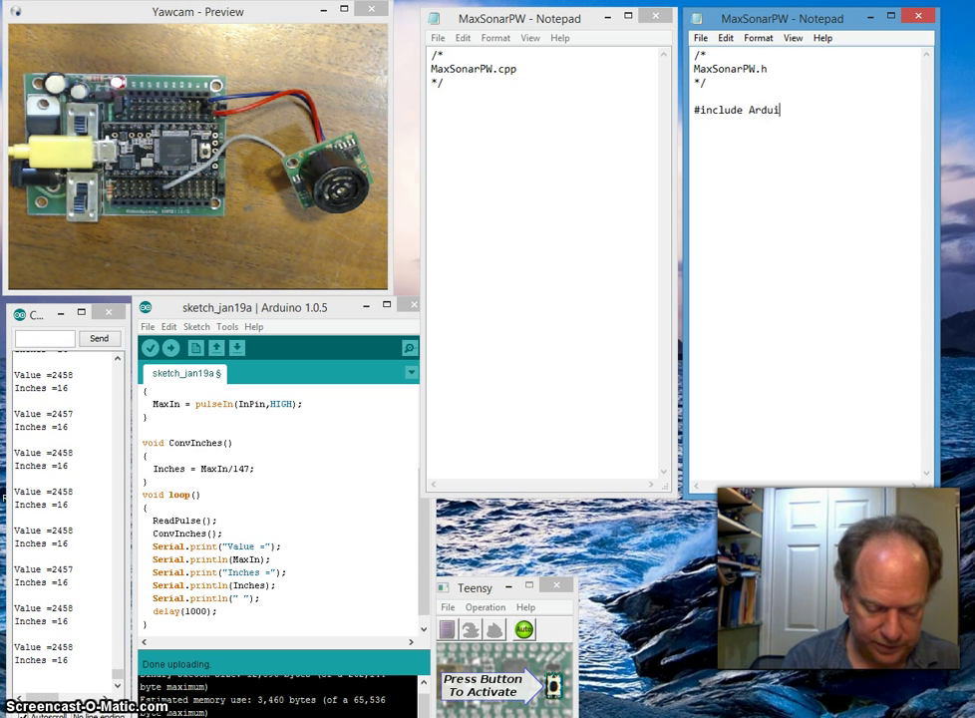
pyautogui.write('no.h')
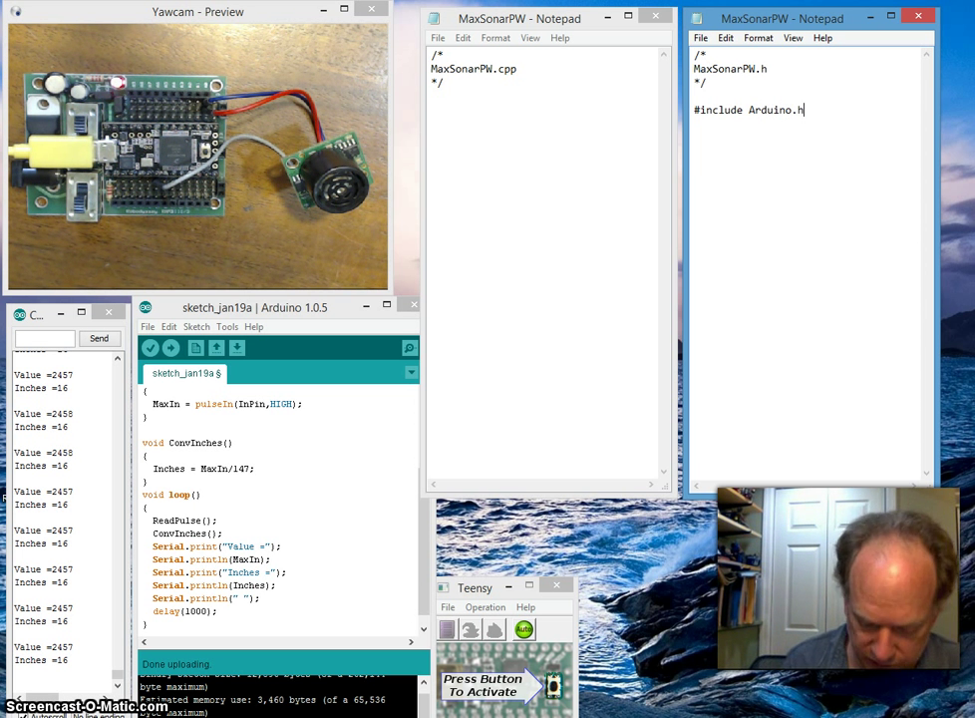
pyautogui.write('"')
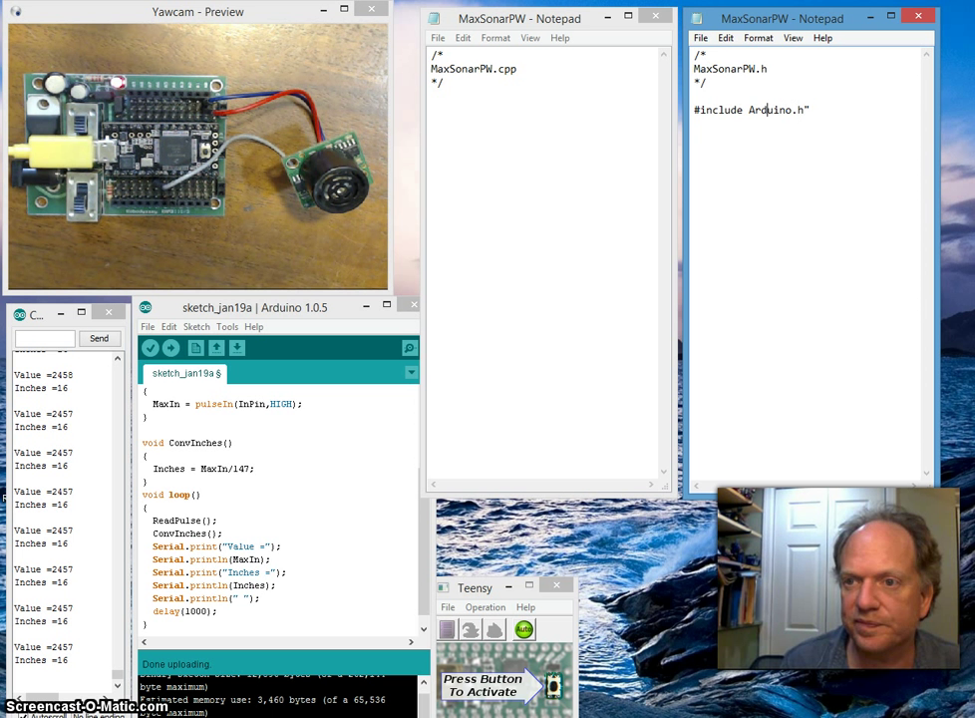
pyautogui.write('"')
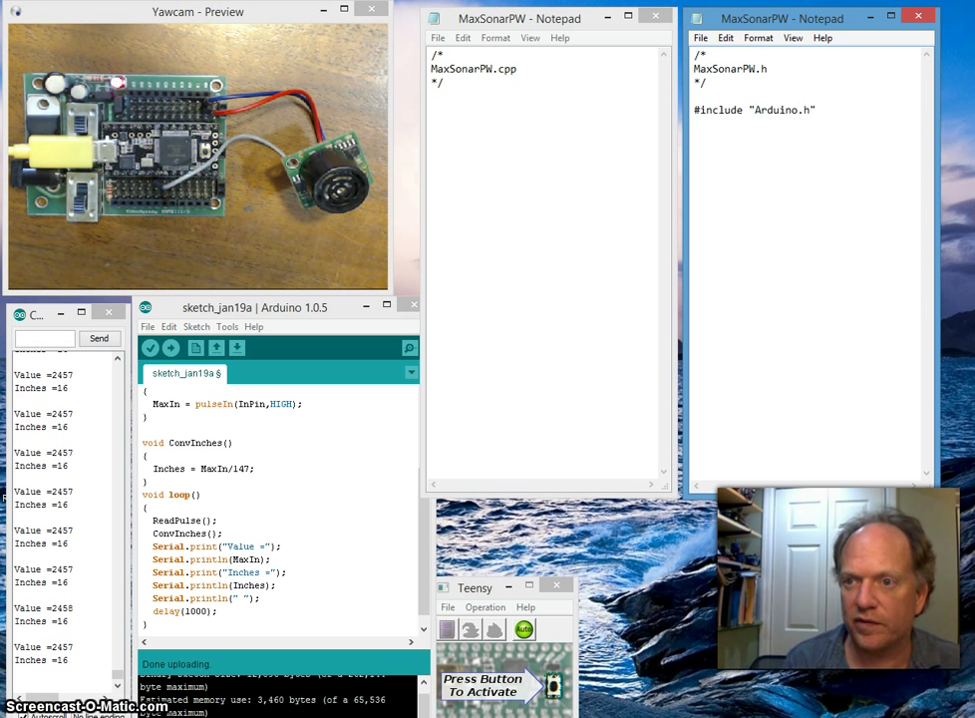
pyautogui.click(818, 110)
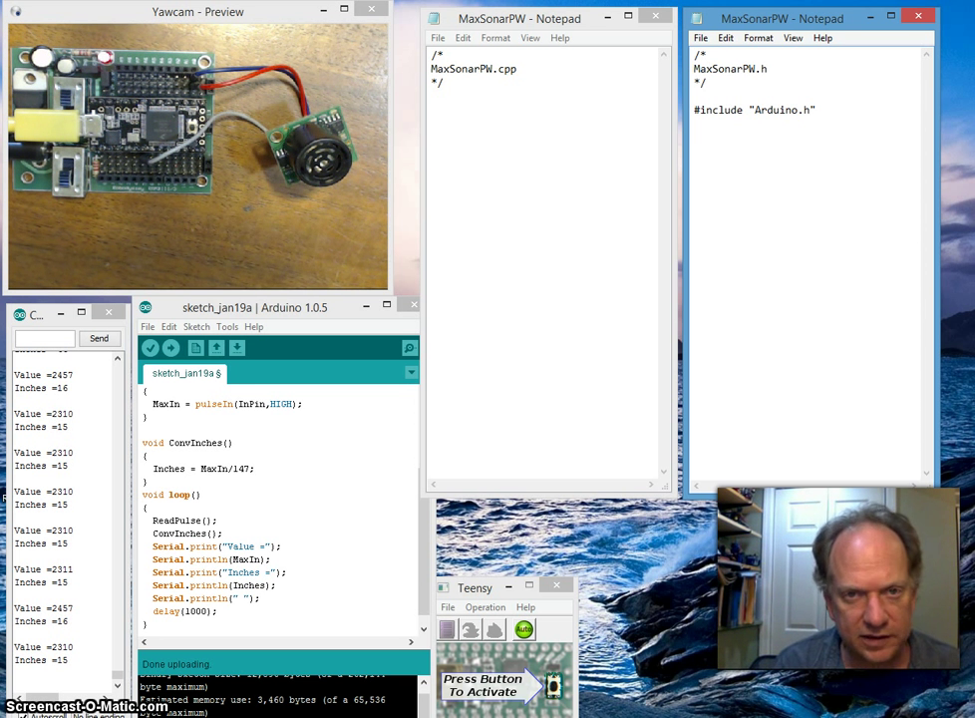
# Declare class MaxSonarPW with an opening brace in the header
pyautogui.write('class')
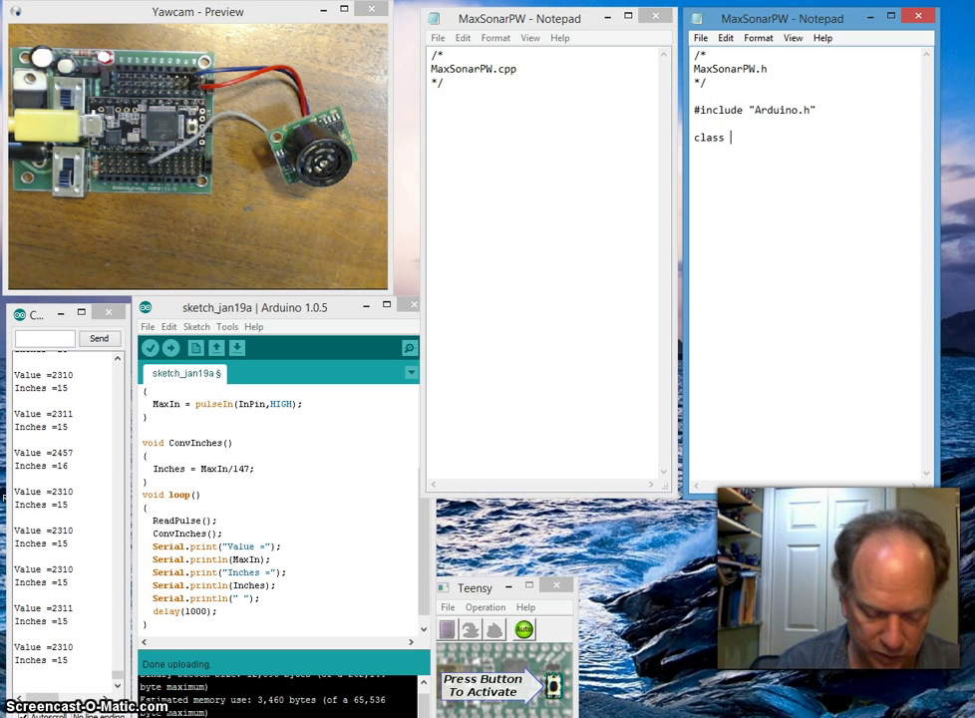
pyautogui.write('Ma')
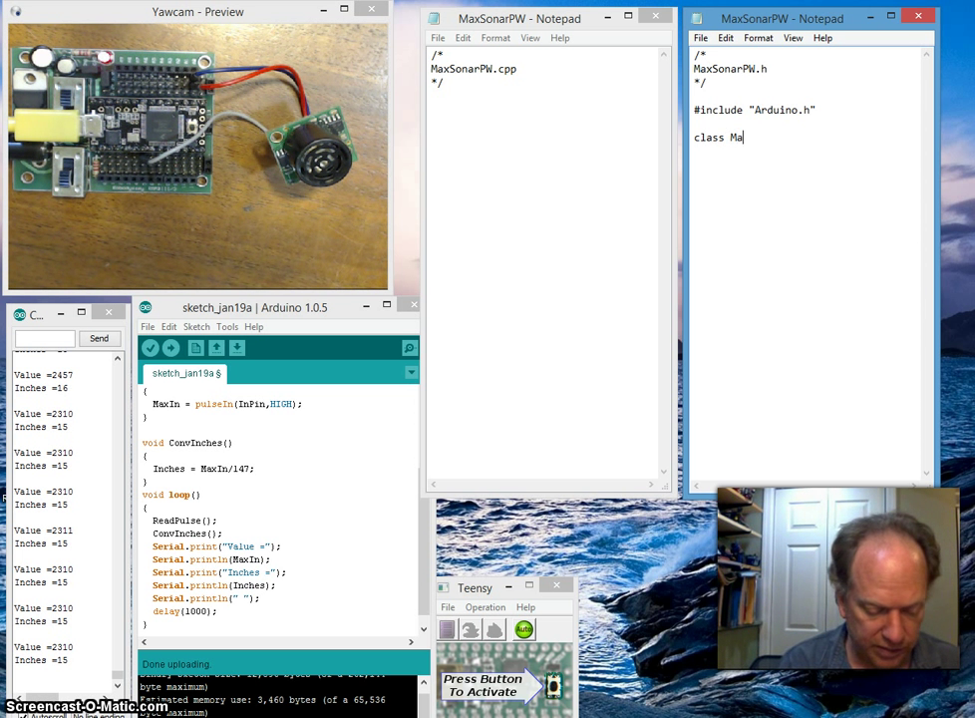
pyautogui.write('xSonar')
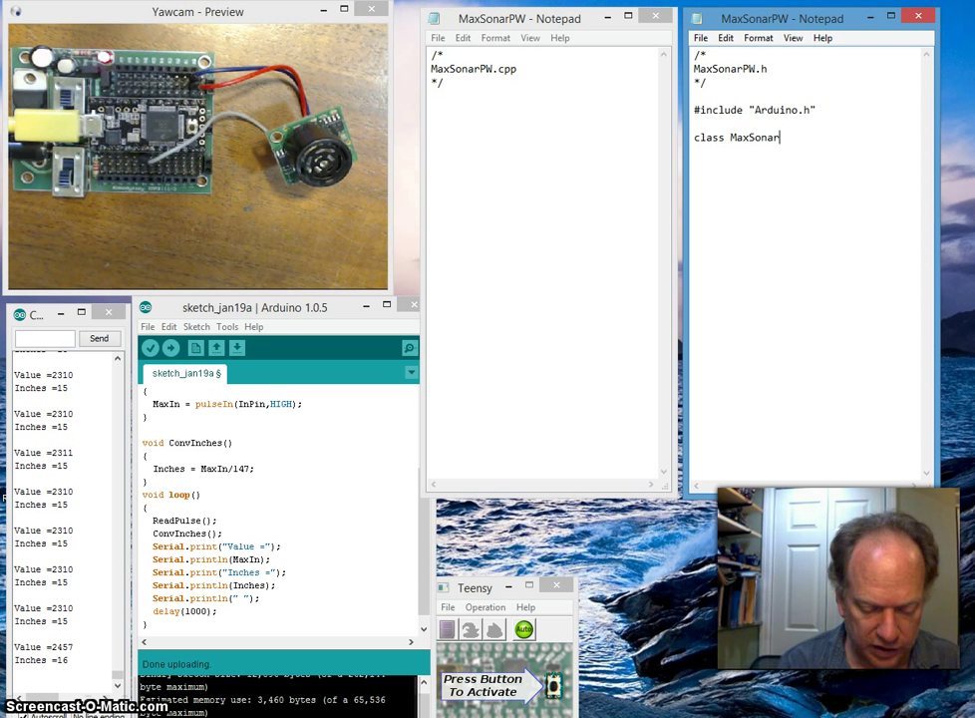
pyautogui.write('PW')
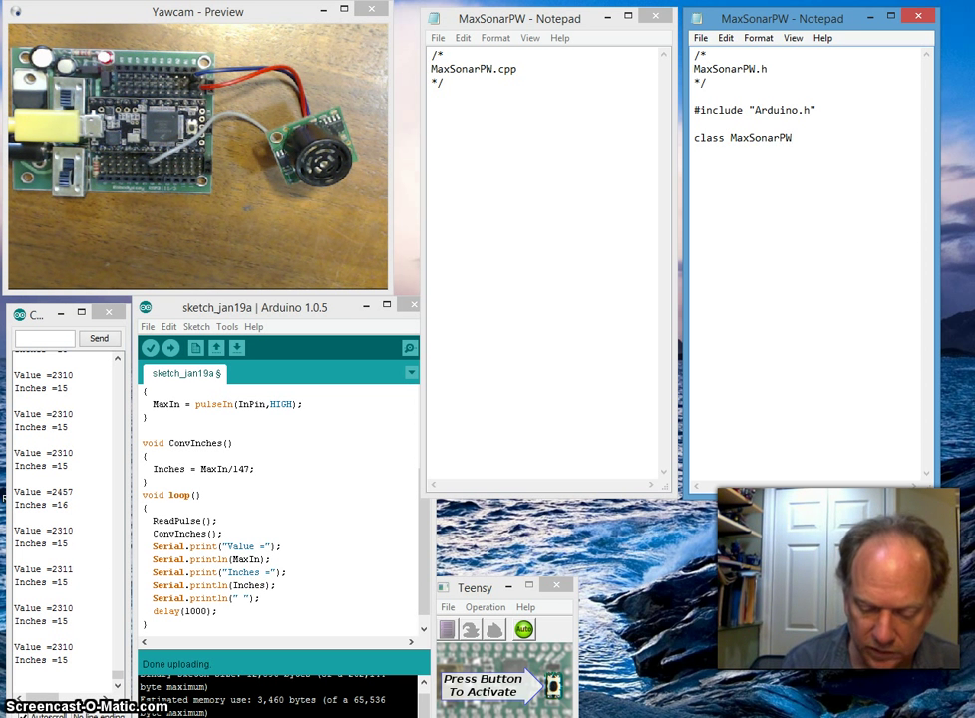
pyautogui.write('{')
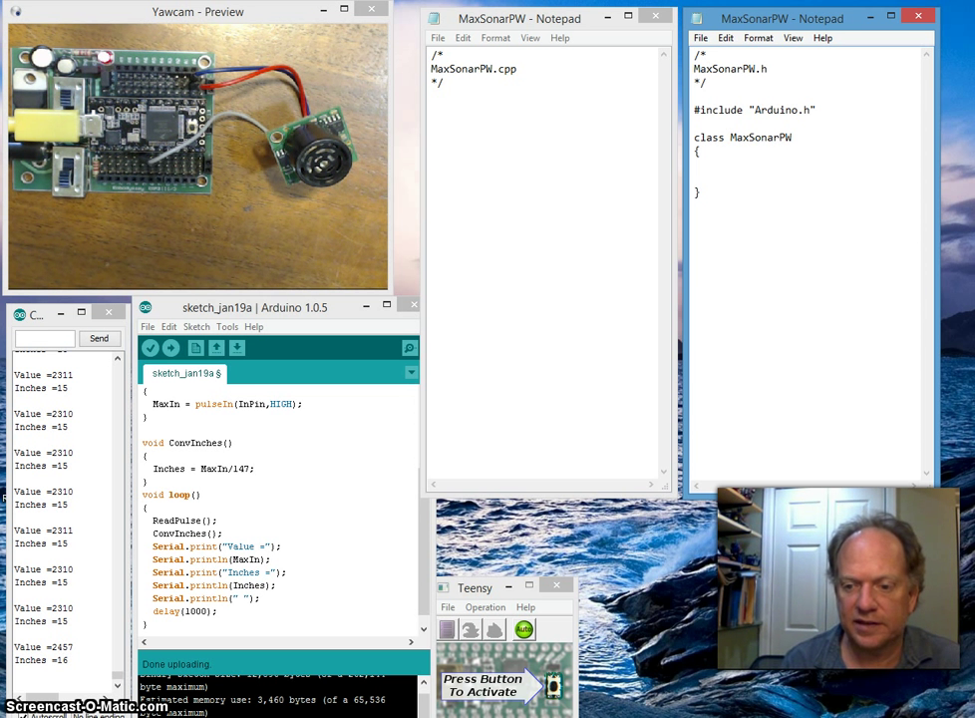
# Inside the class body begin the constructor name MaxSonar
pyautogui.click(694, 177)
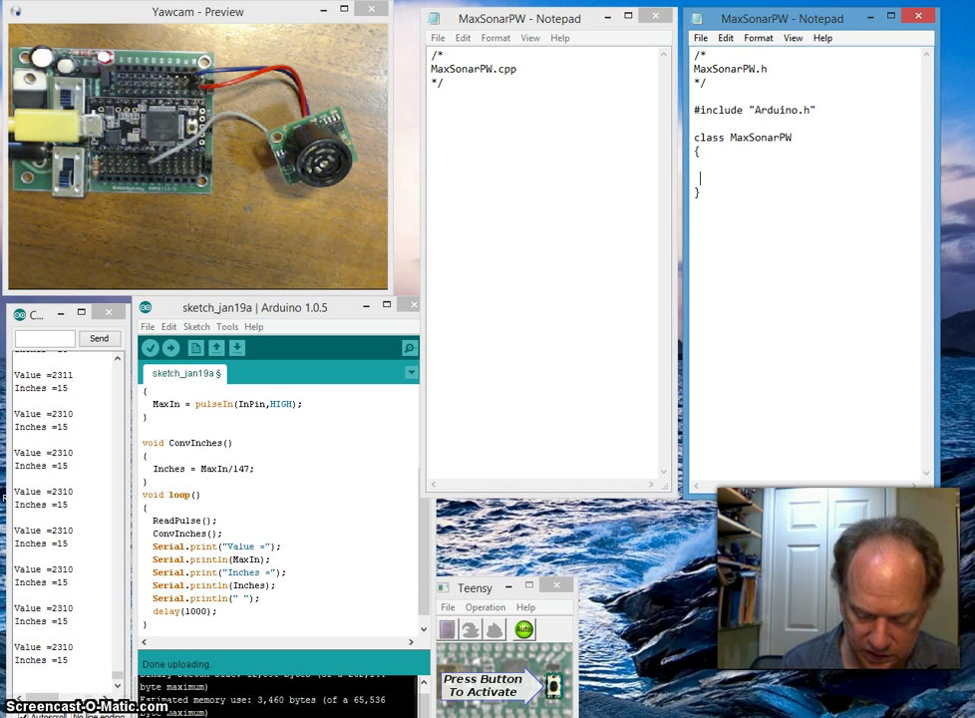
pyautogui.click(698, 18)
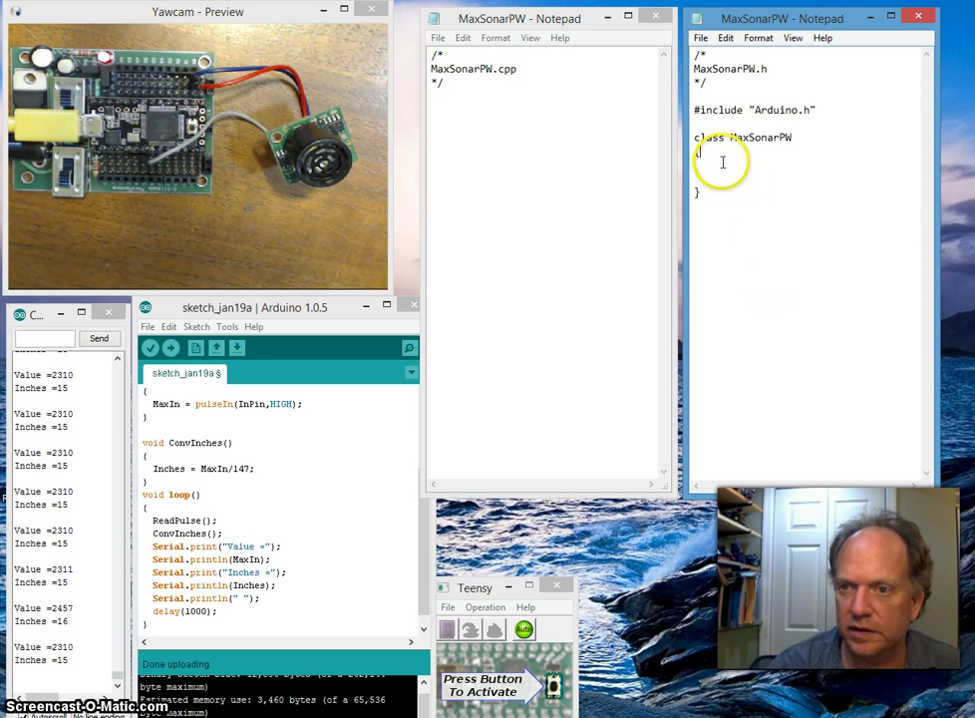
pyautogui.write('M')
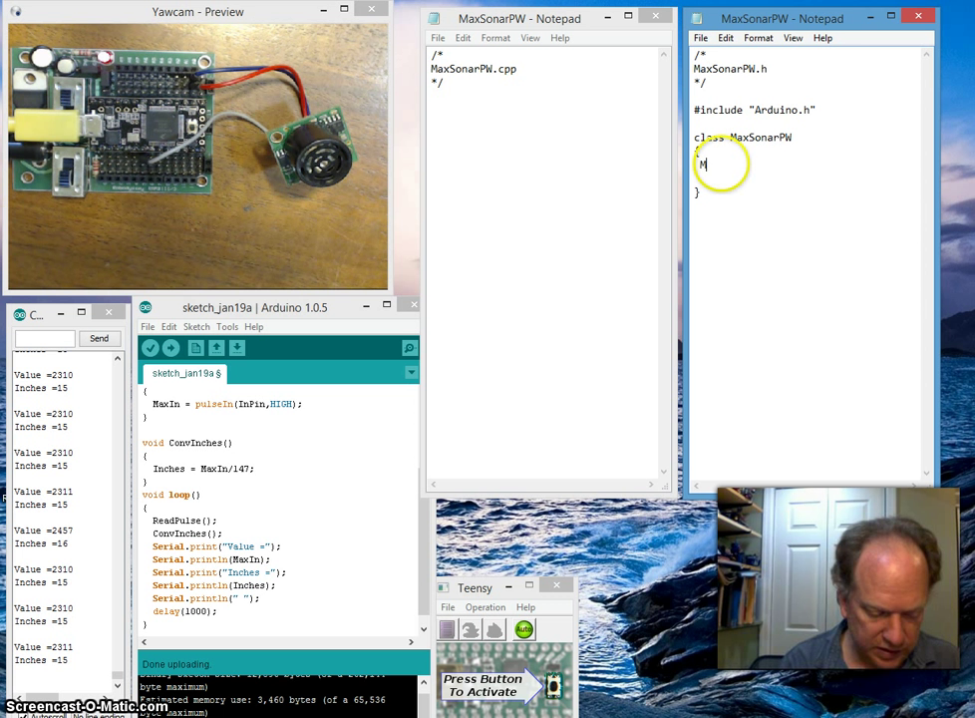
pyautogui.write('axSonarPW')
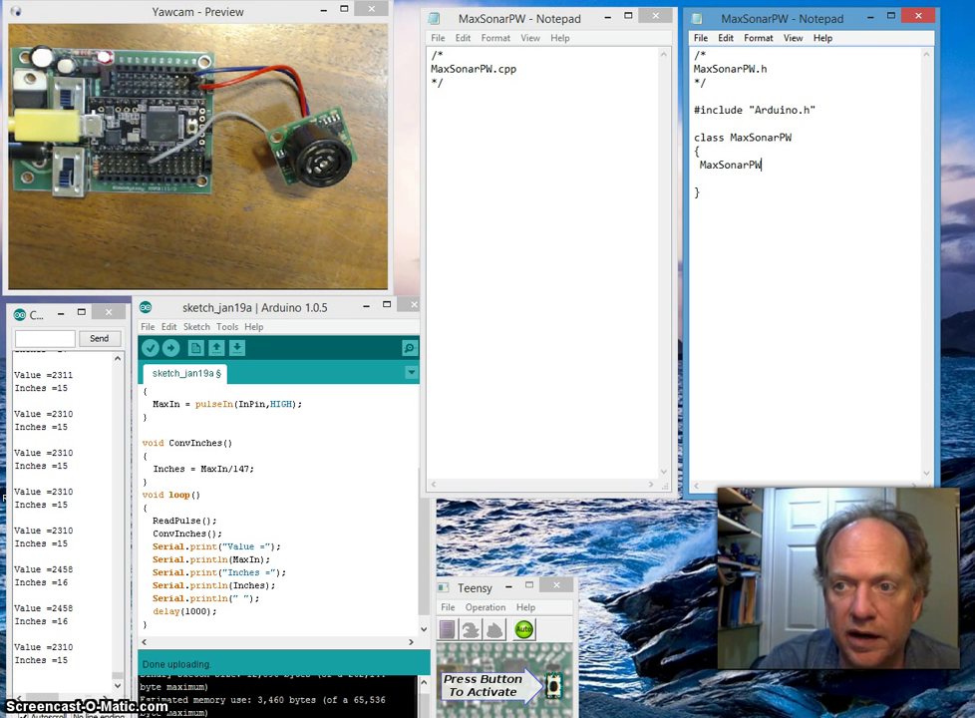
# Declare the constructor MaxSonarPW(int InPin); in the class and start a void member line
pyautogui.write('(')
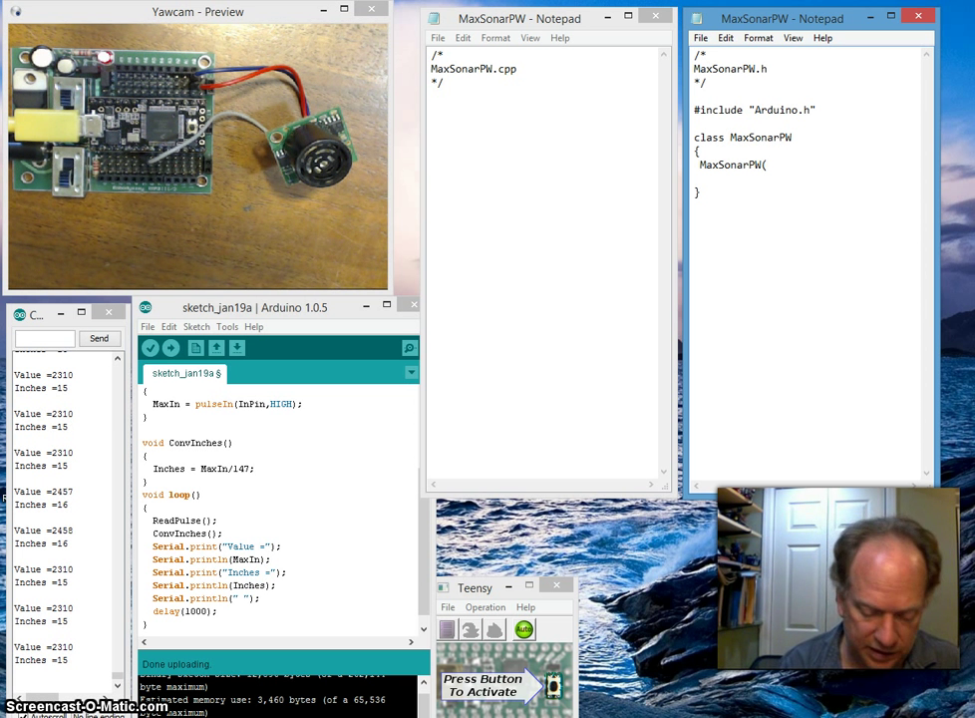
pyautogui.write('int')
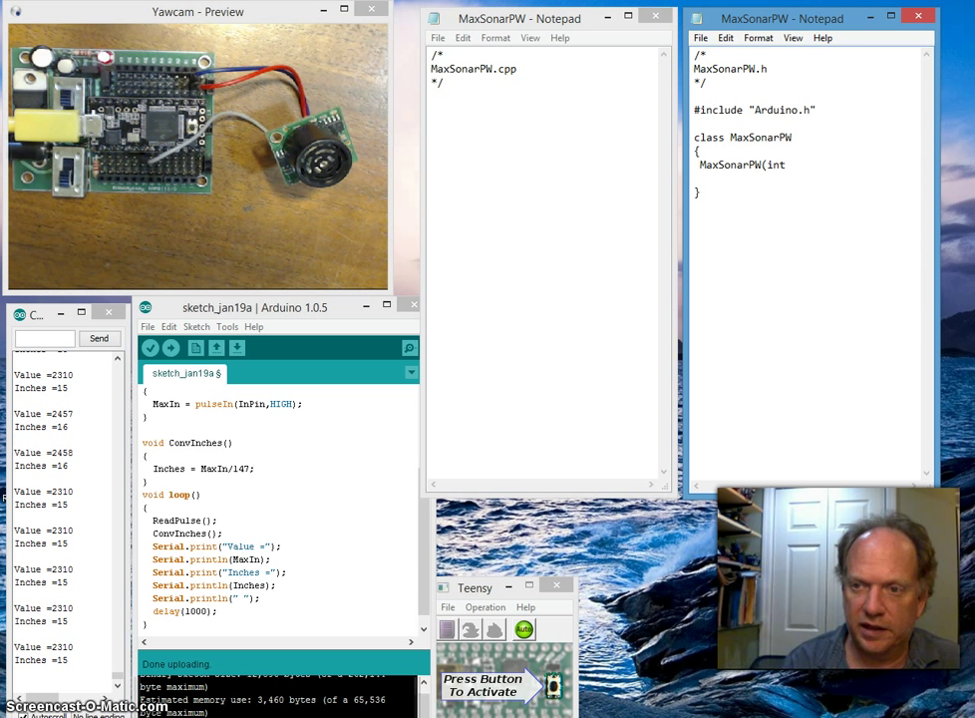
pyautogui.write('P')
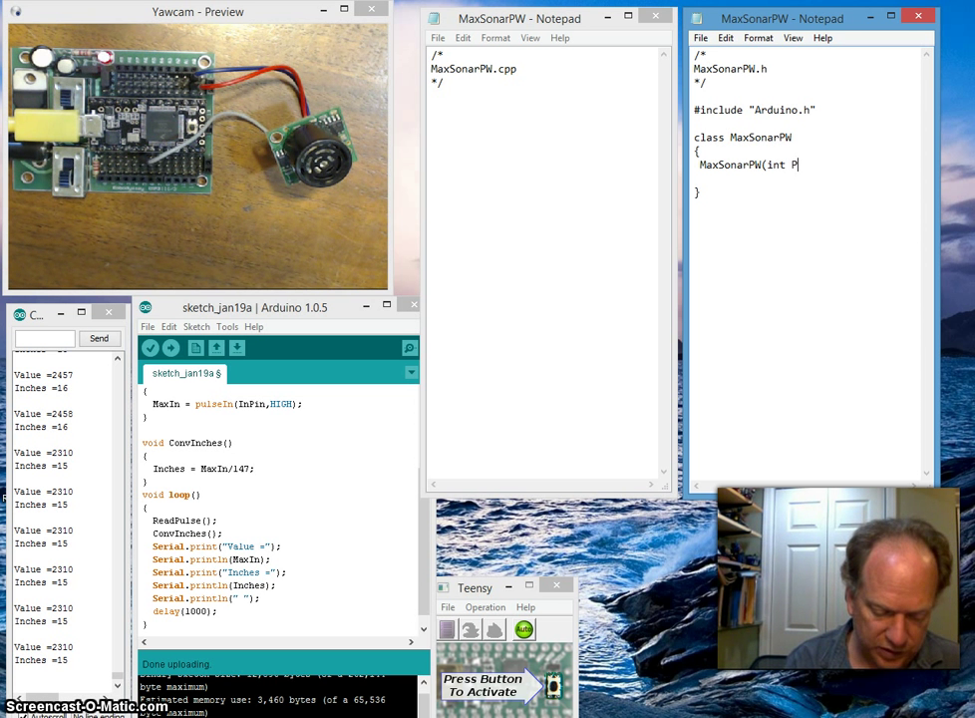
pyautogui.press('BackSpace')
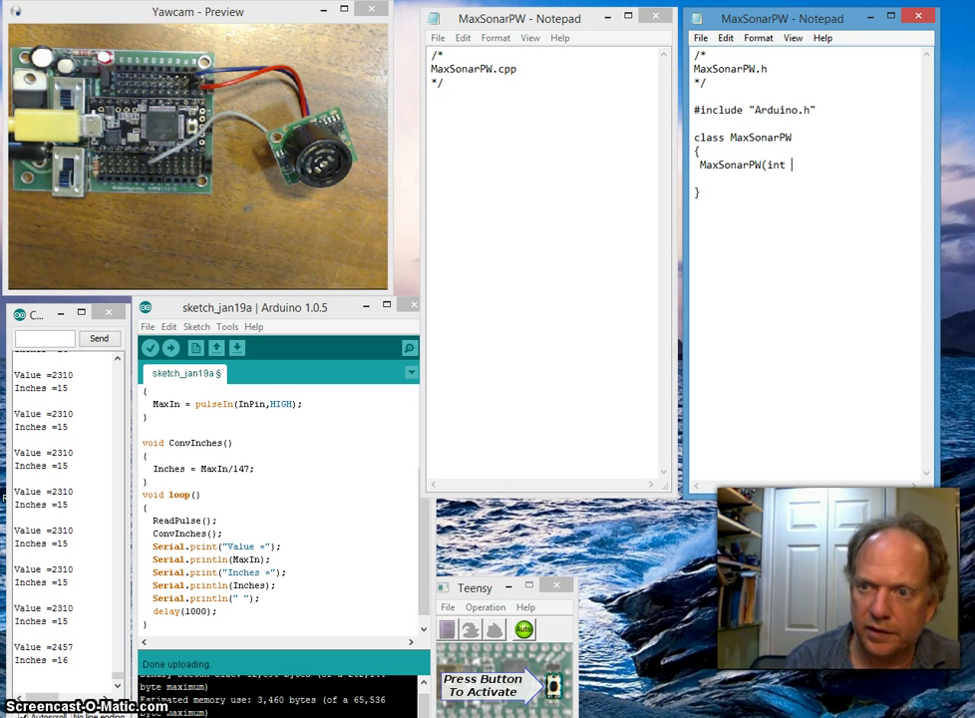
pyautogui.write('InPin);')
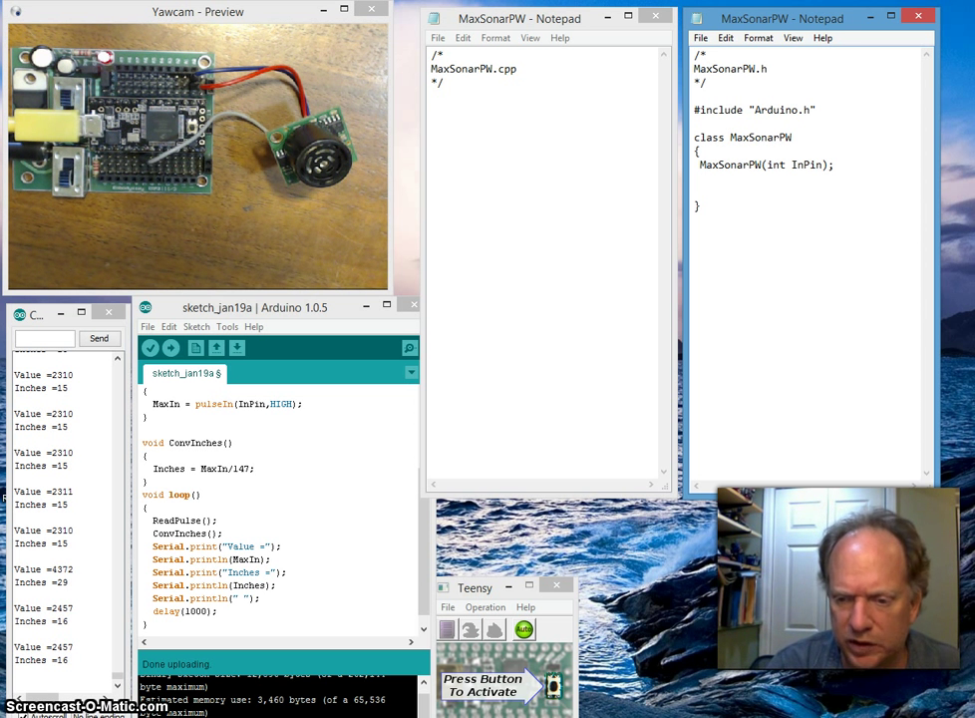
pyautogui.write('void')
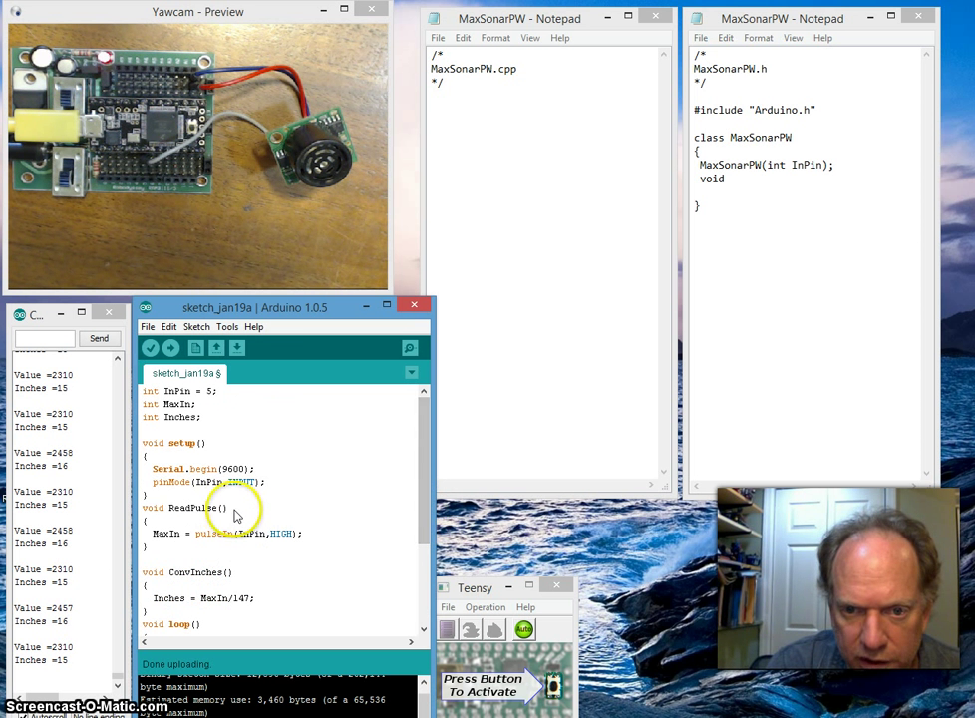
# Declare the methods void ReadPulse(); and void ConvInches(); in the class body
pyautogui.doubleClick(200, 509)
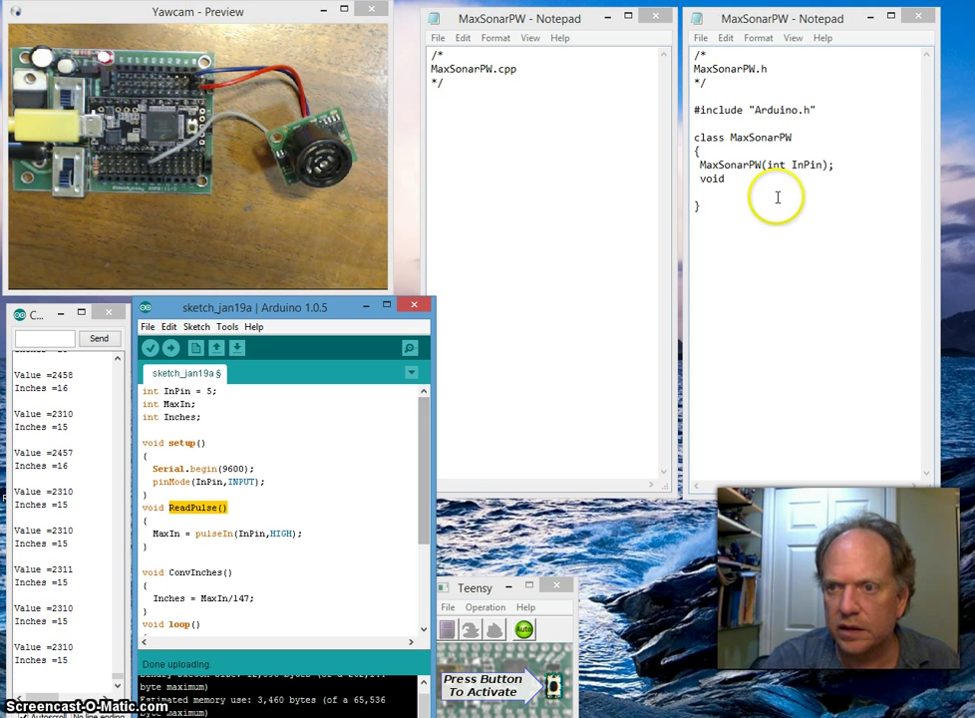
pyautogui.write('ReadPulse()')
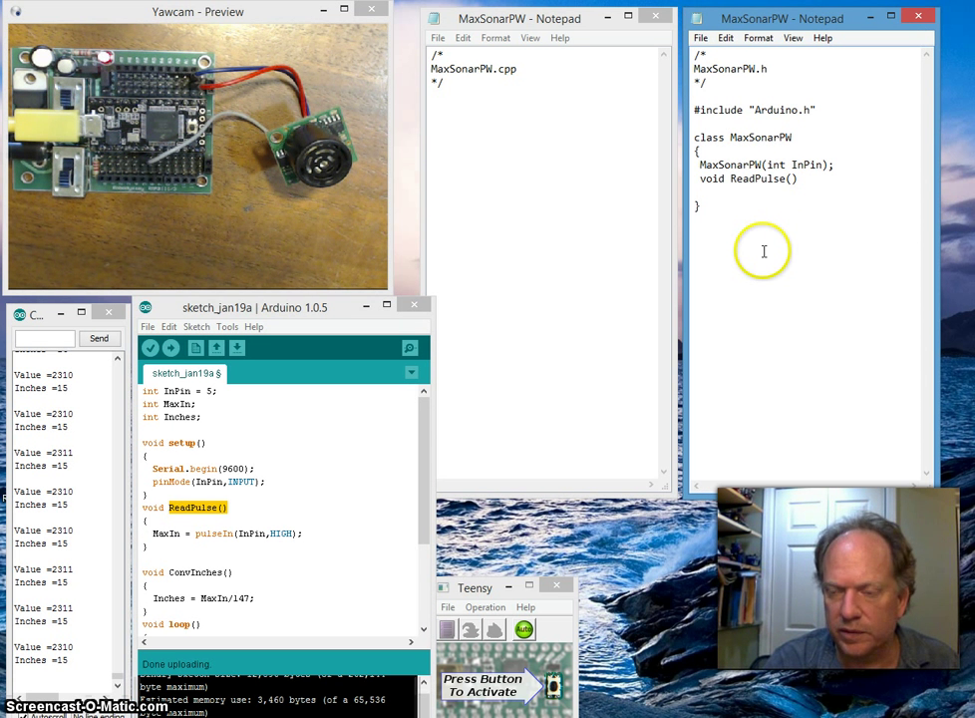
pyautogui.write(';')
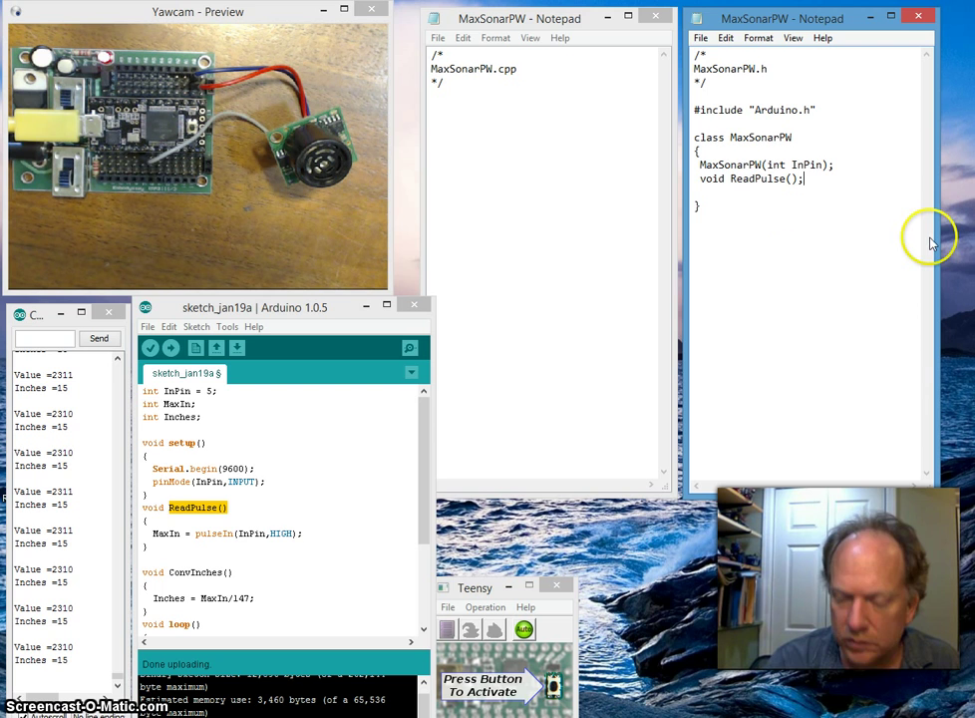
pyautogui.write('void')
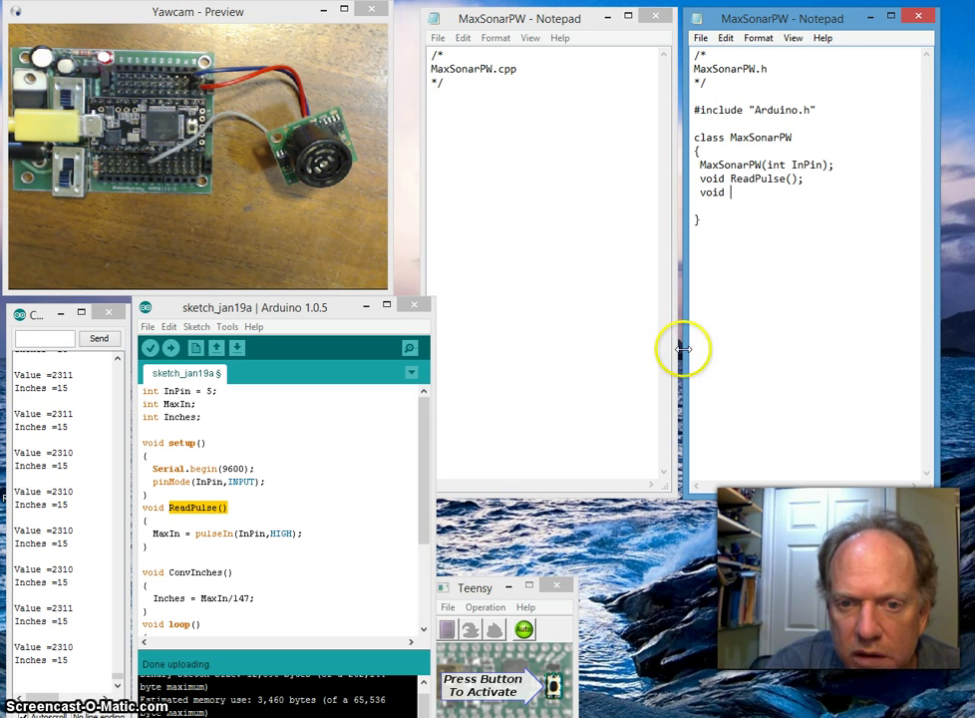
pyautogui.doubleClick(210, 571)
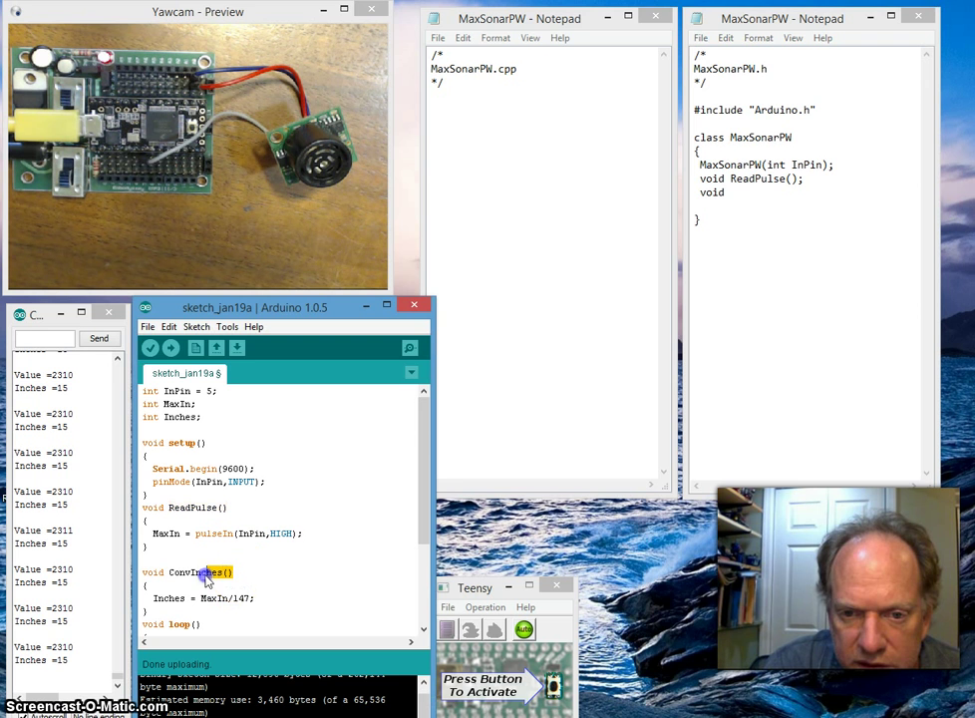
pyautogui.doubleClick(202, 573)
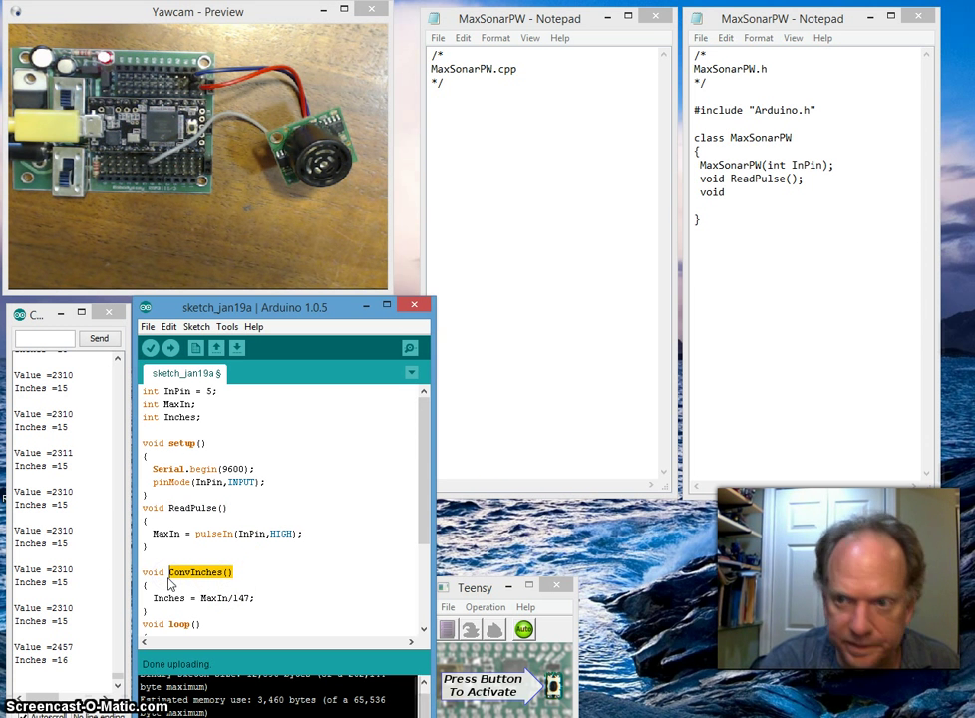
pyautogui.click(762, 194)
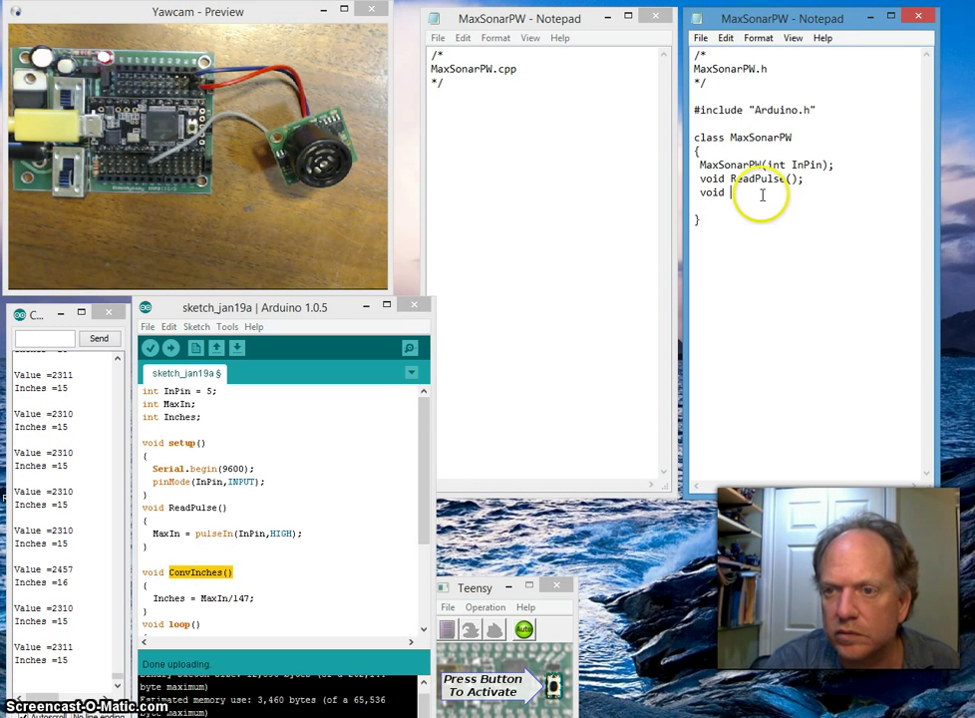
pyautogui.write('ConvInches();')
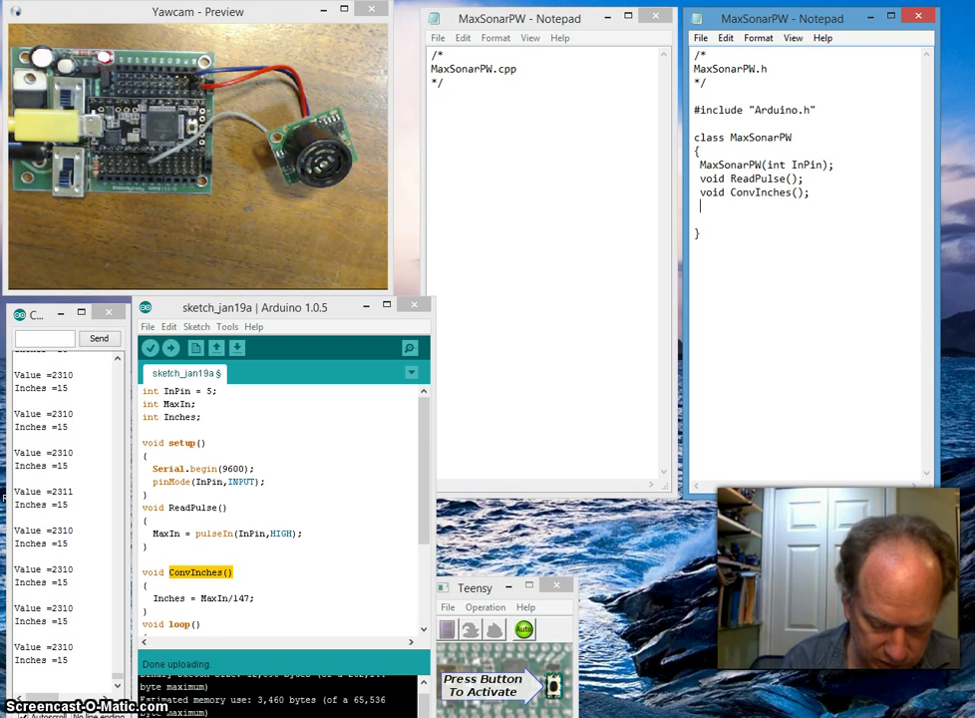
# Add the integer members int MaxIn; and int Inches; below the methods
pyautogui.write('int')
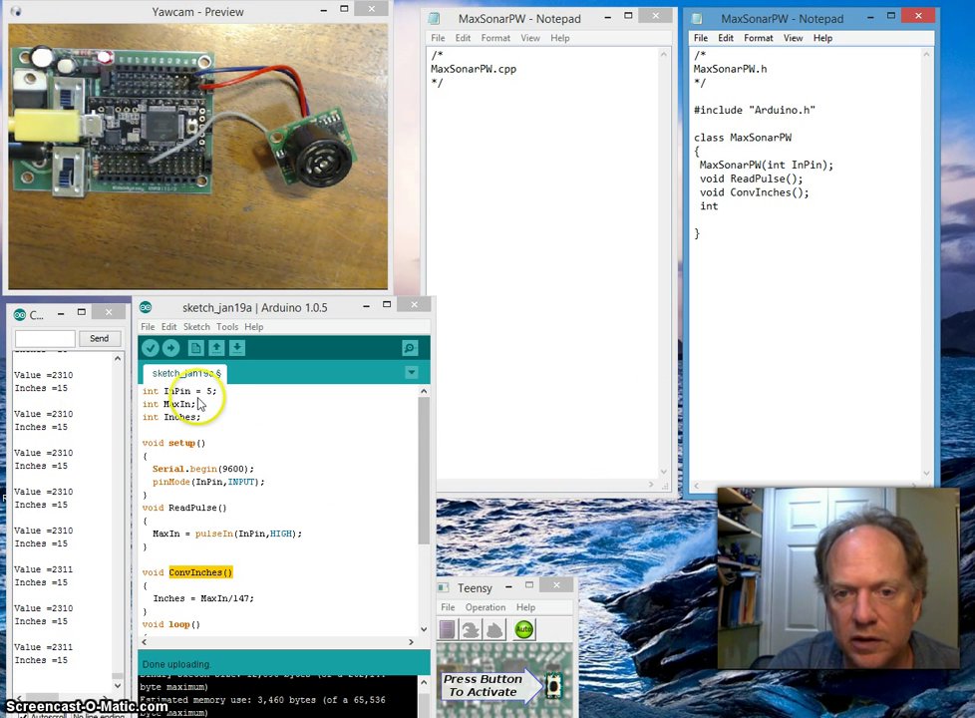
pyautogui.write('Max')
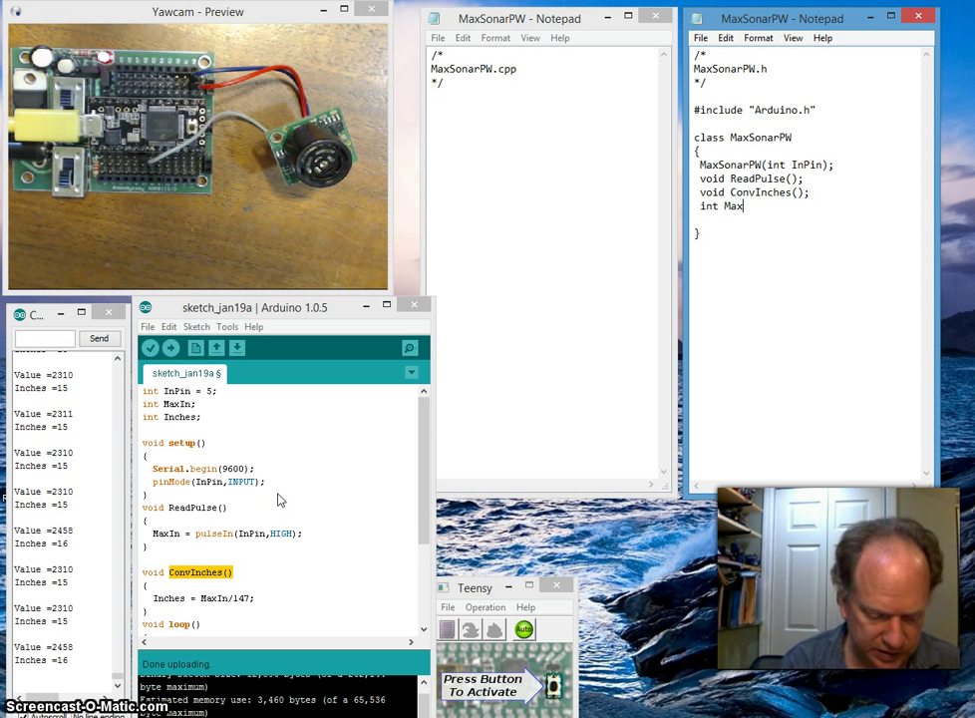
pyautogui.write('In;')
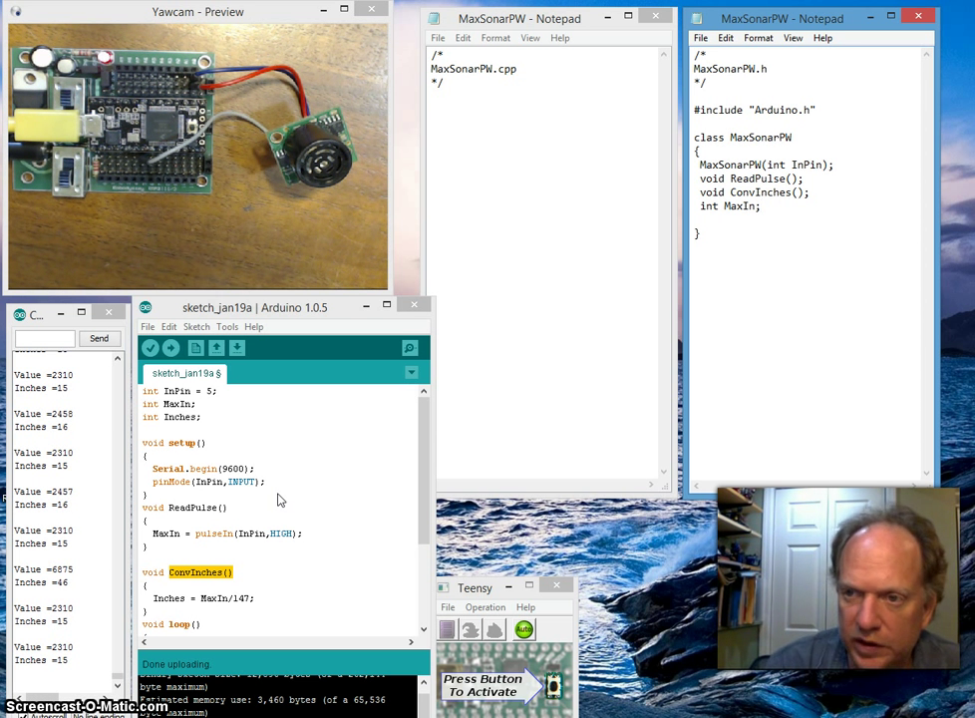
pyautogui.write('int')
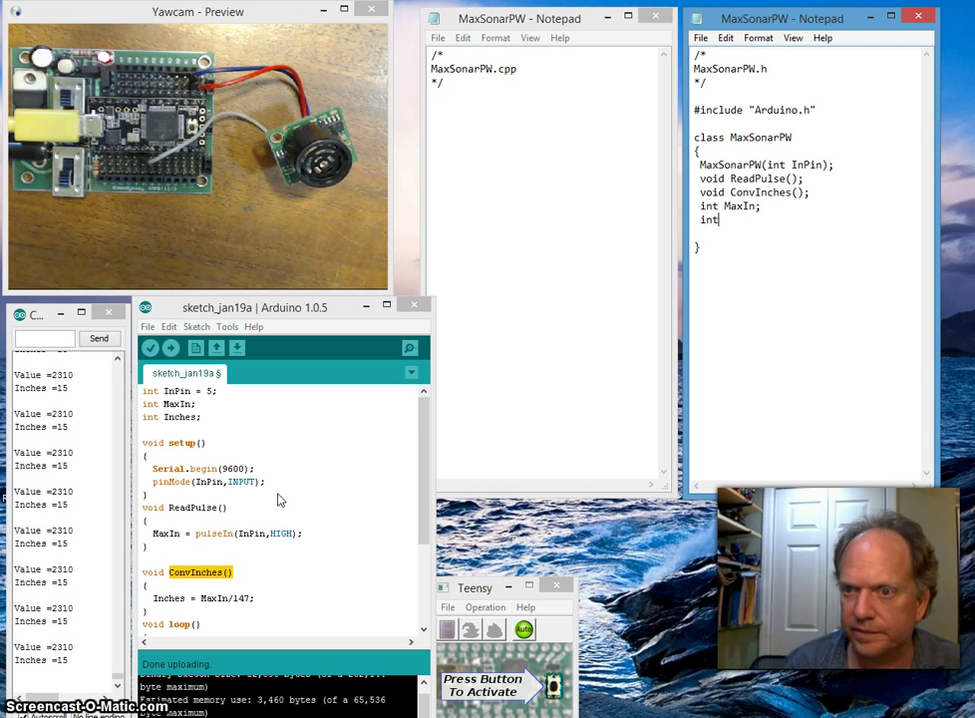
pyautogui.write('Inch')
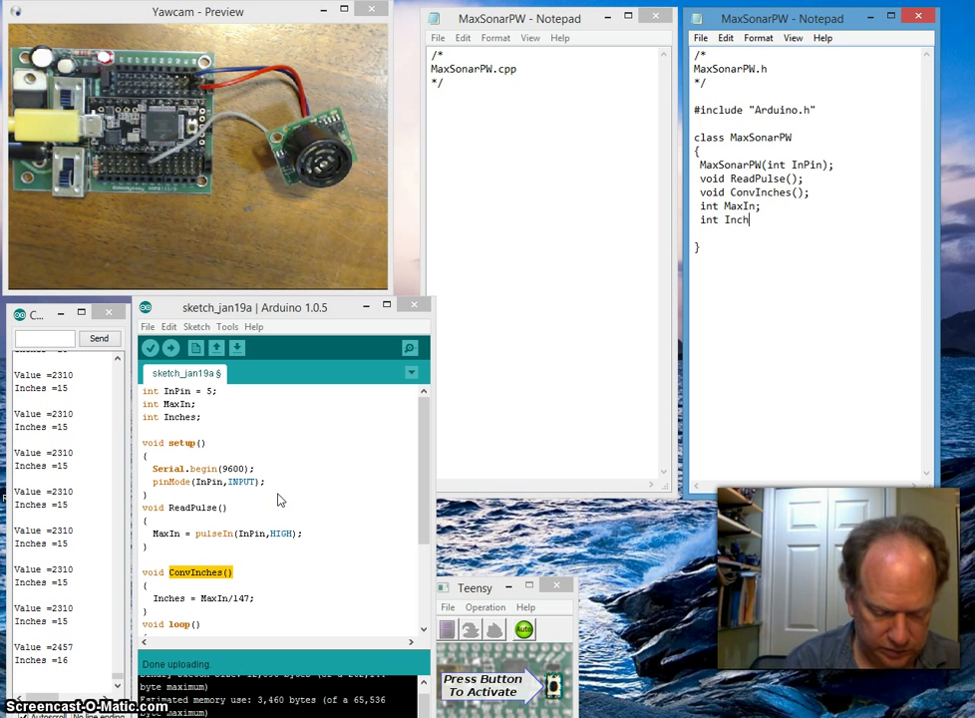
pyautogui.write('c')
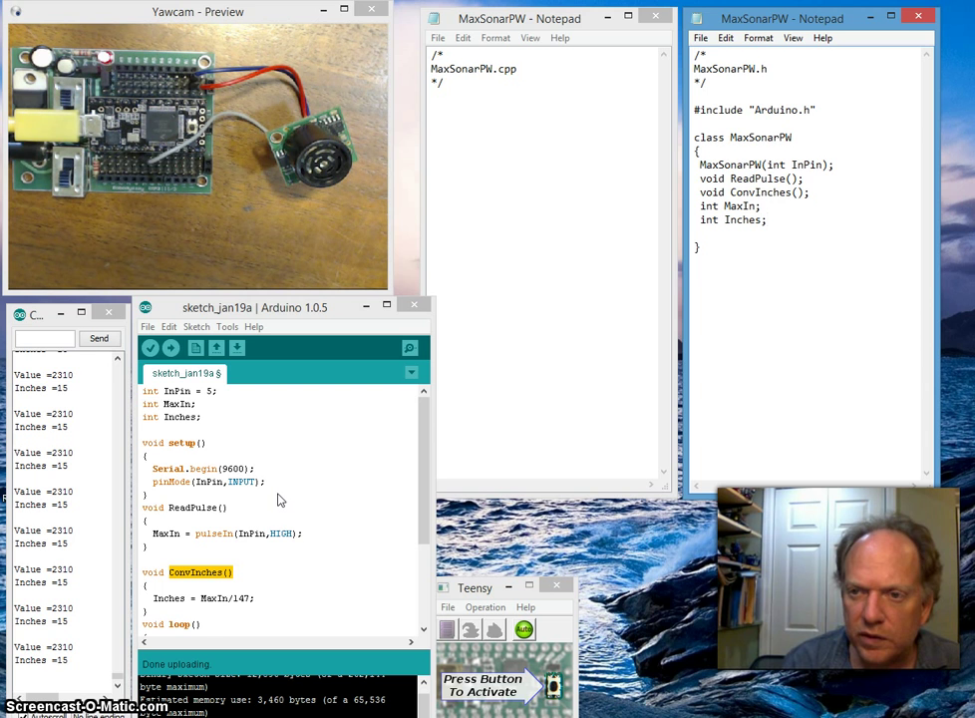
# Add public: after the opening brace and a private: section declaring int _InPin;
pyautogui.click(694, 234)
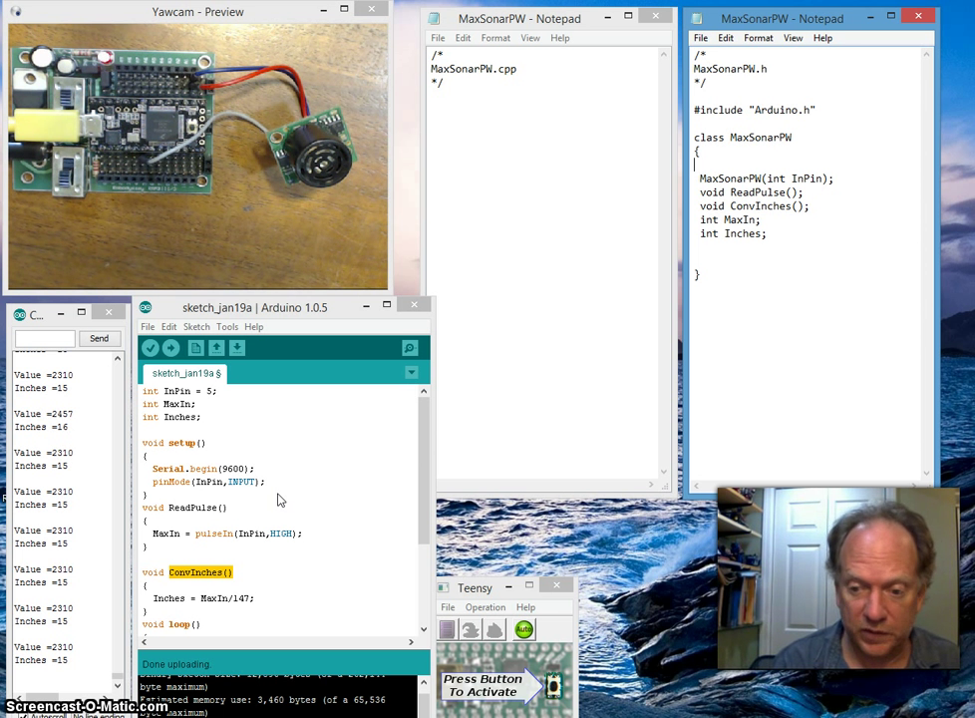
pyautogui.write('public:')
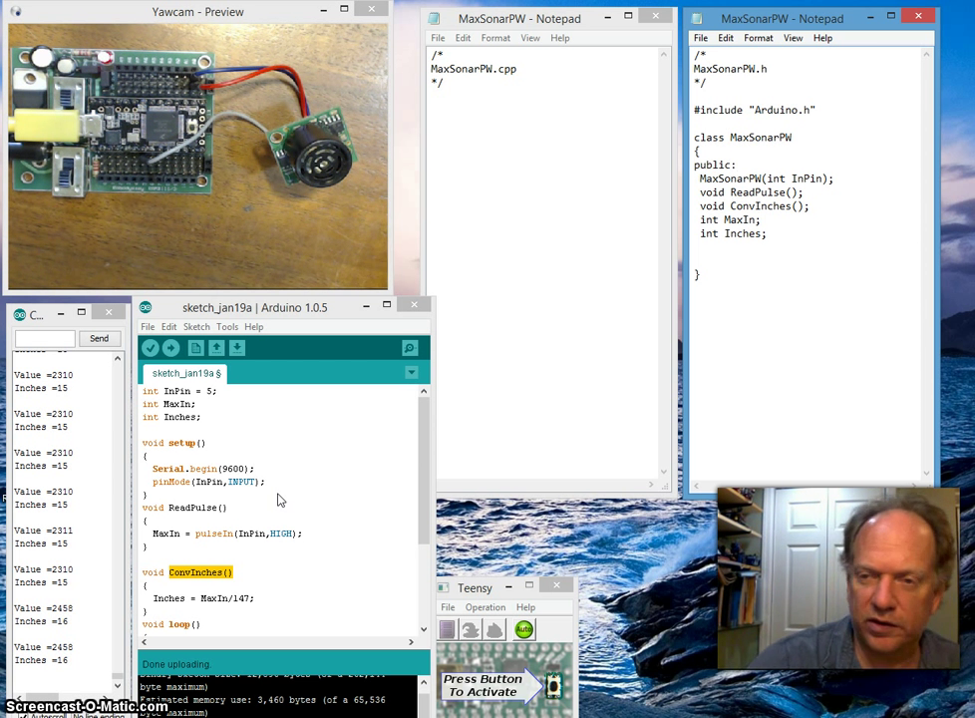
pyautogui.moveTo(719, 465)
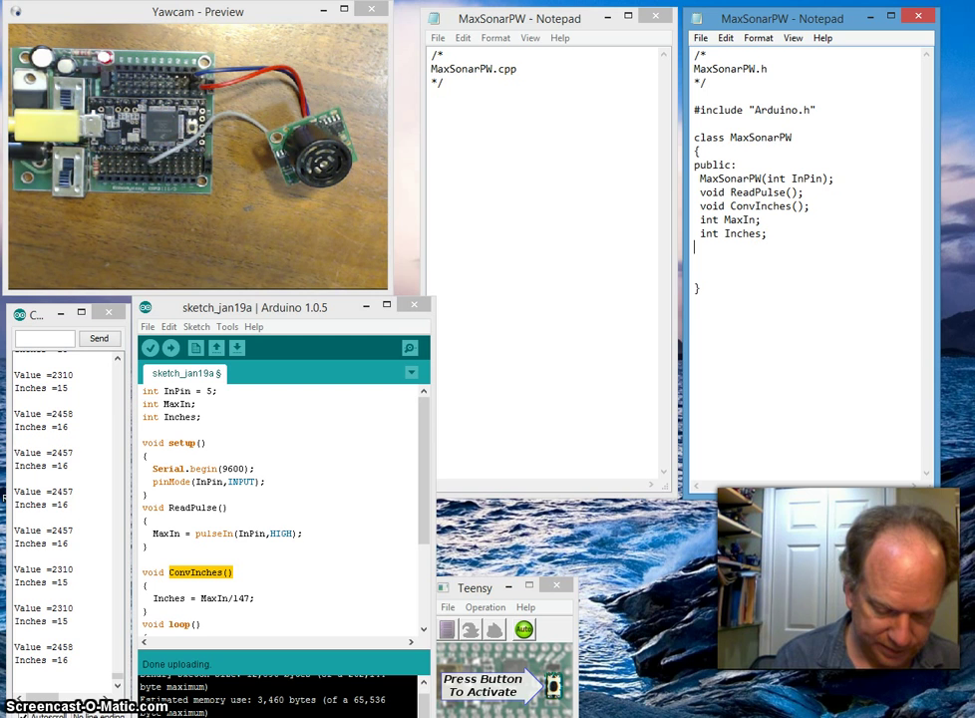
pyautogui.write('private')
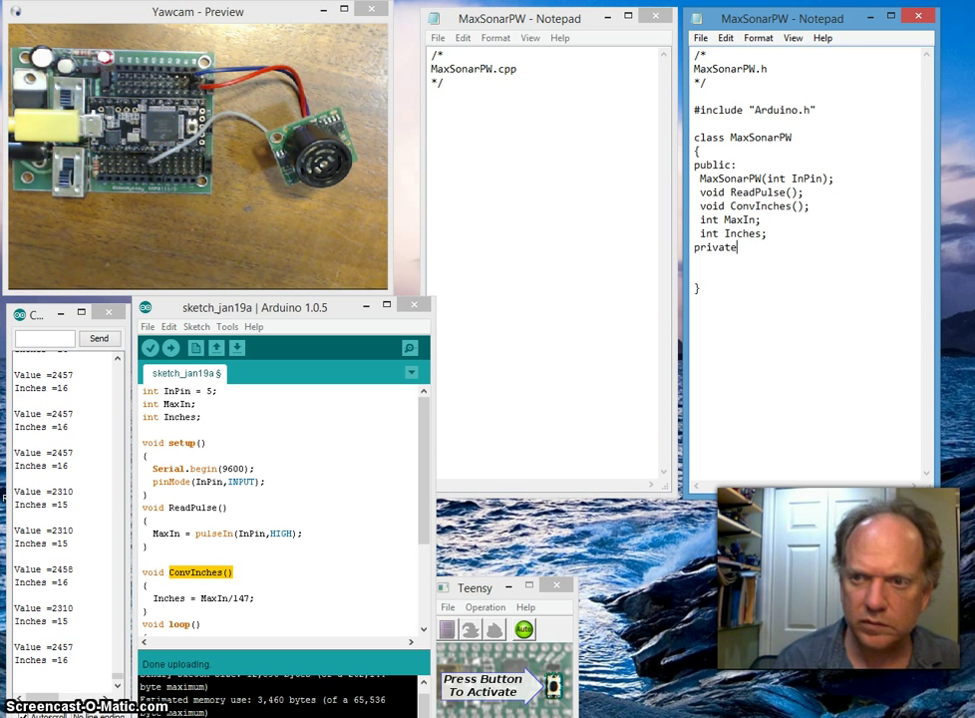
pyautogui.write(';')
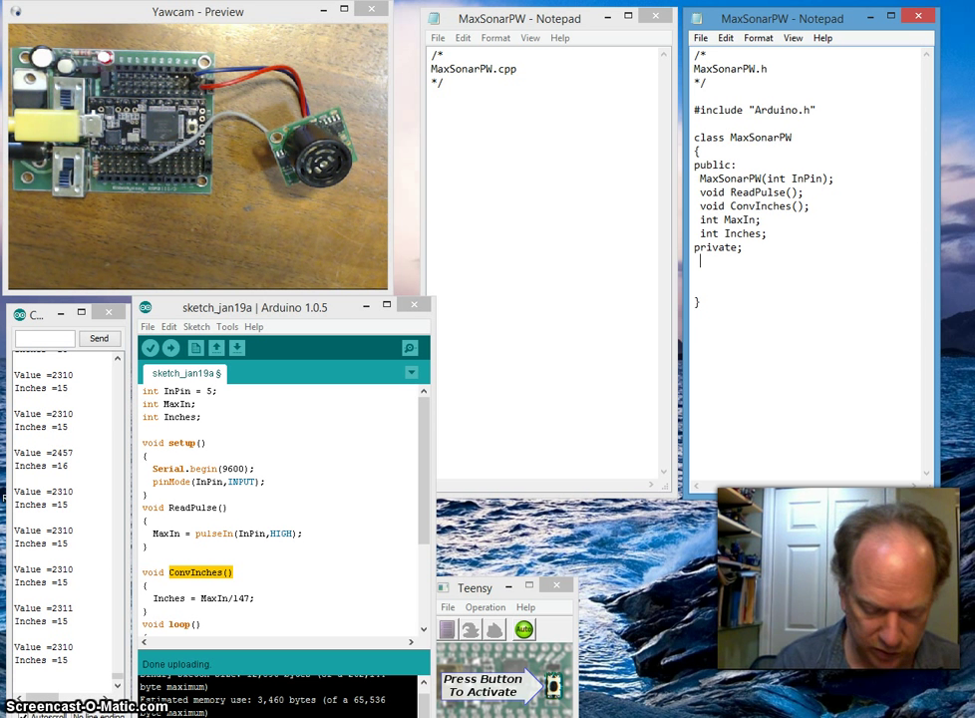
pyautogui.write('int')
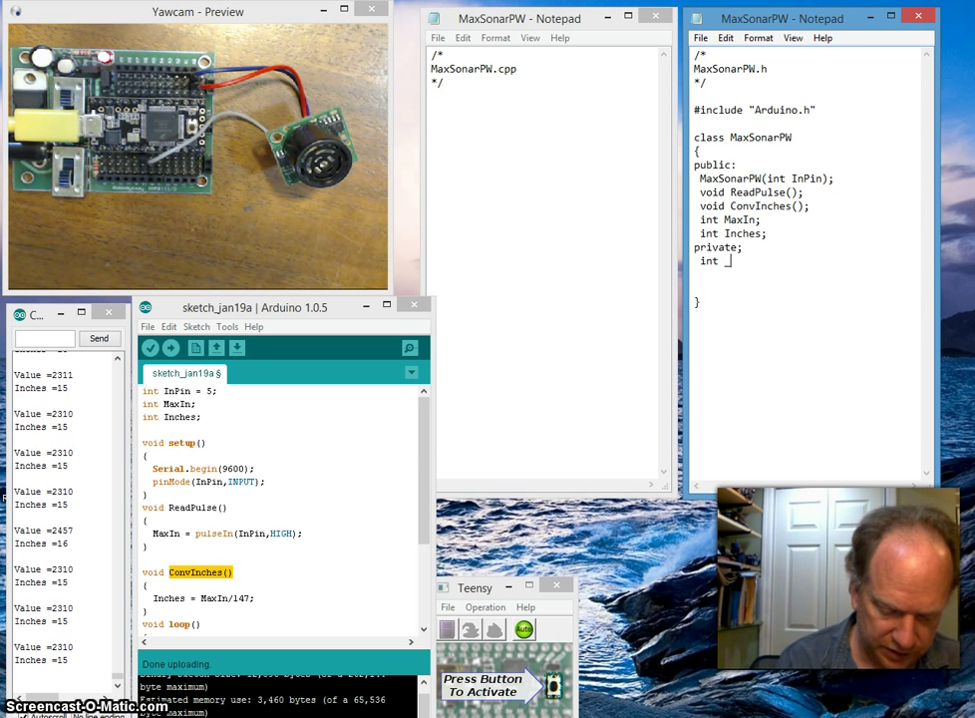
pyautogui.write('_InPo')
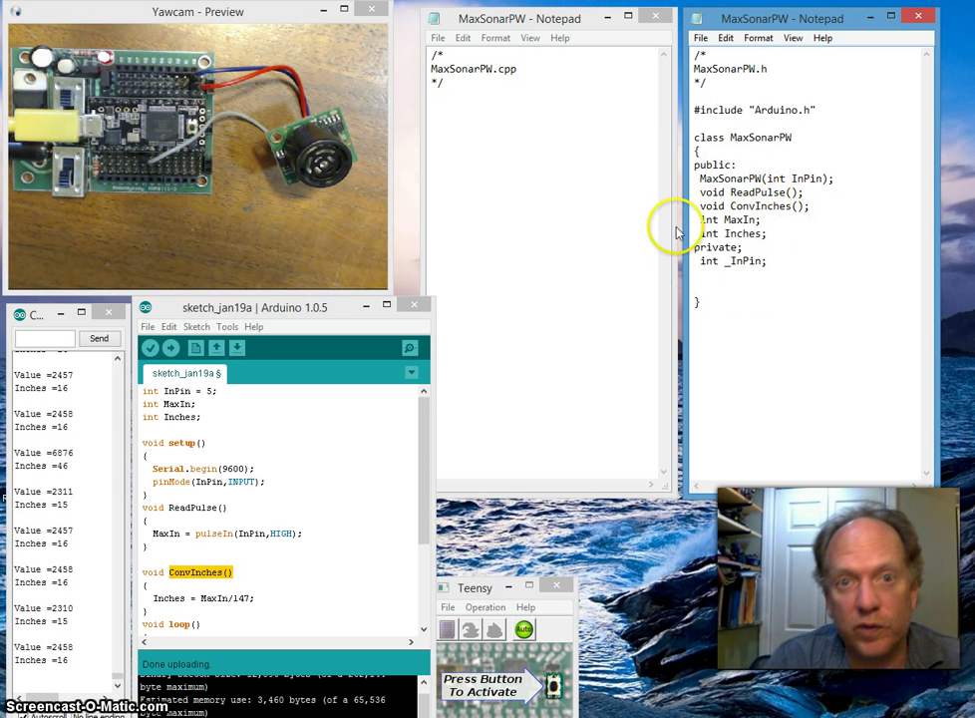
pyautogui.moveTo(702, 264)
pyautogui.write('#ifndef')
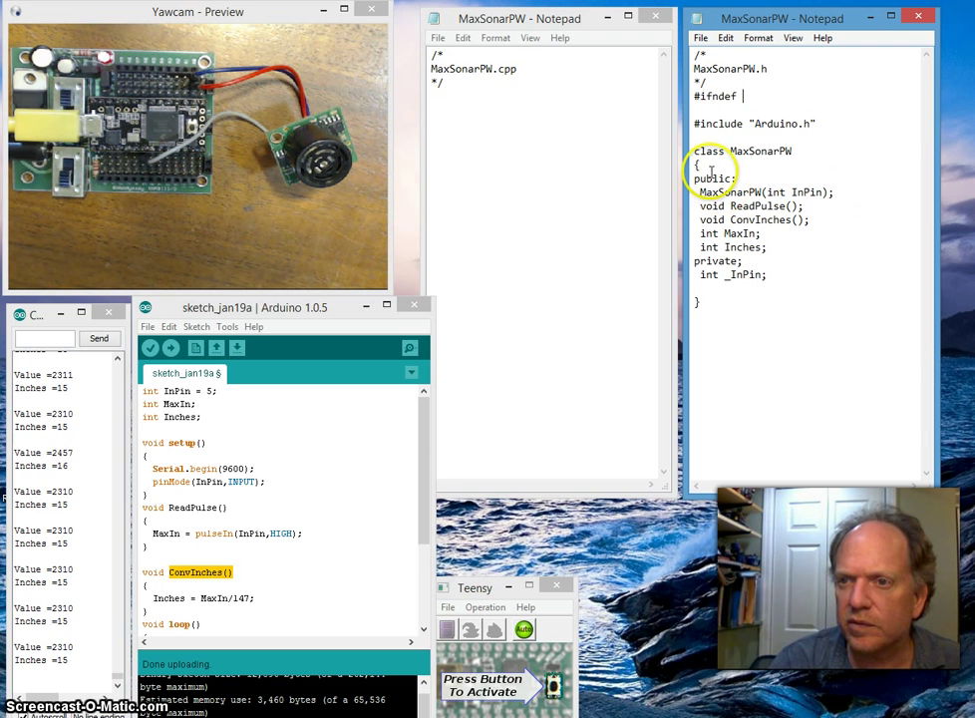
# Add #ifndef/#define MaxSonarPW_h guards, a semicolon after the class brace, and #endif
pyautogui.doubleClick(730, 67)
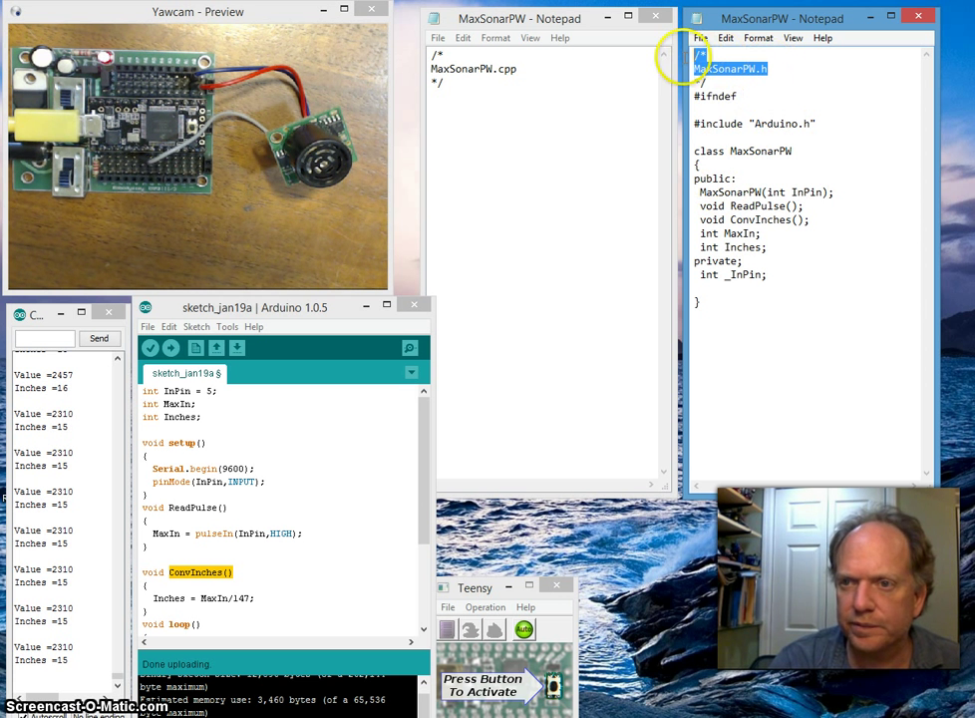
pyautogui.moveTo(754, 101)
pyautogui.write(' MaxSonarPW_h')
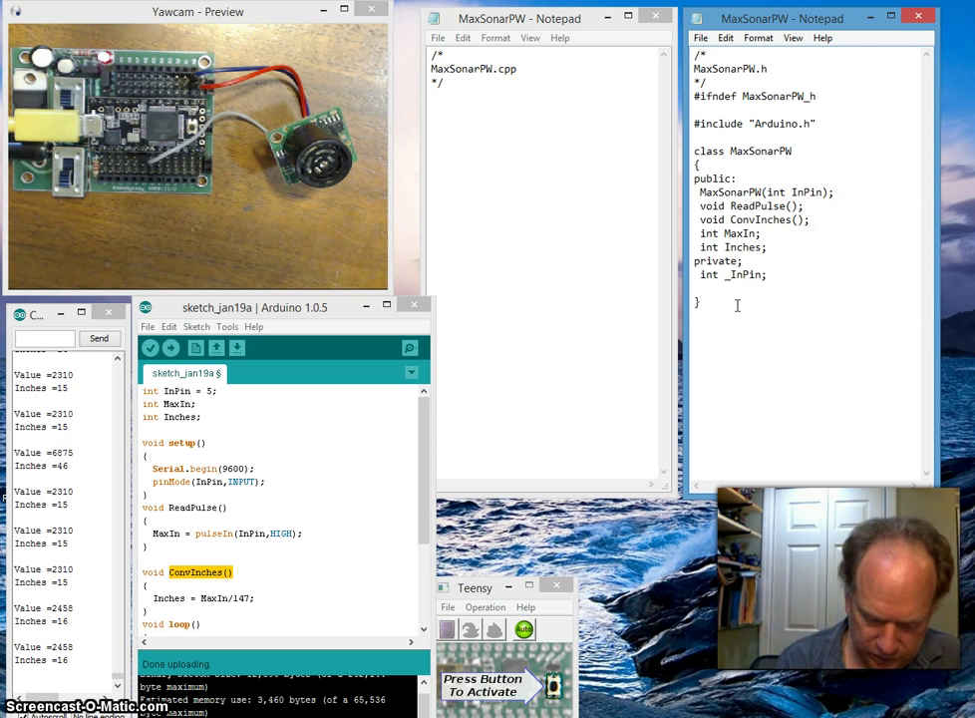
pyautogui.write(';')
pyautogui.write('#endif')
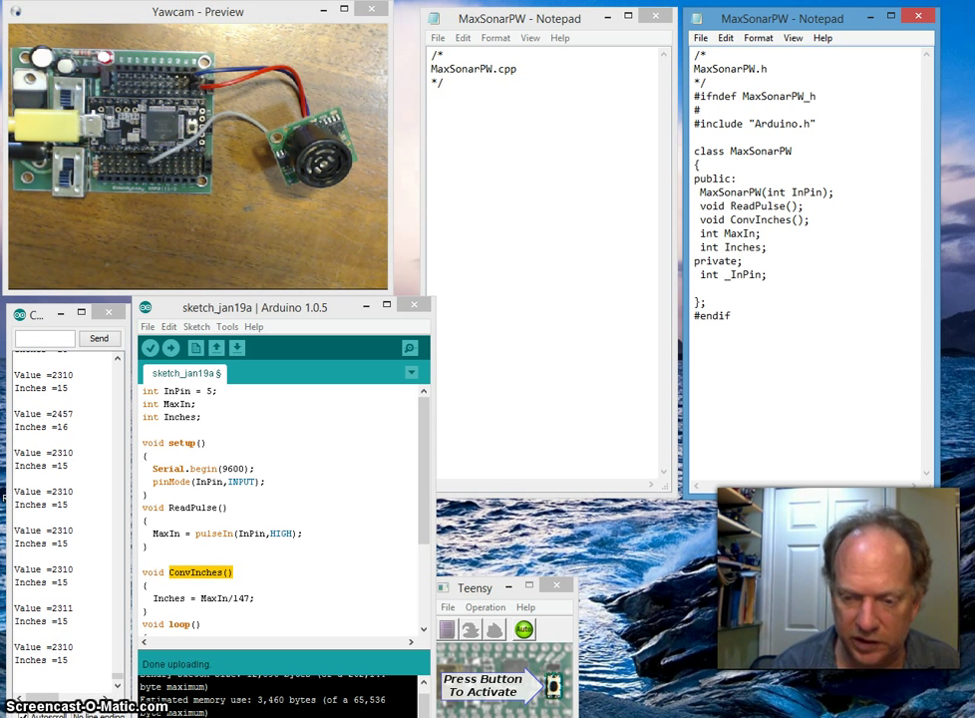
pyautogui.write('#define')
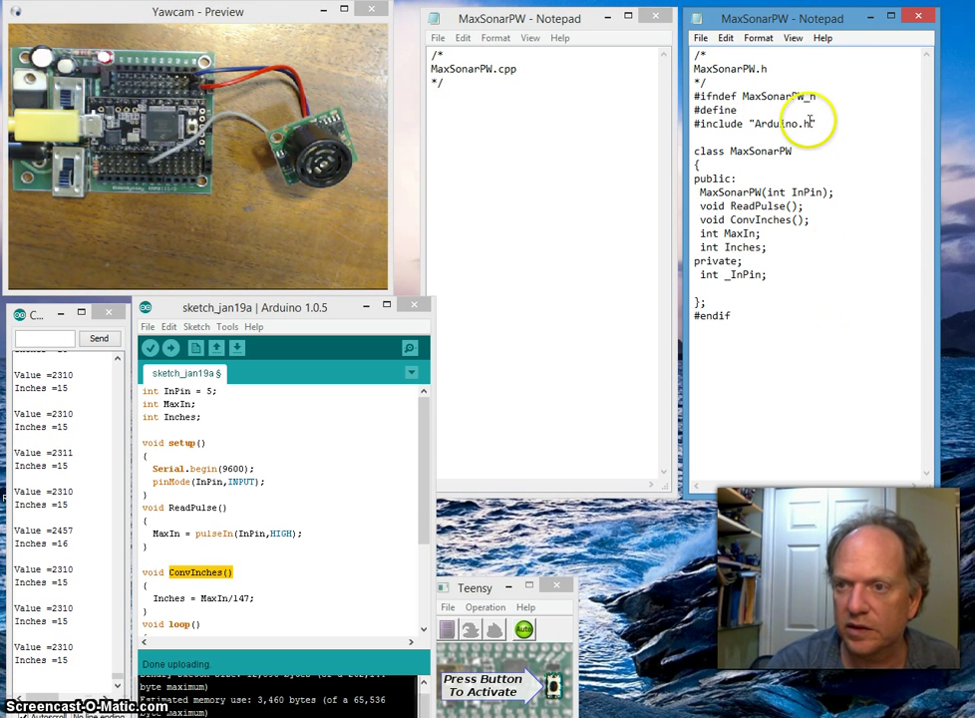
pyautogui.doubleClick(778, 96)
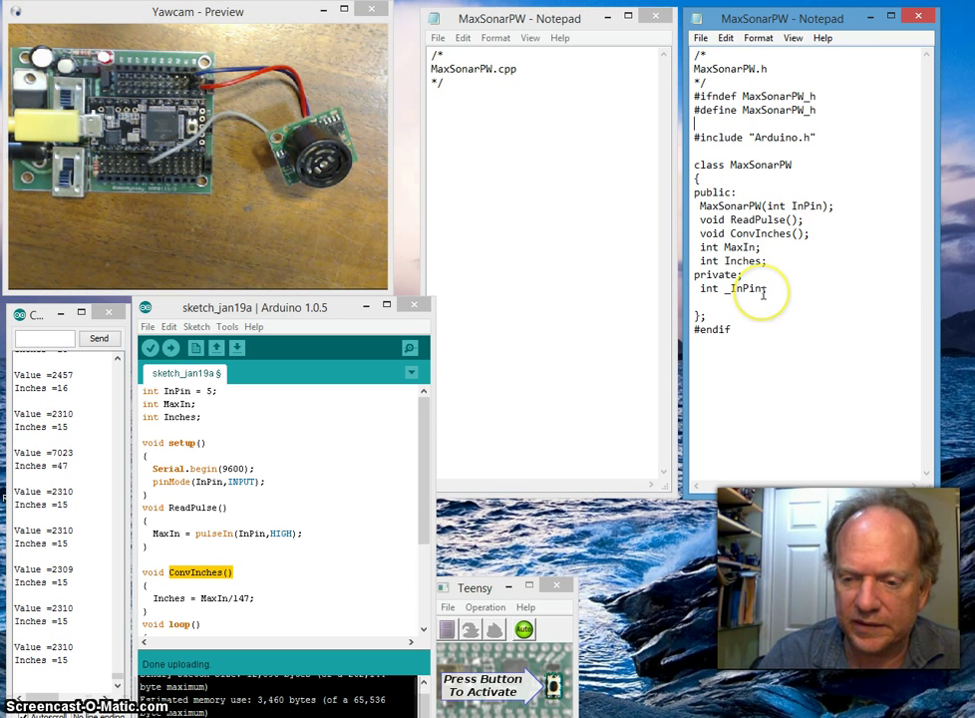
# Save MaxSonarPW.h via File > Save
pyautogui.click(700, 38)
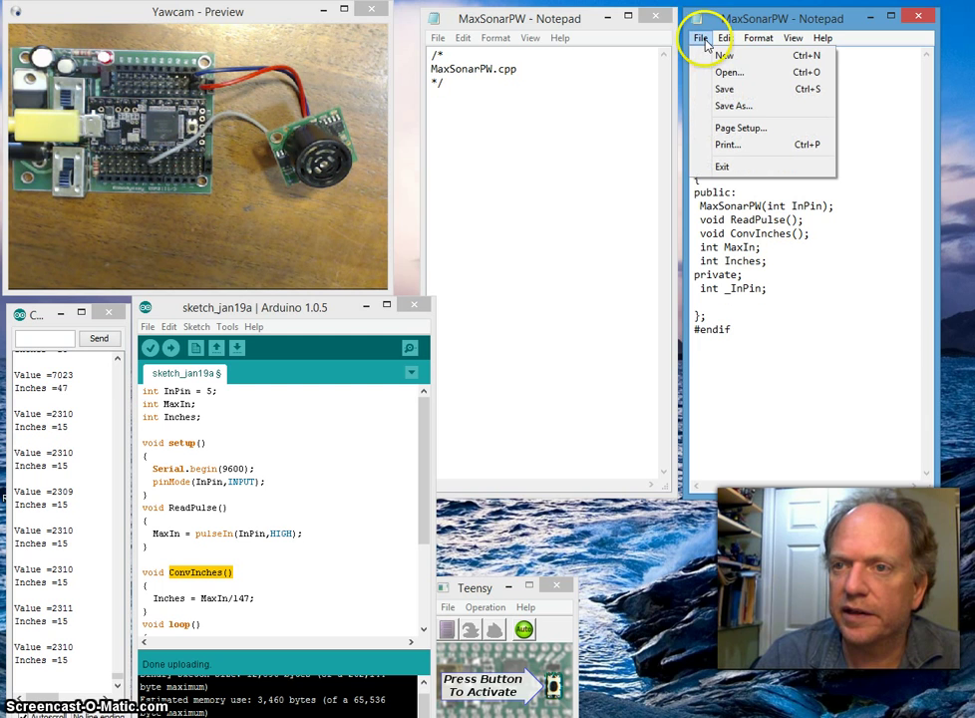
pyautogui.click(702, 38)
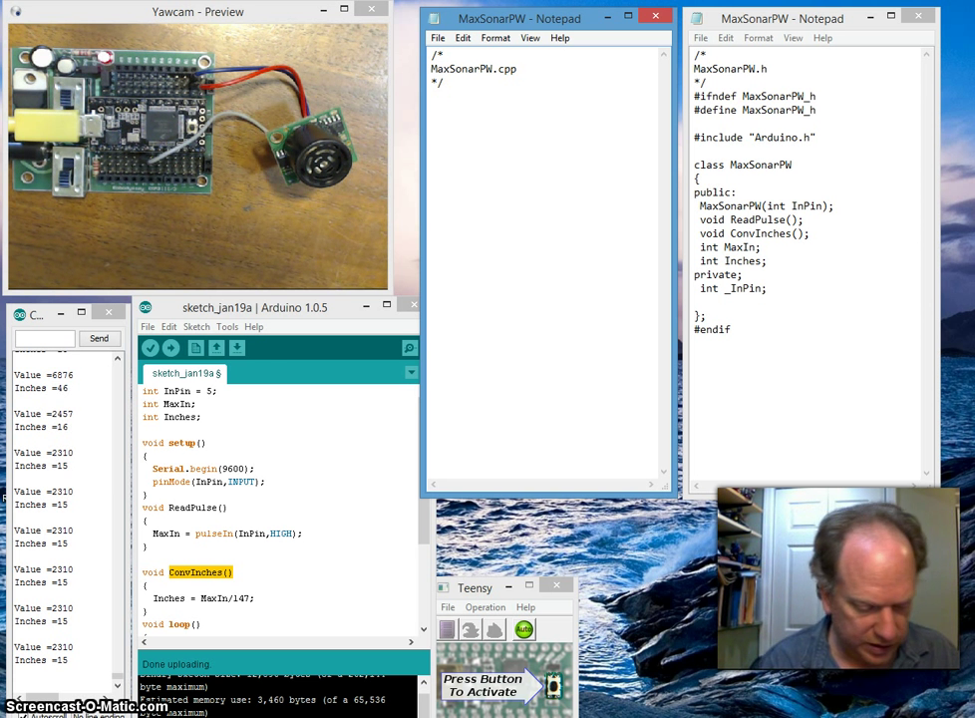
# Write #include "Arduino.h" and #include "MaxSonarPW.h" below the comment in MaxSonarPW.cpp
pyautogui.write('#incl')
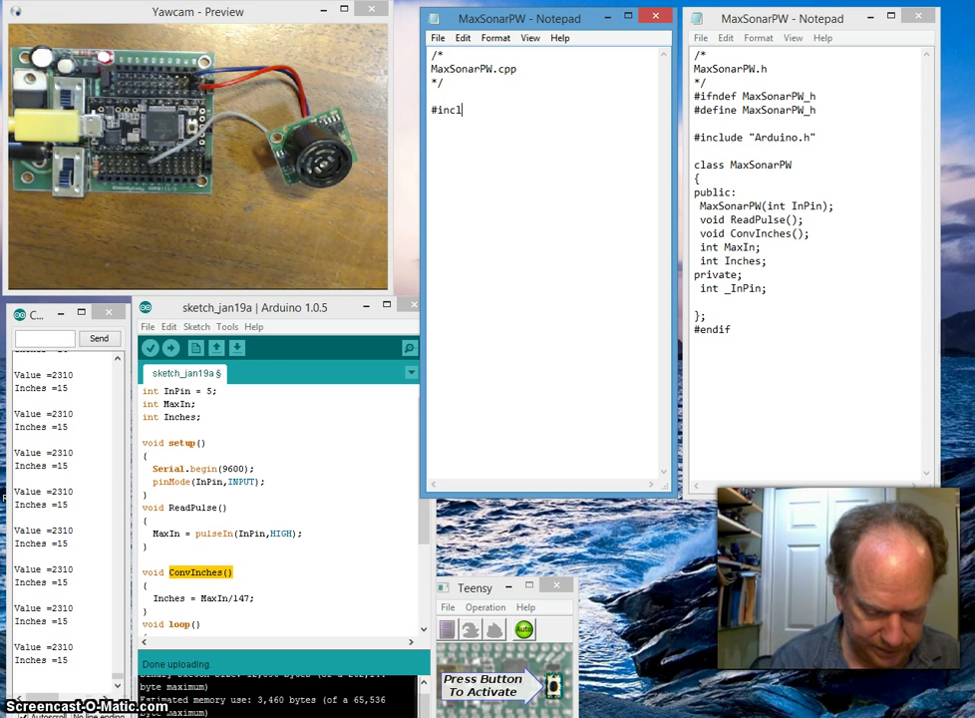
pyautogui.write('ude')
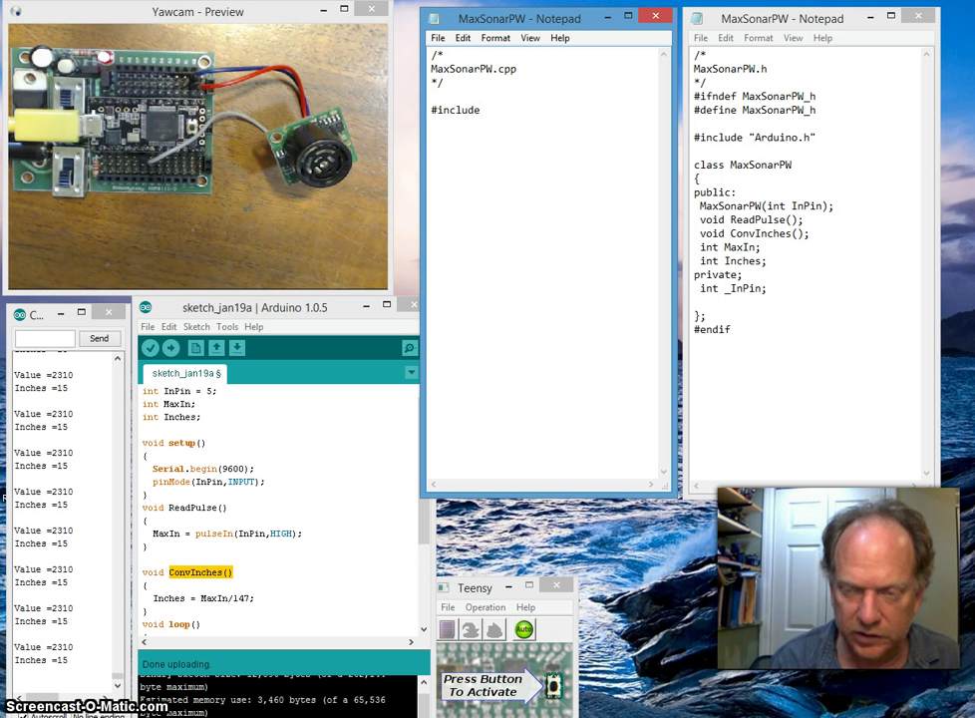
pyautogui.write('A')
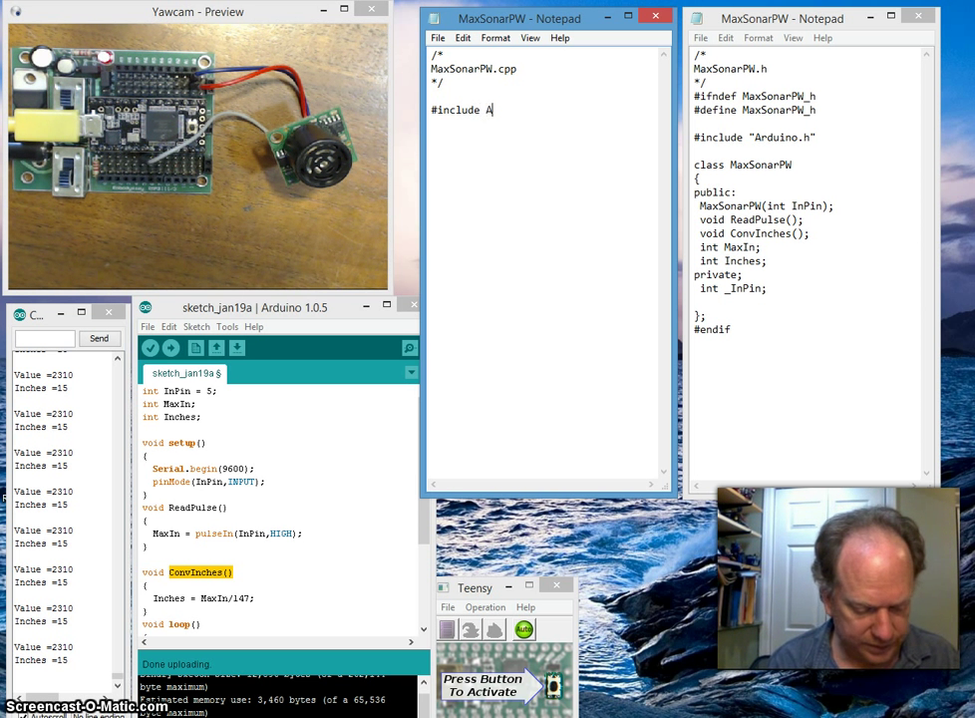
pyautogui.write('rduino.h"')
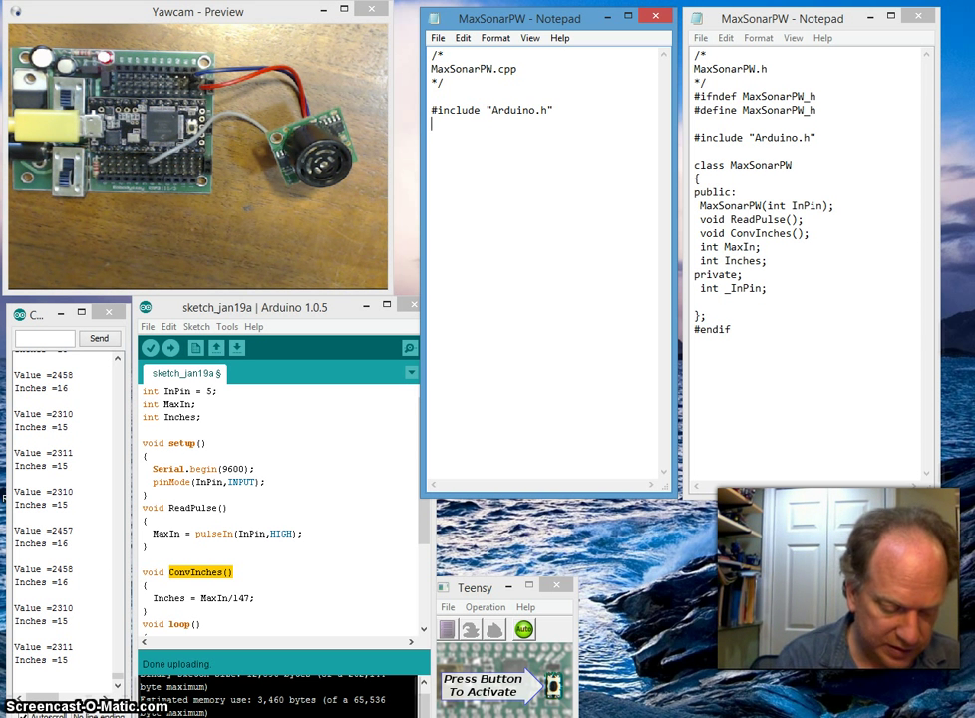
pyautogui.write('#incl')
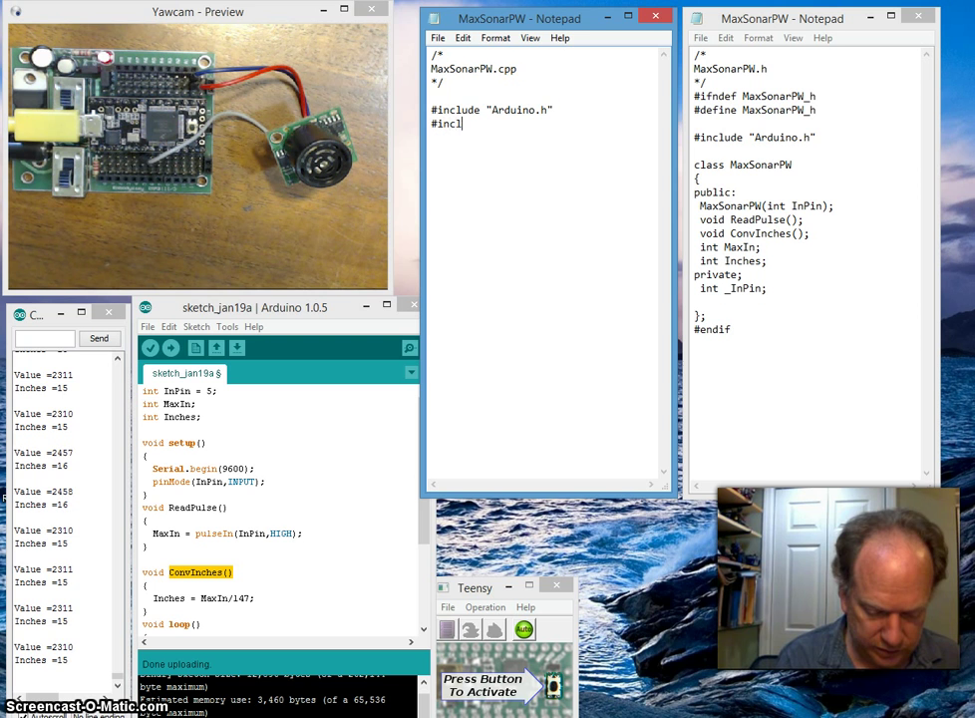
pyautogui.write('ude "')
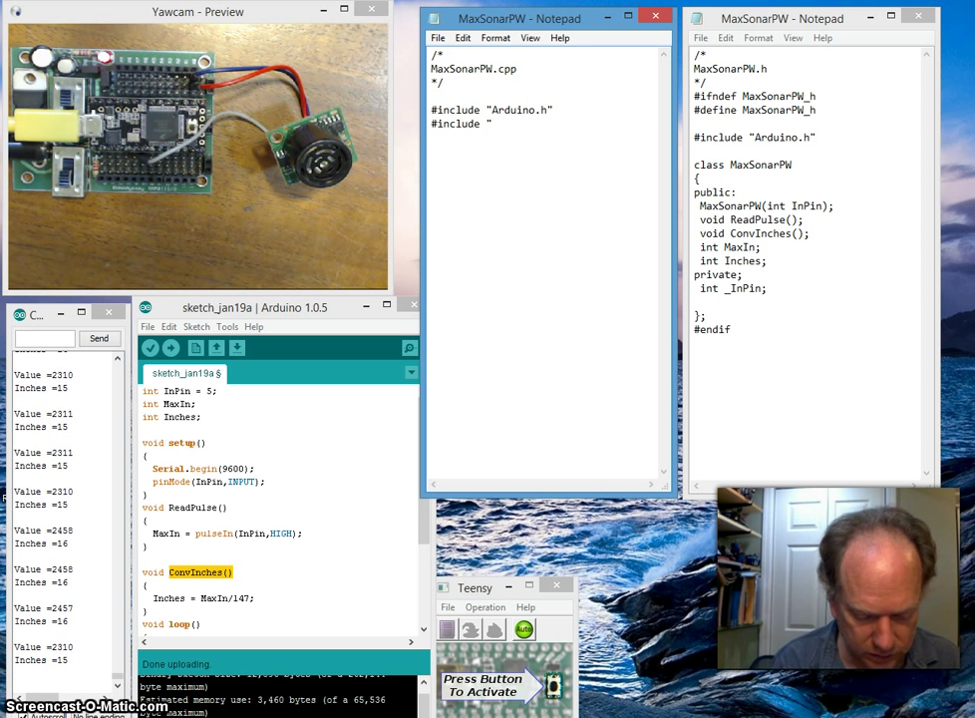
pyautogui.write('MaxSonar')
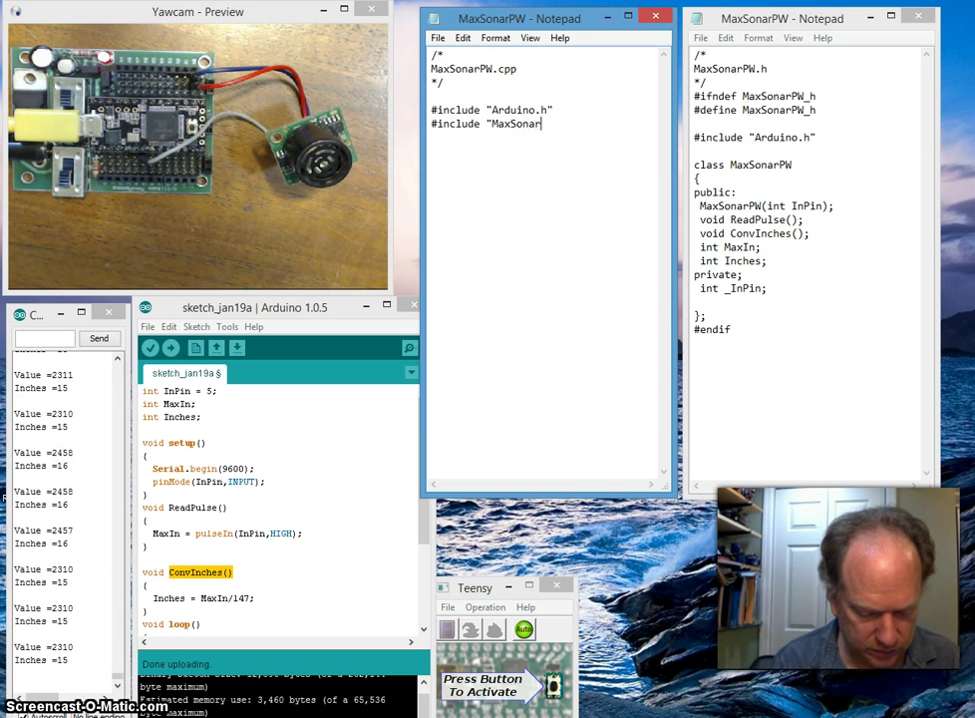
pyautogui.write('PW.')
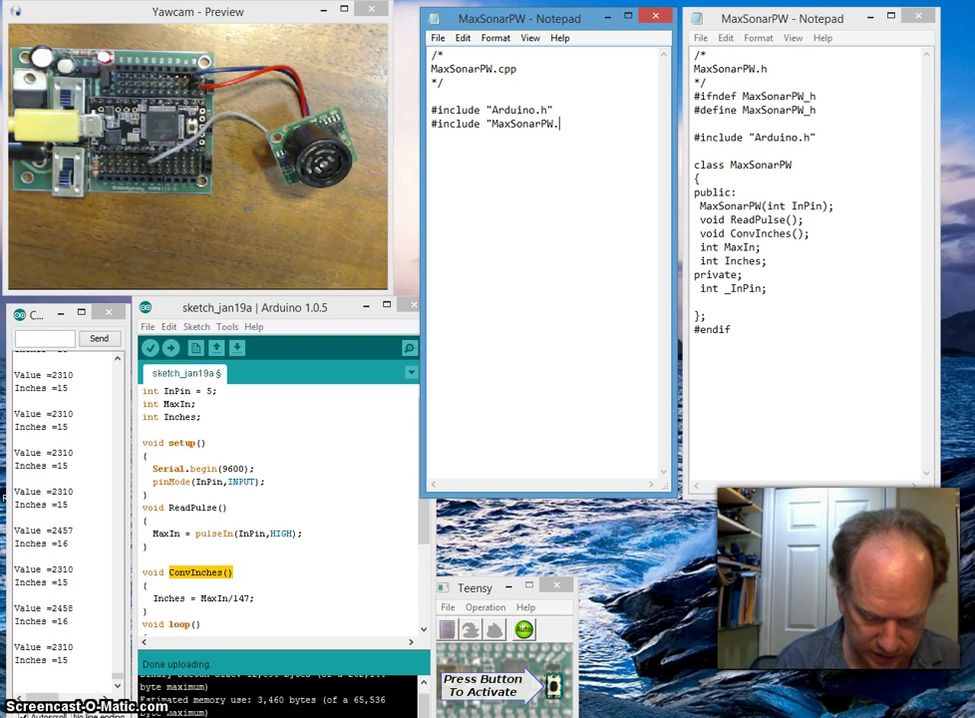
pyautogui.write('h"')
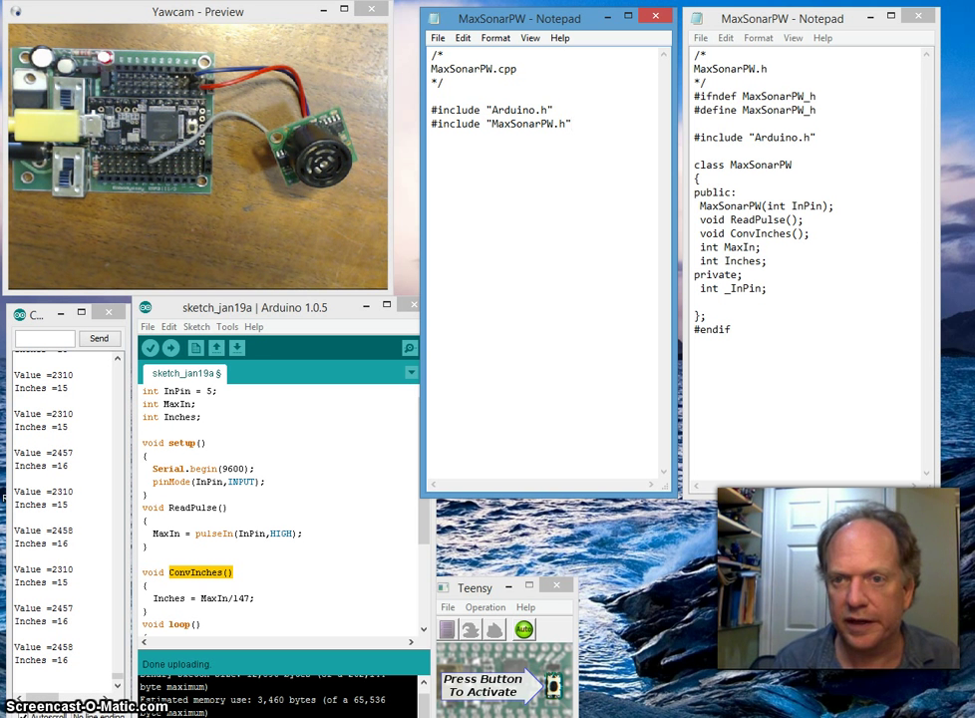